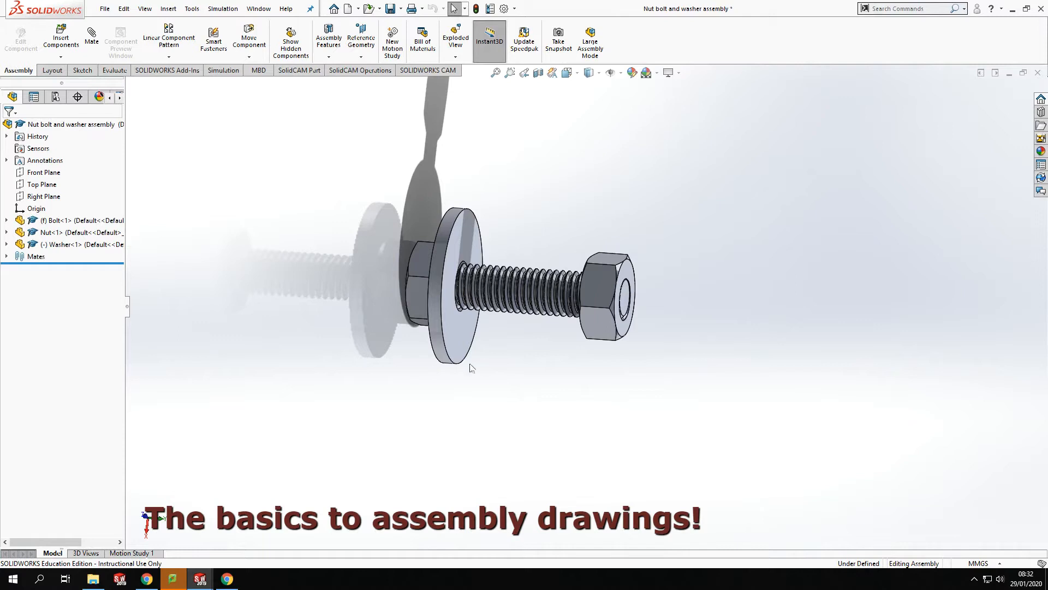
{"action": "mouse_move", "coordinate": [572, 189]}
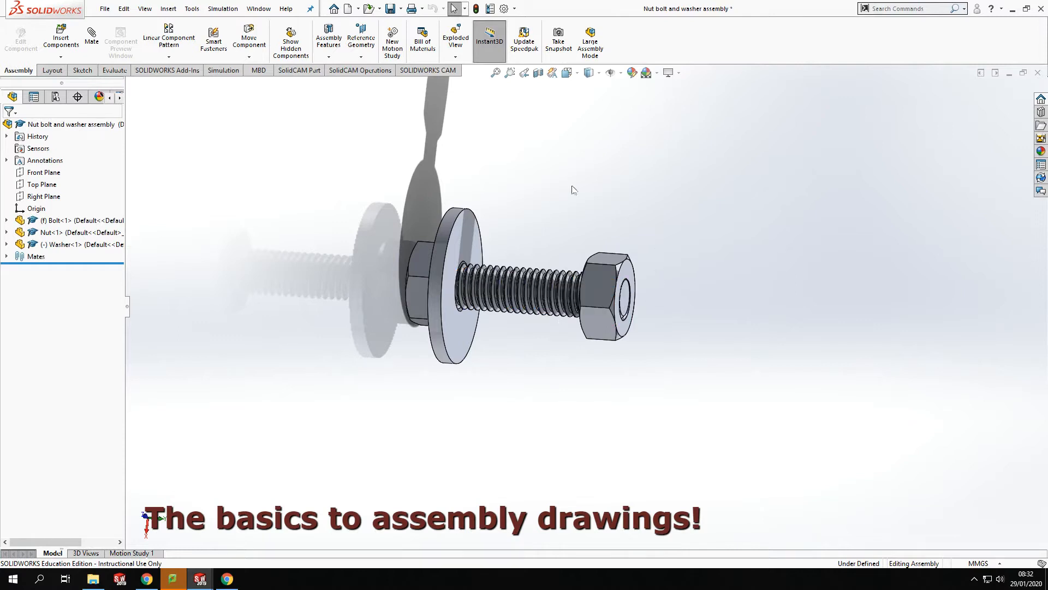
{"action": "mouse_move", "coordinate": [375, 360]}
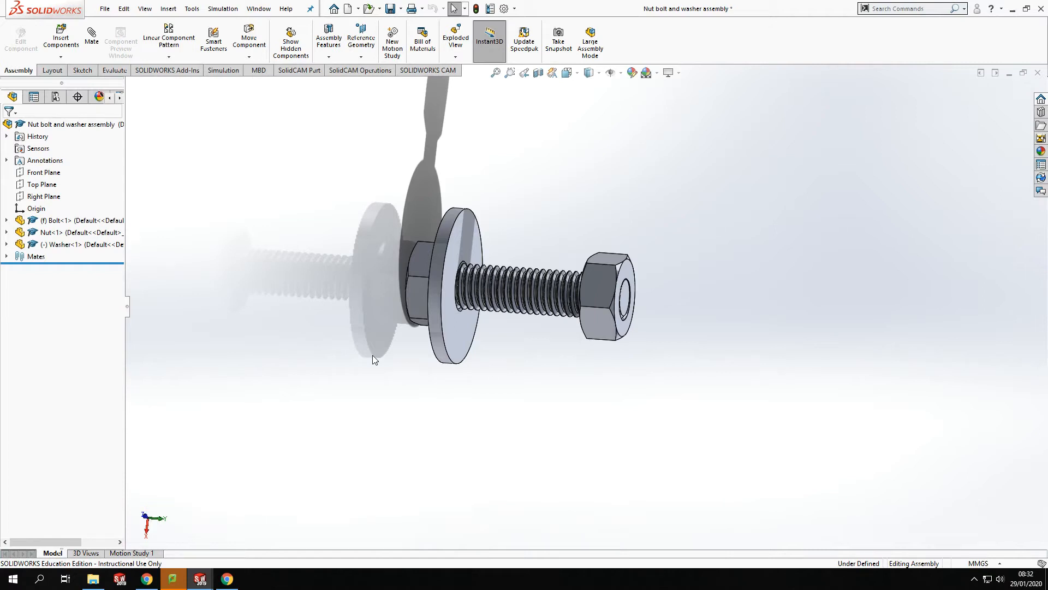
{"action": "mouse_move", "coordinate": [711, 232]}
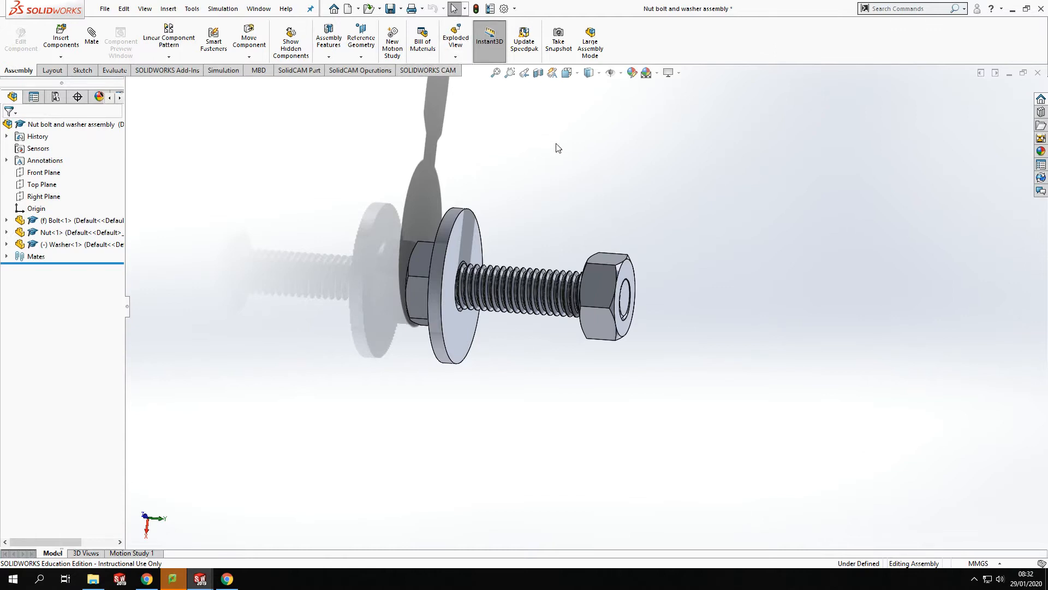
{"action": "mouse_move", "coordinate": [741, 226]}
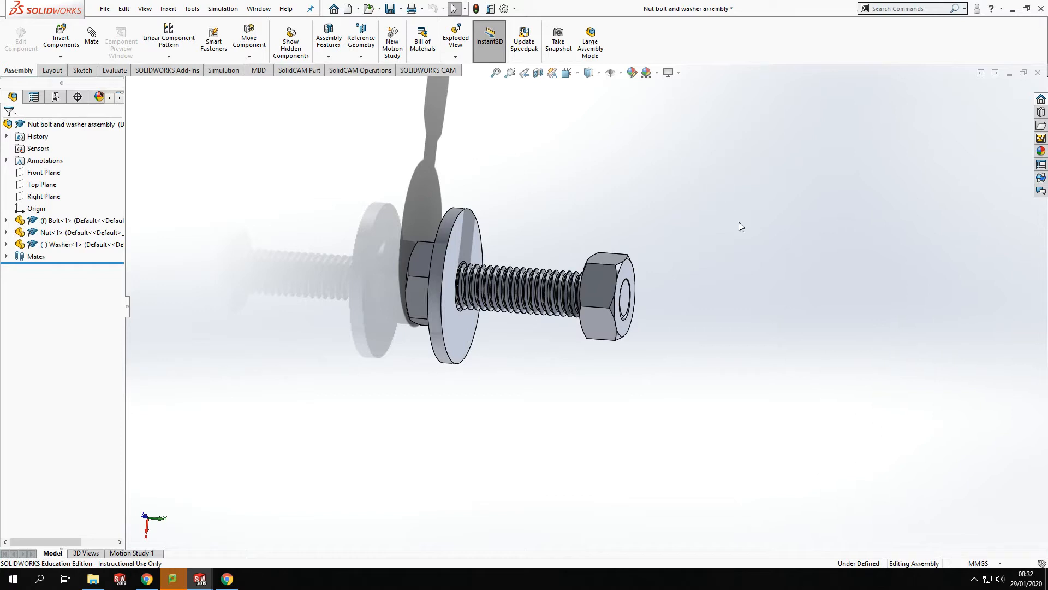
{"action": "mouse_move", "coordinate": [318, 271]}
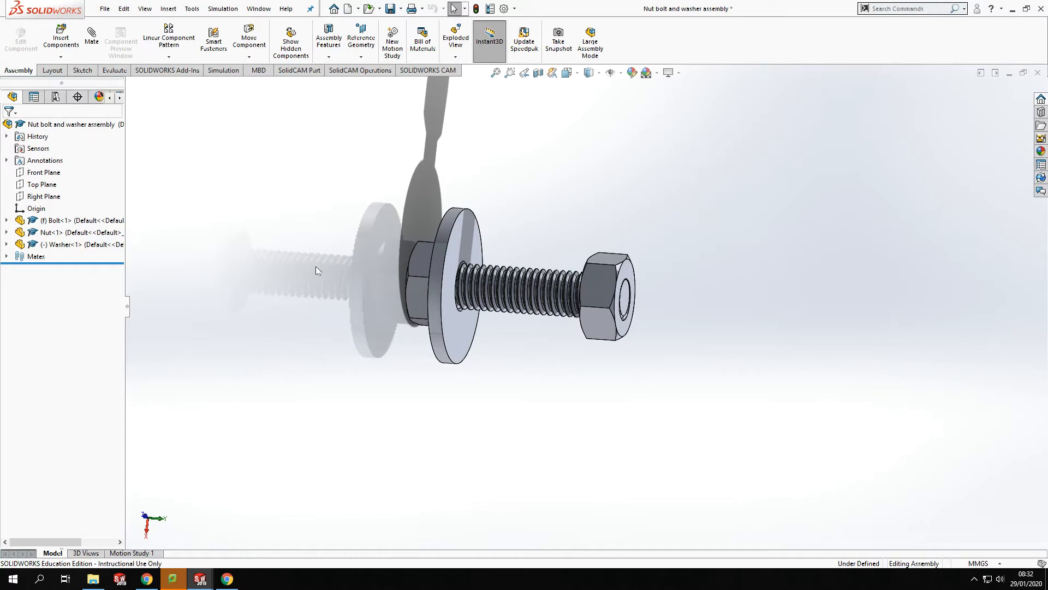
{"action": "mouse_move", "coordinate": [461, 195]}
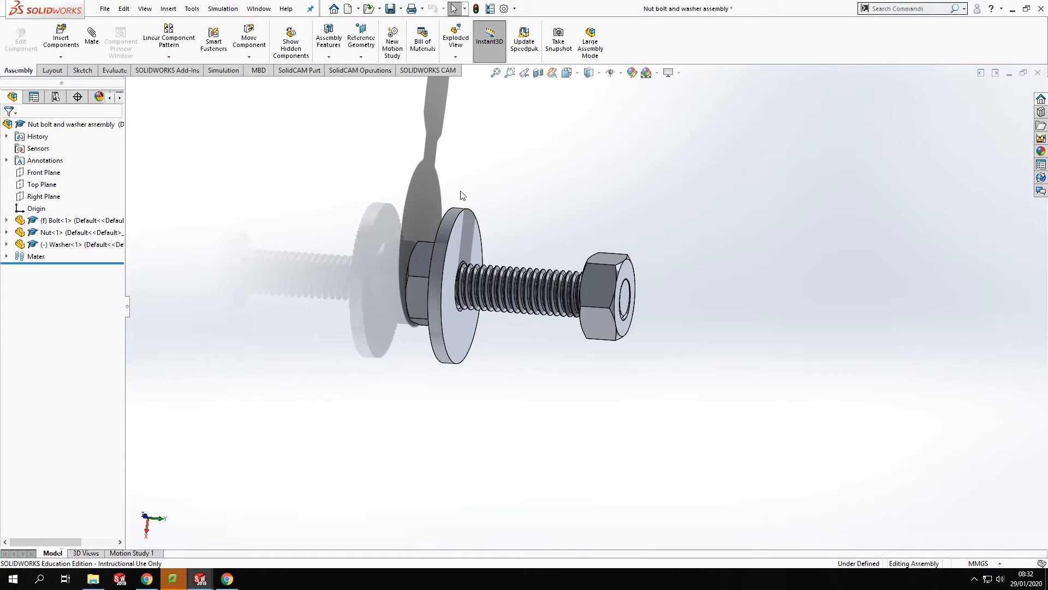
{"action": "mouse_move", "coordinate": [531, 224]}
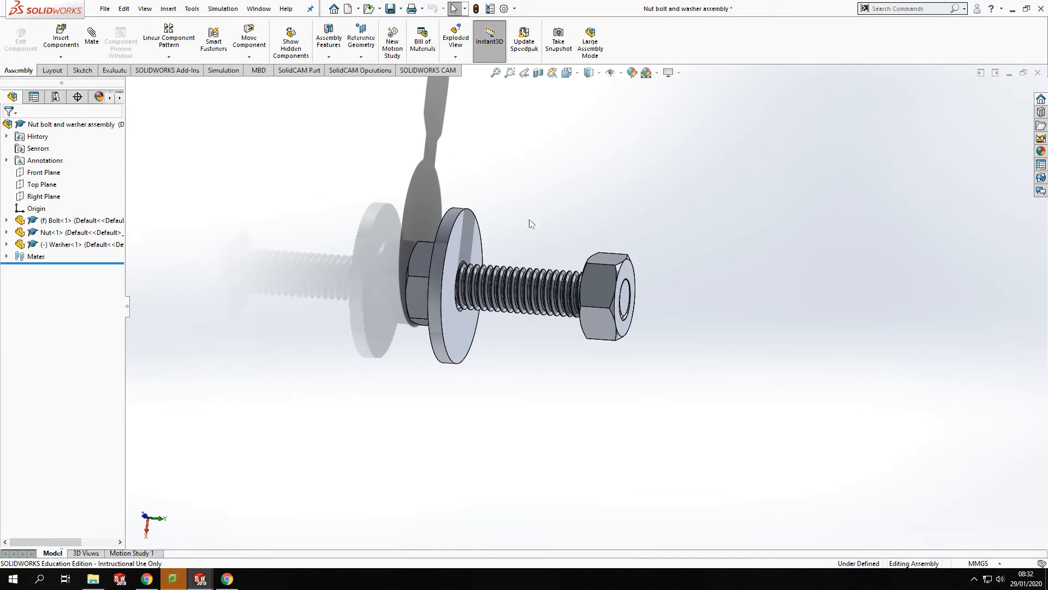
{"action": "mouse_move", "coordinate": [517, 239]}
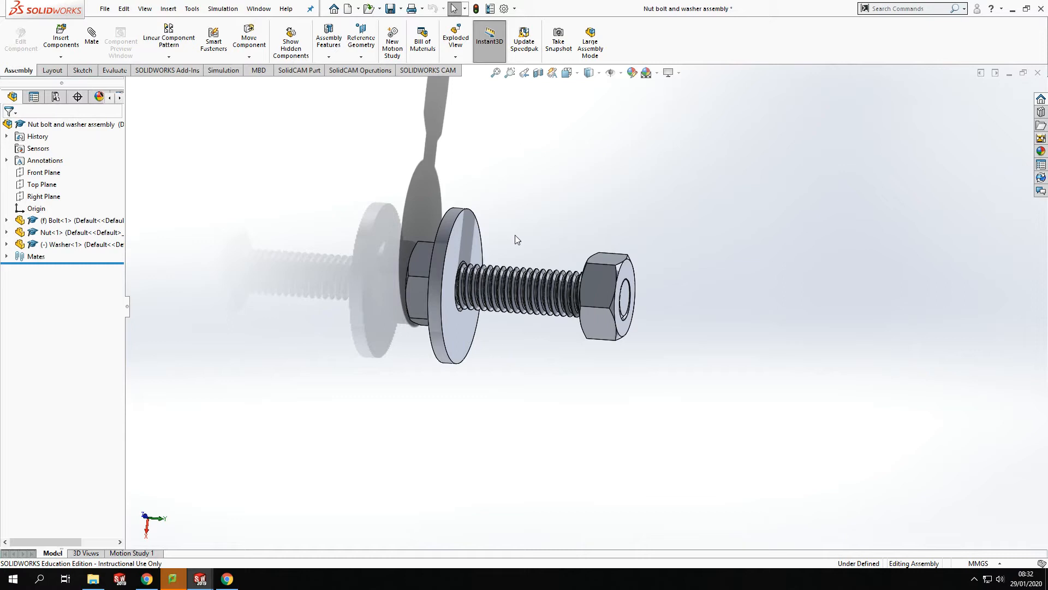
{"action": "mouse_move", "coordinate": [400, 197]}
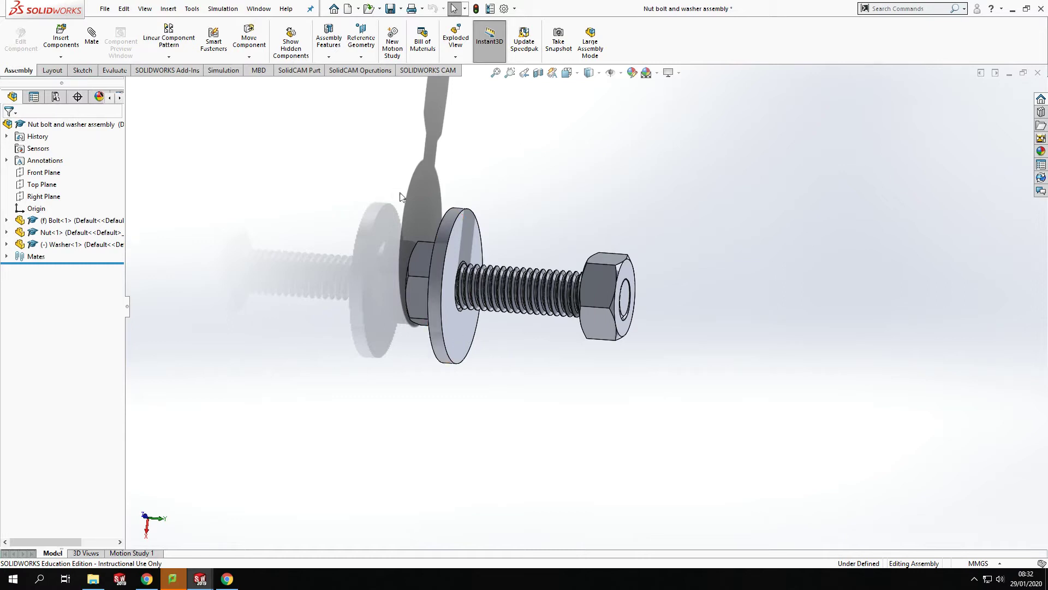
{"action": "mouse_move", "coordinate": [399, 221]}
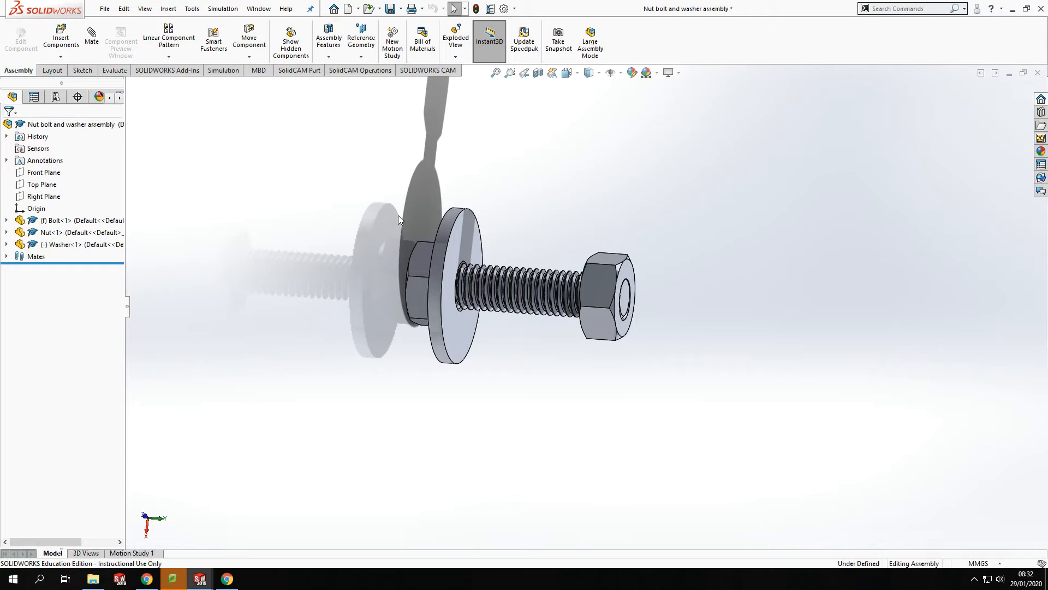
{"action": "mouse_move", "coordinate": [409, 187]}
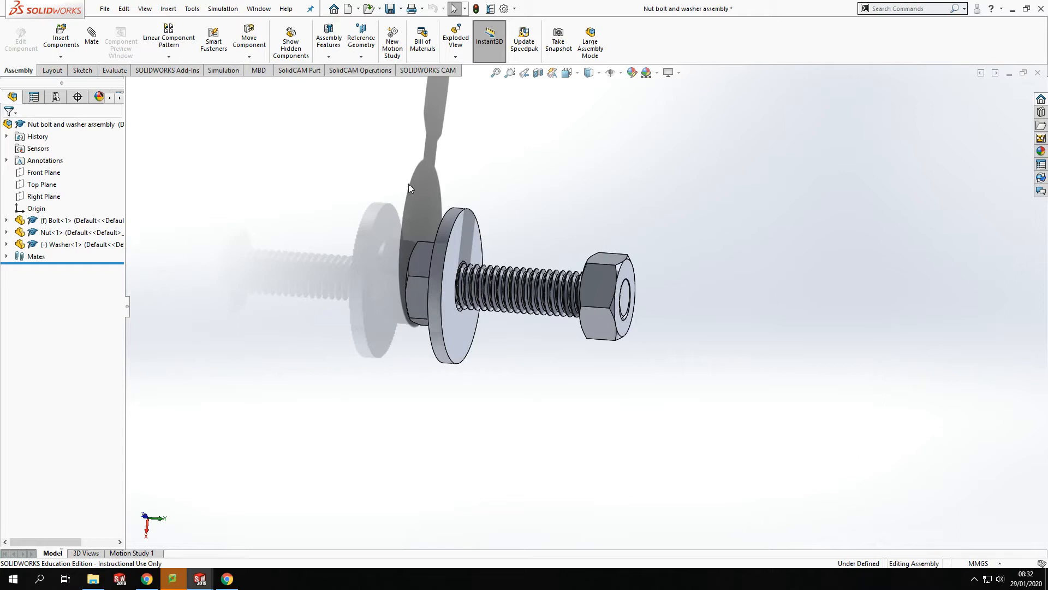
{"action": "mouse_move", "coordinate": [411, 193]}
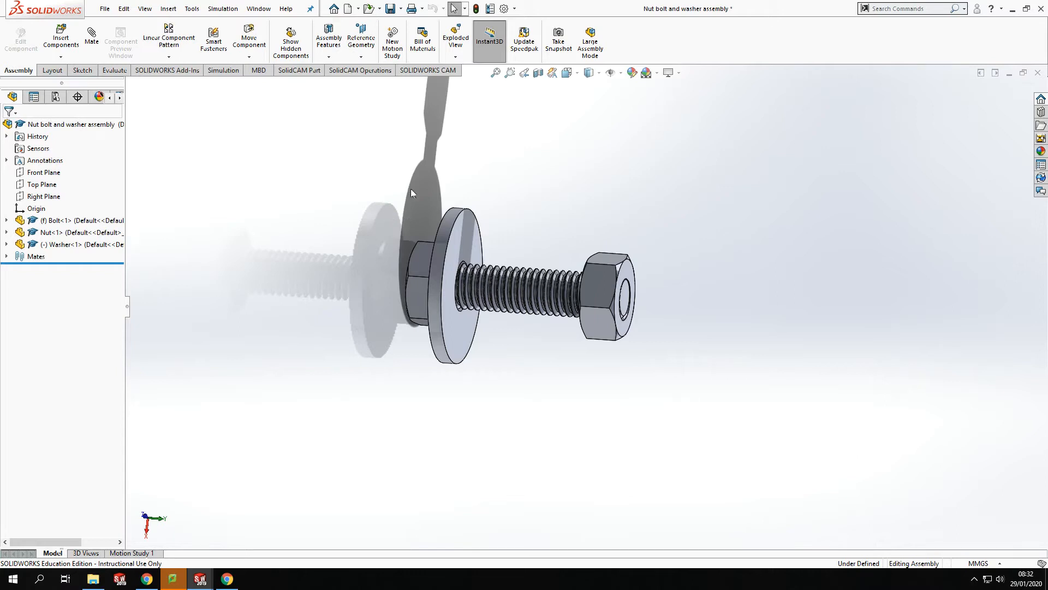
{"action": "mouse_move", "coordinate": [334, 270]}
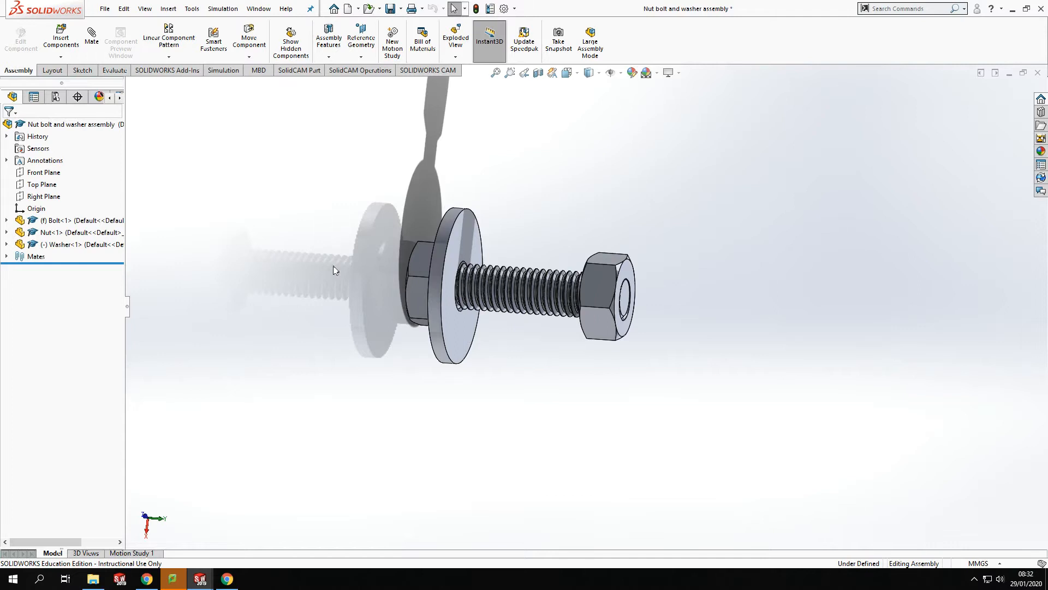
{"action": "mouse_move", "coordinate": [554, 318]}
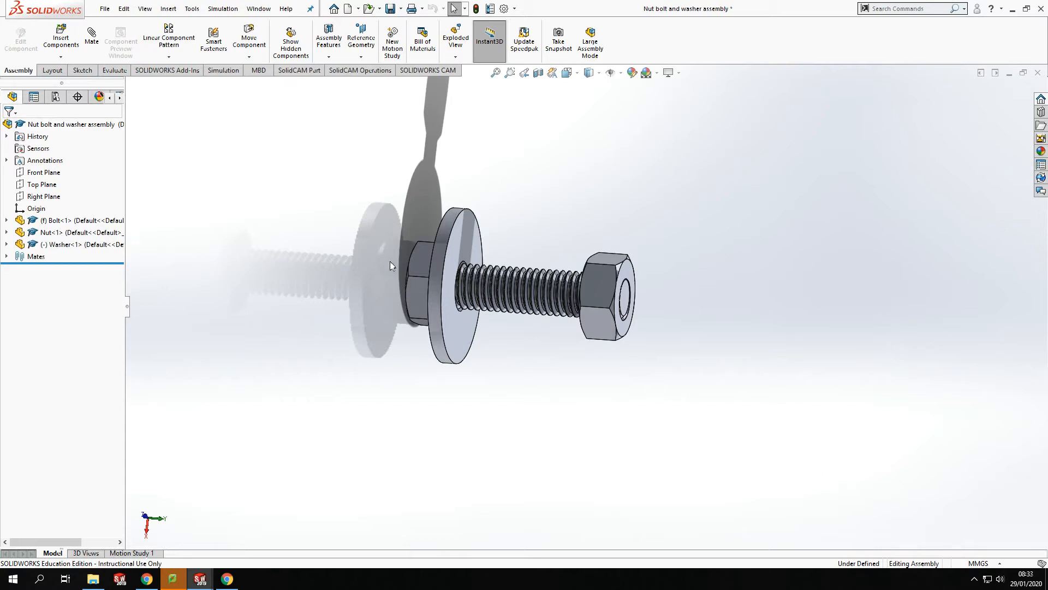
{"action": "mouse_move", "coordinate": [367, 470]}
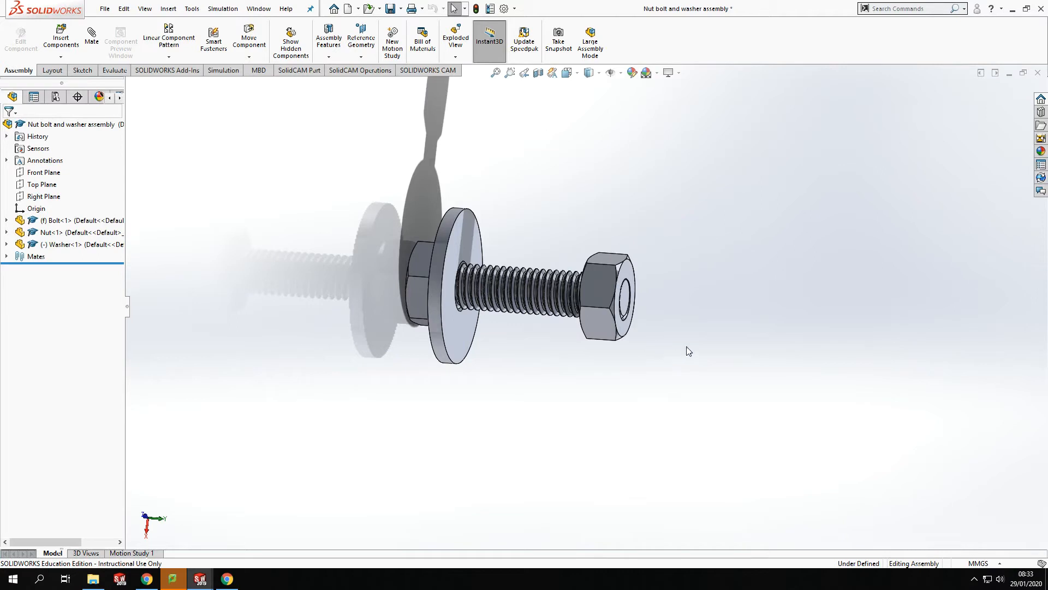
{"action": "mouse_move", "coordinate": [658, 158]}
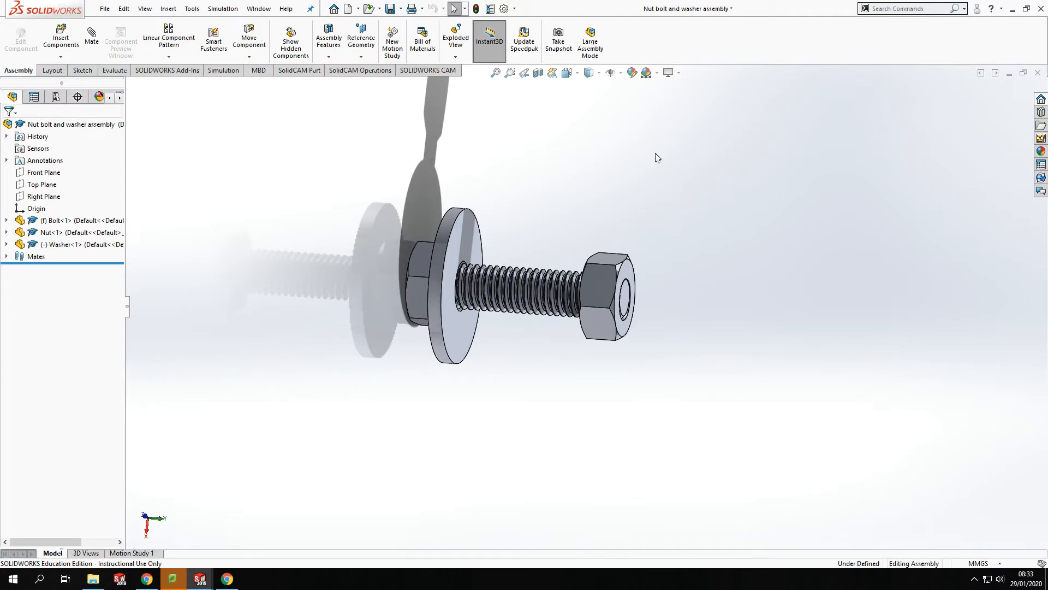
{"action": "mouse_move", "coordinate": [592, 405]}
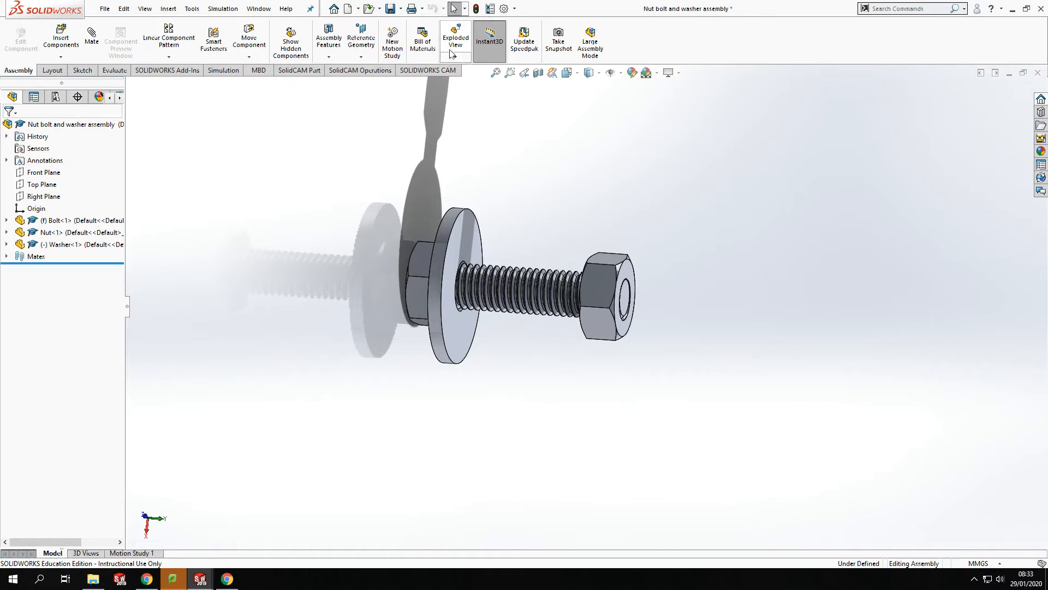
{"action": "mouse_move", "coordinate": [521, 173]}
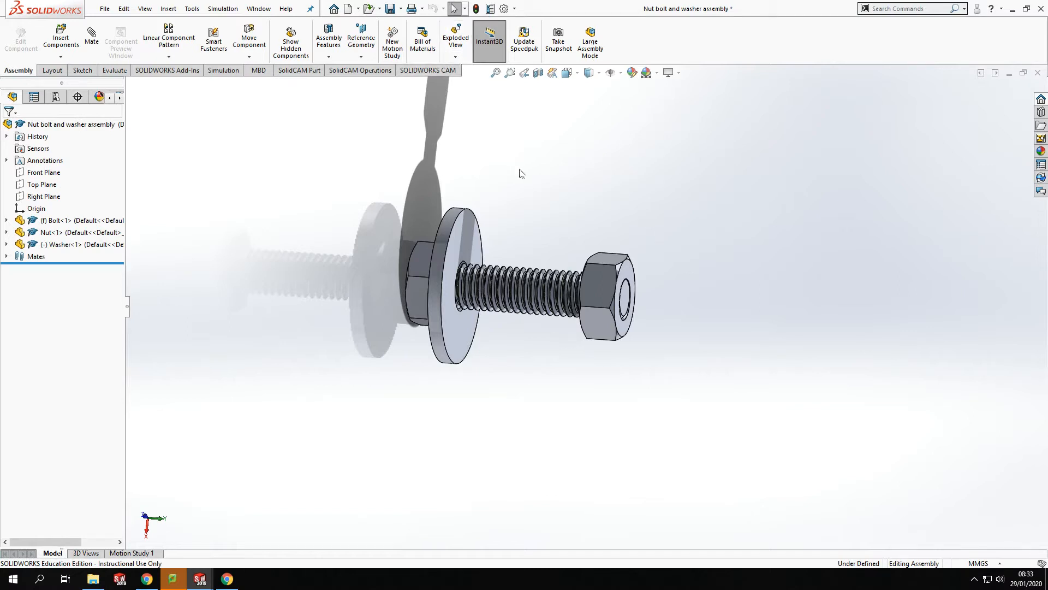
{"action": "mouse_move", "coordinate": [492, 185]}
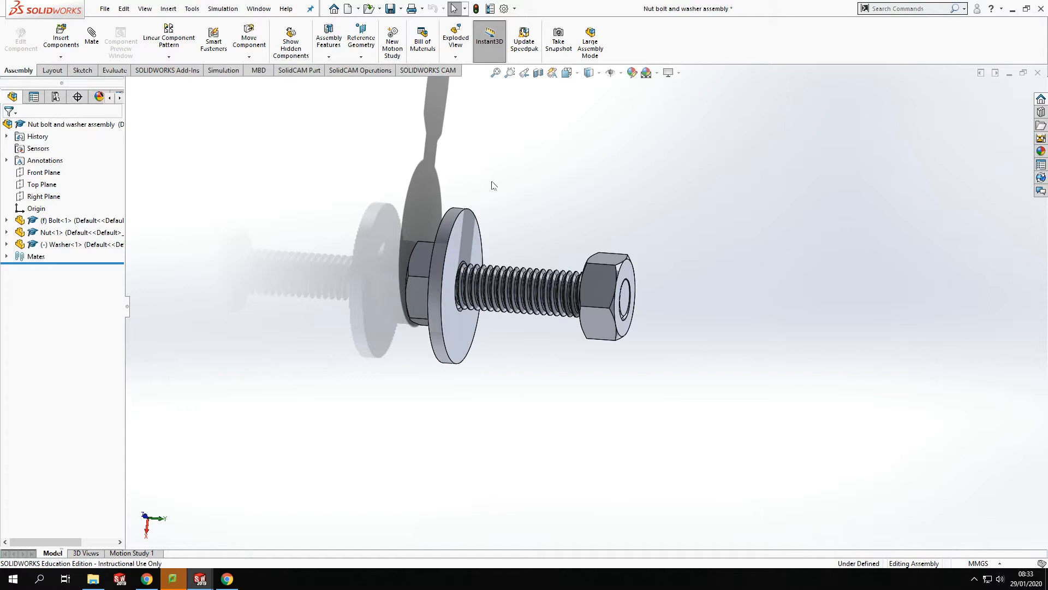
{"action": "mouse_move", "coordinate": [688, 317]}
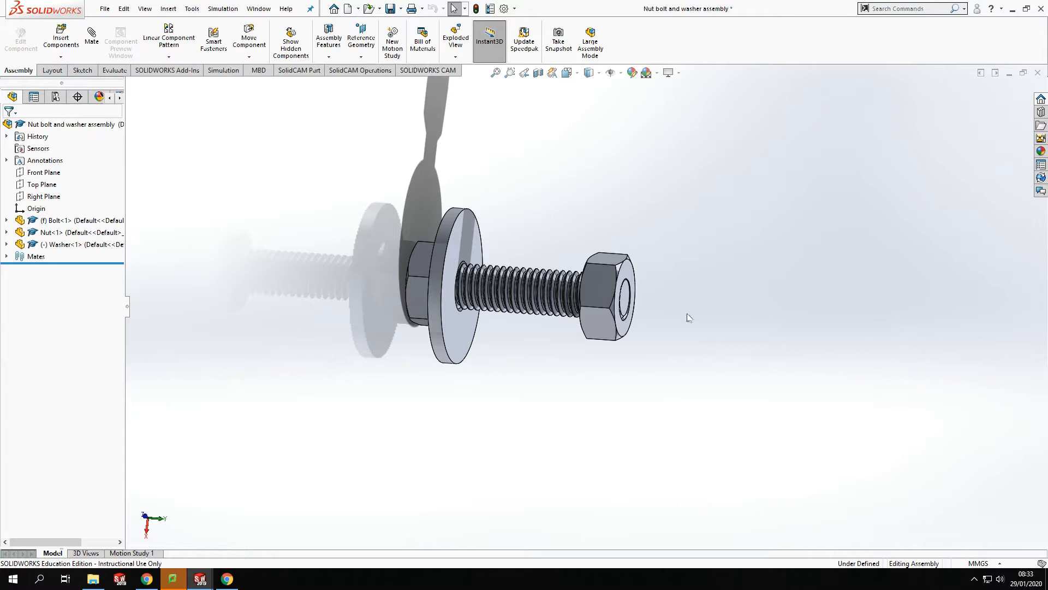
{"action": "mouse_move", "coordinate": [376, 501]}
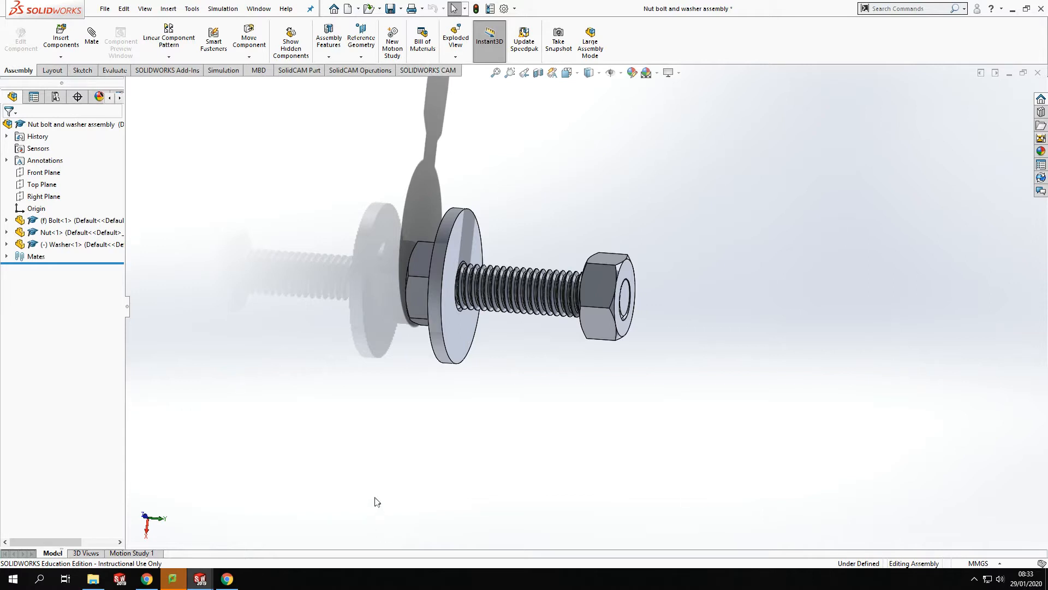
{"action": "mouse_move", "coordinate": [399, 425]}
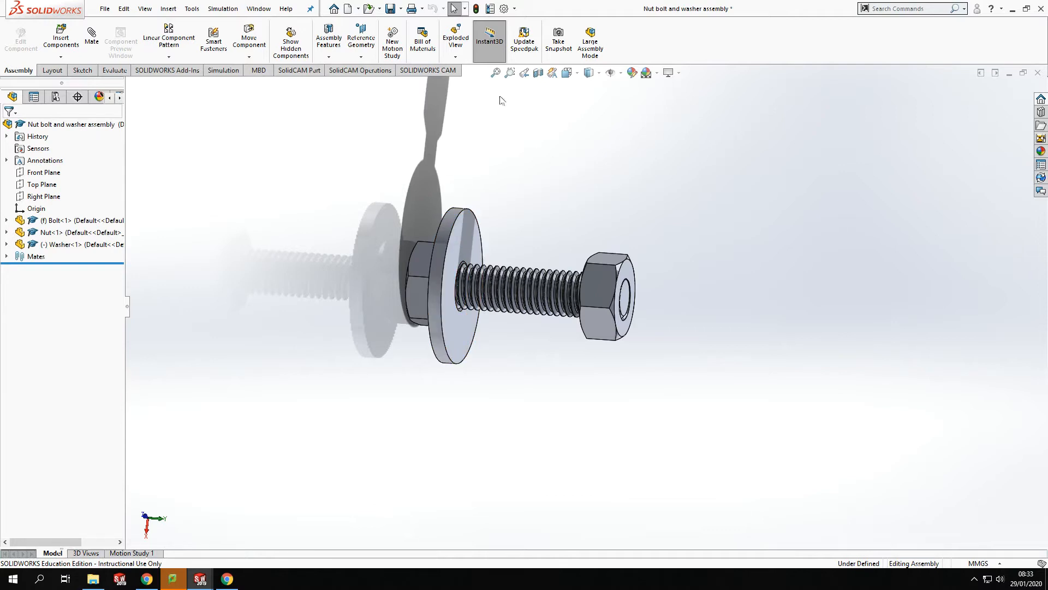
{"action": "mouse_move", "coordinate": [89, 282]}
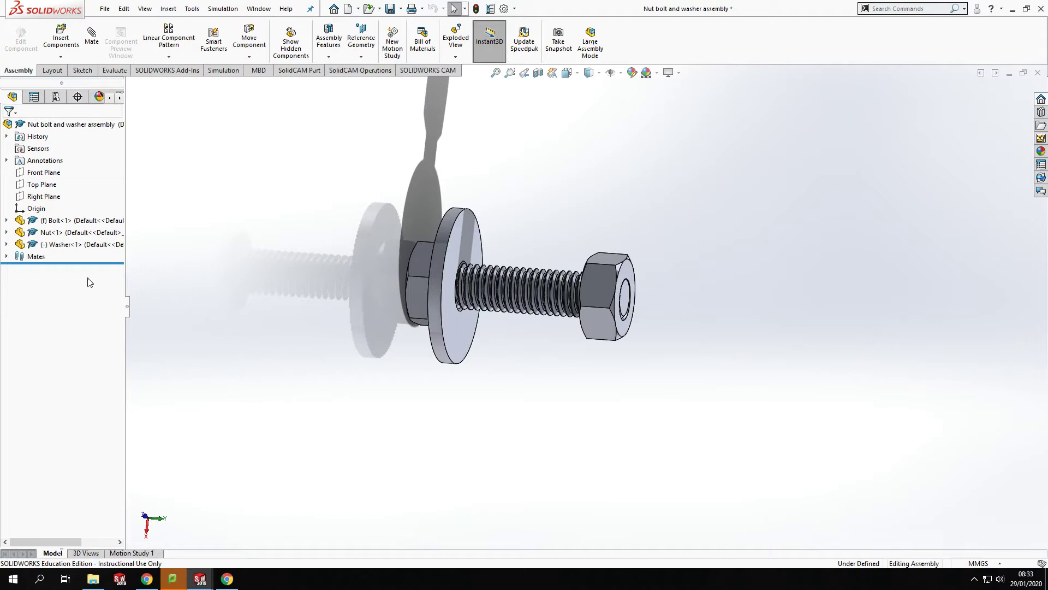
{"action": "mouse_move", "coordinate": [3, 70]}
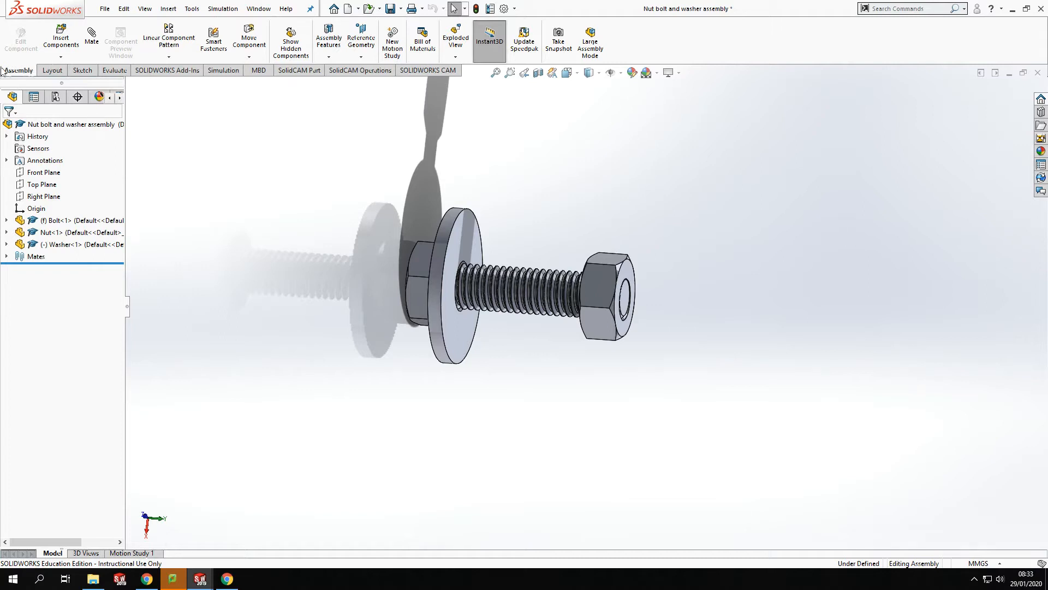
{"action": "mouse_move", "coordinate": [455, 36]}
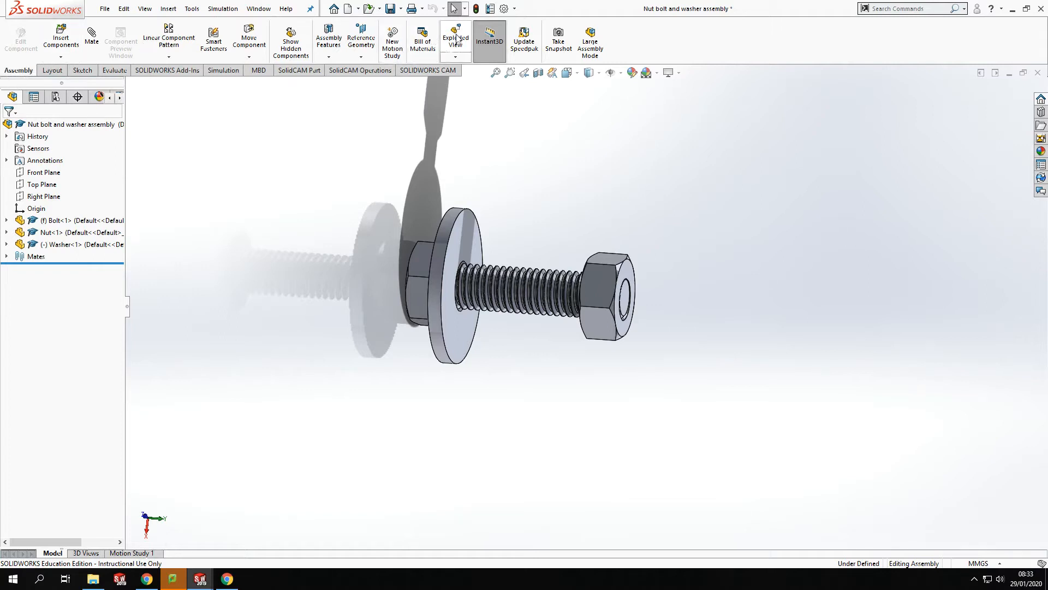
{"action": "mouse_move", "coordinate": [455, 39]}
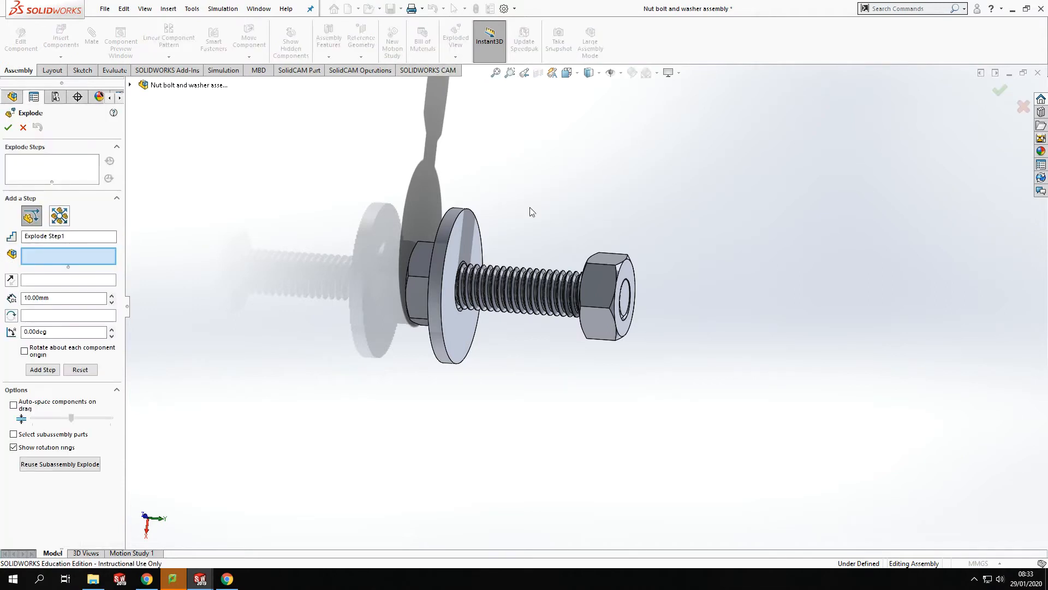
{"action": "mouse_move", "coordinate": [60, 276]}
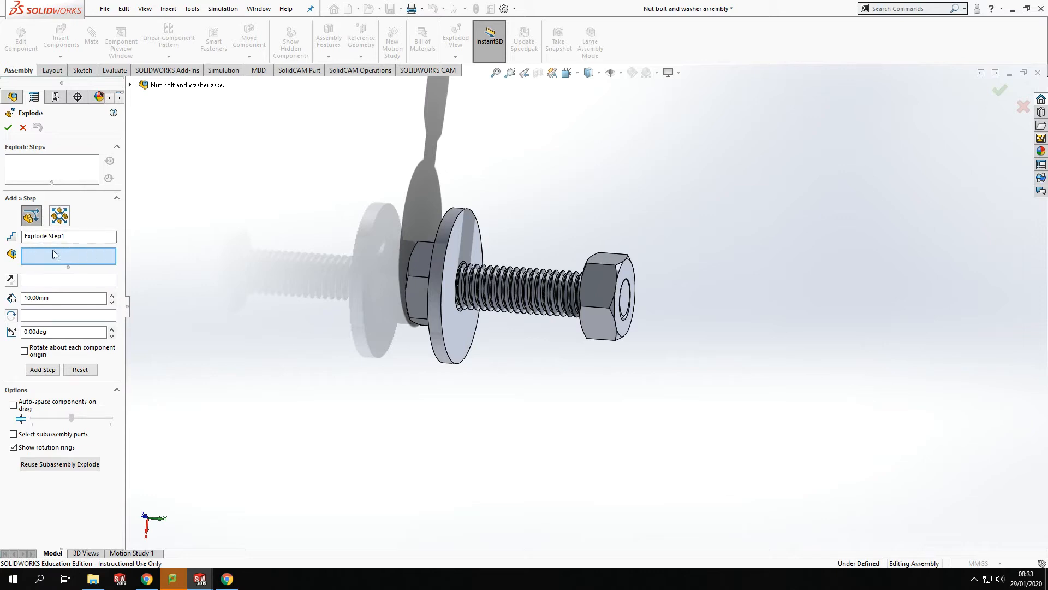
Step: Select the nut and explode it 40 mm along the bolt axis as Explode Step1
{"action": "left_click", "coordinate": [518, 280]}
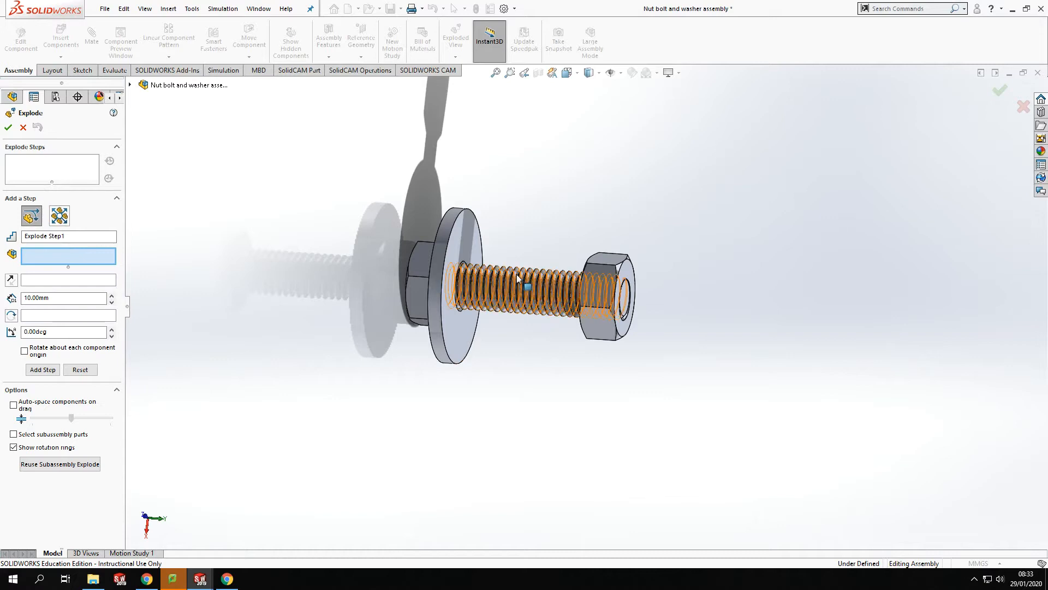
{"action": "mouse_move", "coordinate": [608, 282]}
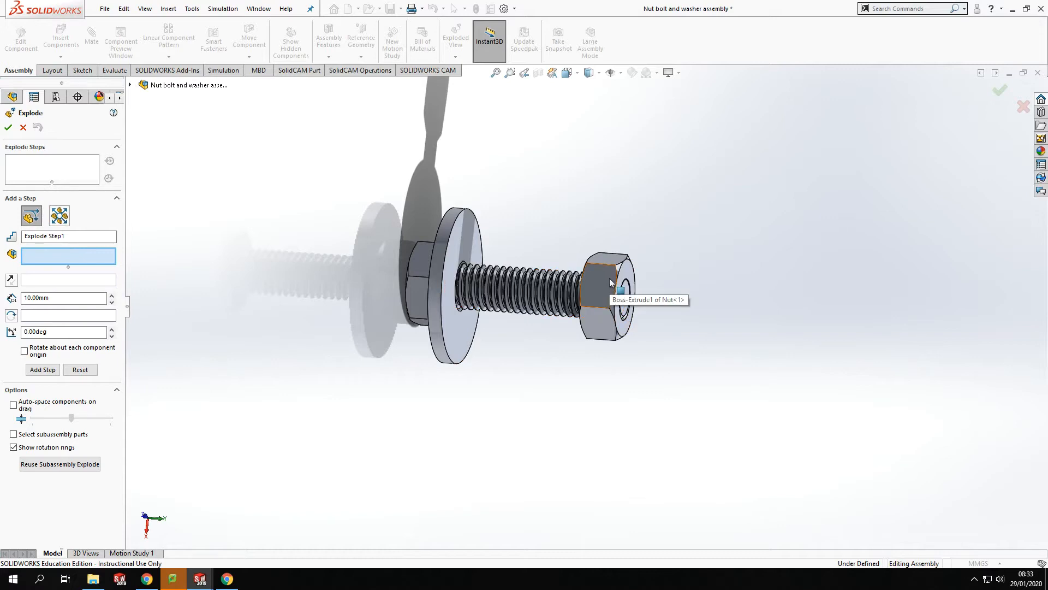
{"action": "left_click", "coordinate": [605, 288]}
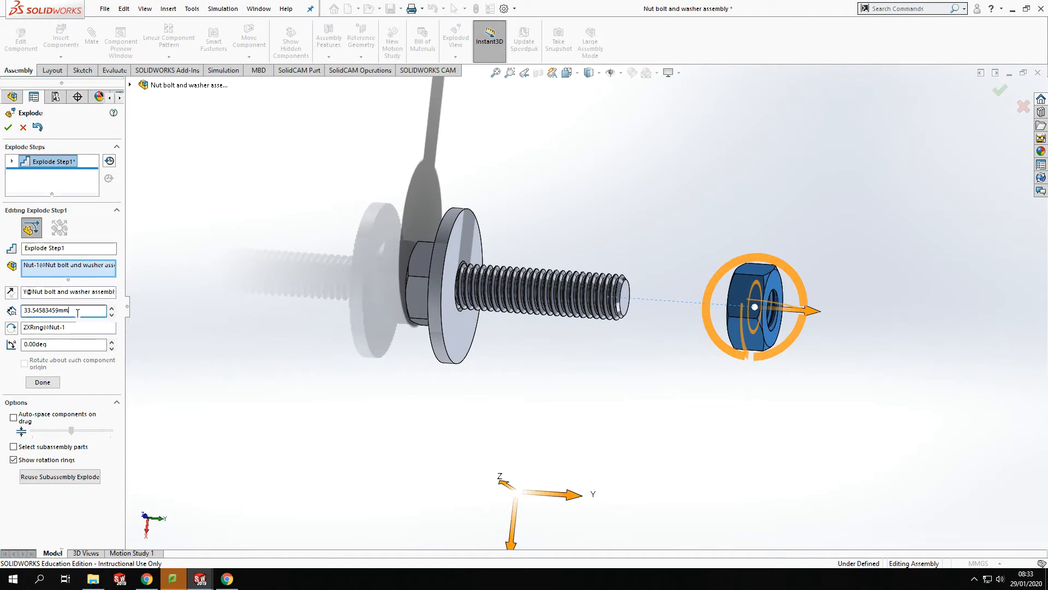
{"action": "triple_click", "coordinate": [60, 310]}
{"action": "type", "text": "40"}
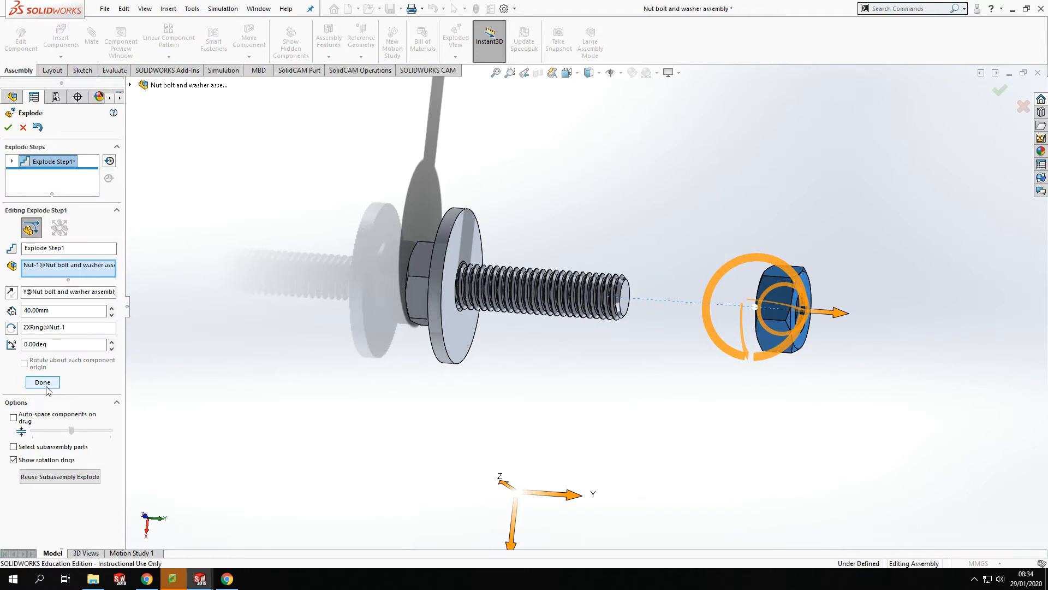
{"action": "left_click", "coordinate": [42, 382]}
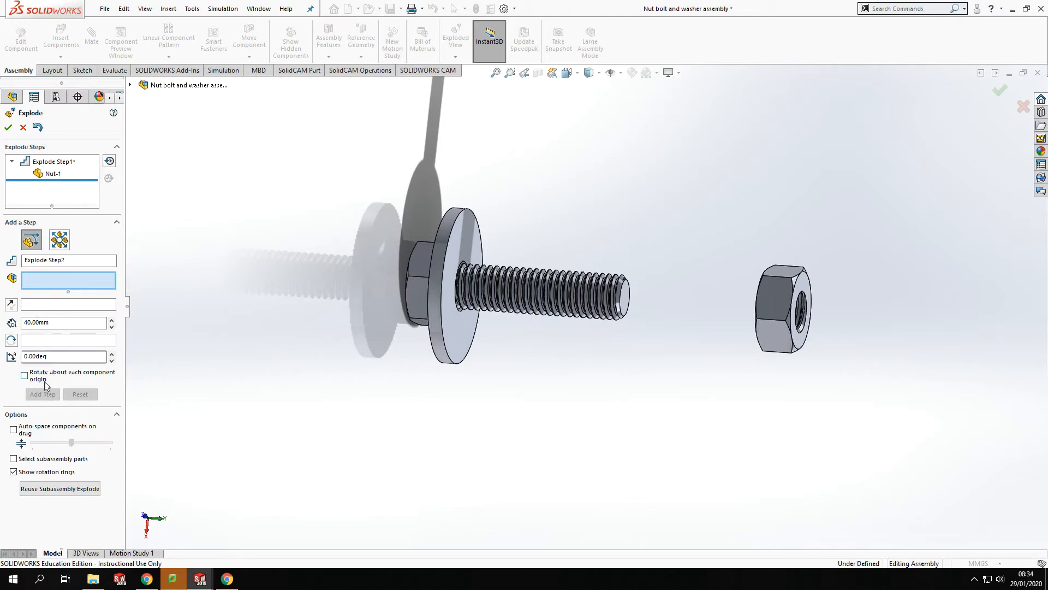
{"action": "mouse_move", "coordinate": [381, 277]}
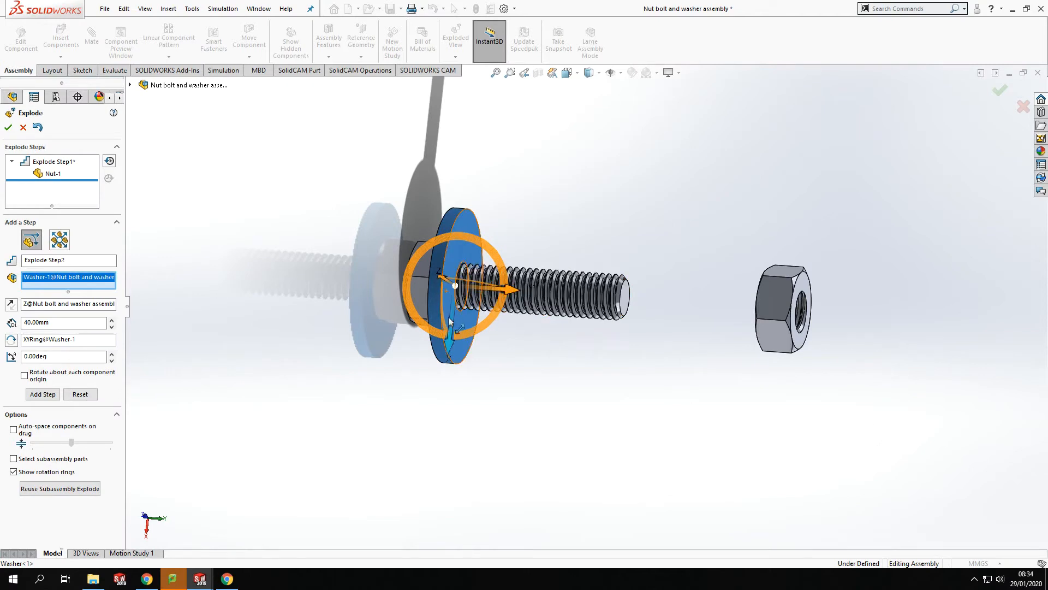
{"action": "mouse_move", "coordinate": [475, 244]}
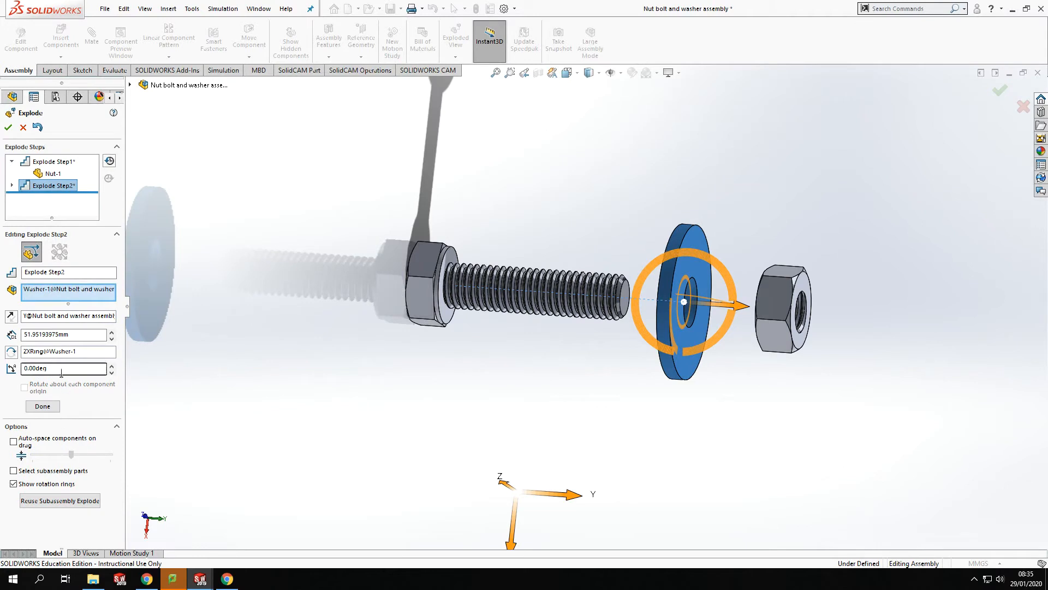
Step: Set the washer's explode distance to 50 mm for Explode Step2
{"action": "triple_click", "coordinate": [60, 334]}
{"action": "type", "text": "50"}
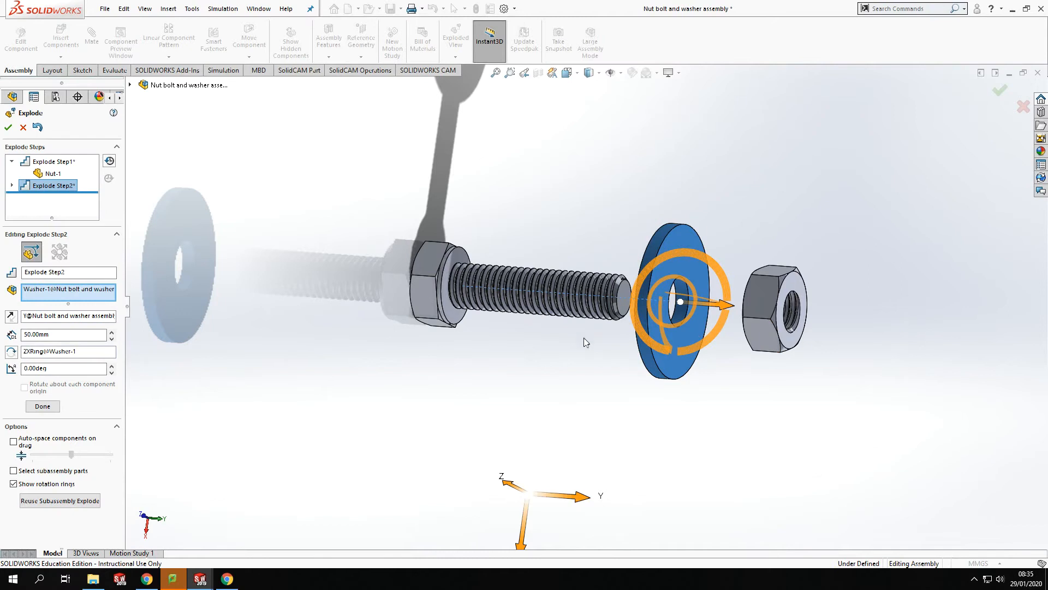
{"action": "mouse_move", "coordinate": [155, 415]}
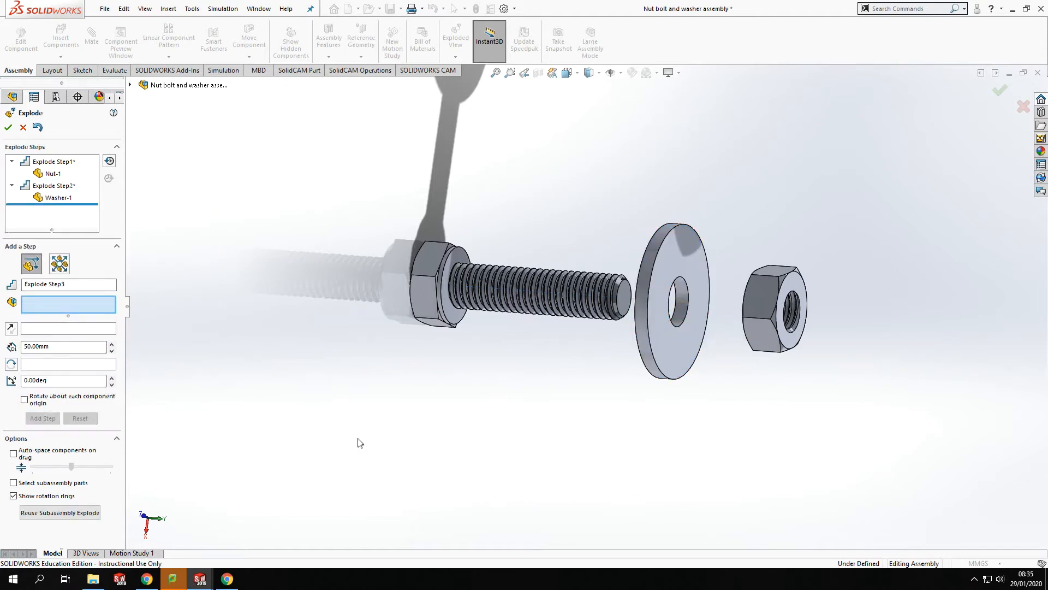
{"action": "mouse_move", "coordinate": [916, 366]}
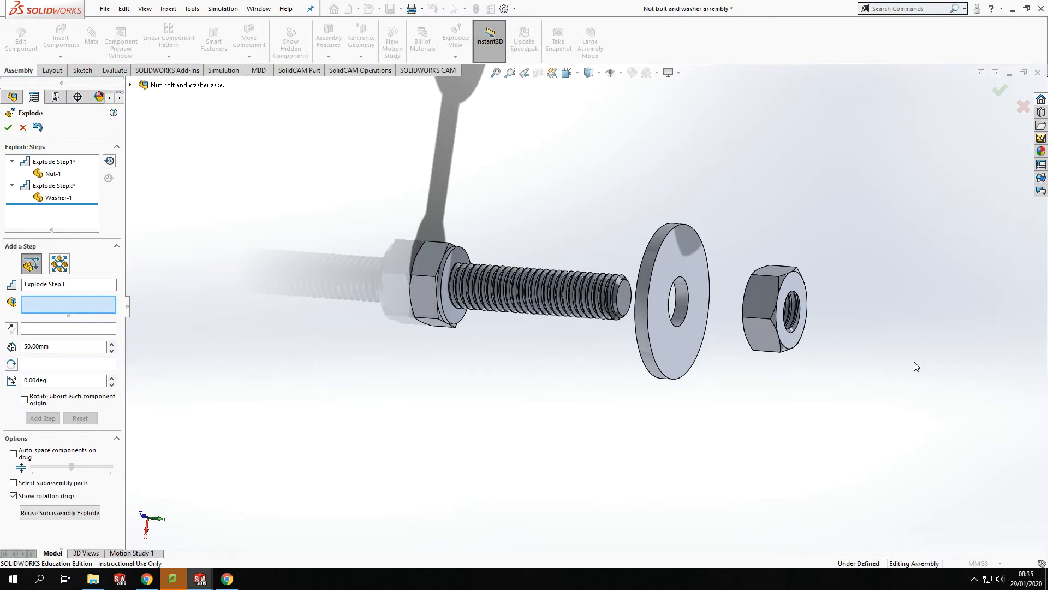
{"action": "mouse_move", "coordinate": [398, 456]}
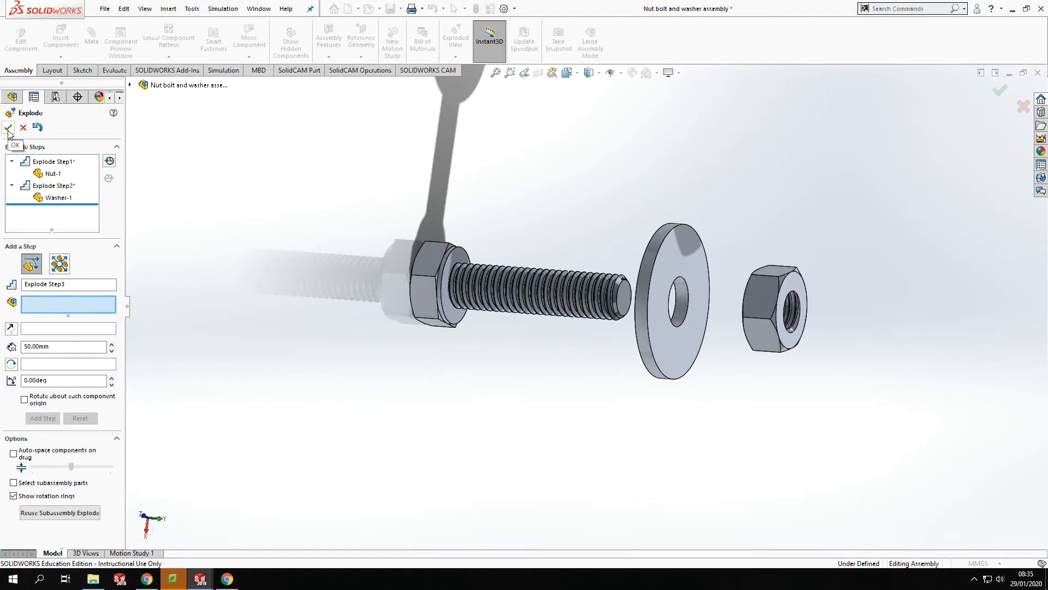
Step: Close the Explode PropertyManager and switch the assembly to Isometric view
{"action": "left_click", "coordinate": [8, 128]}
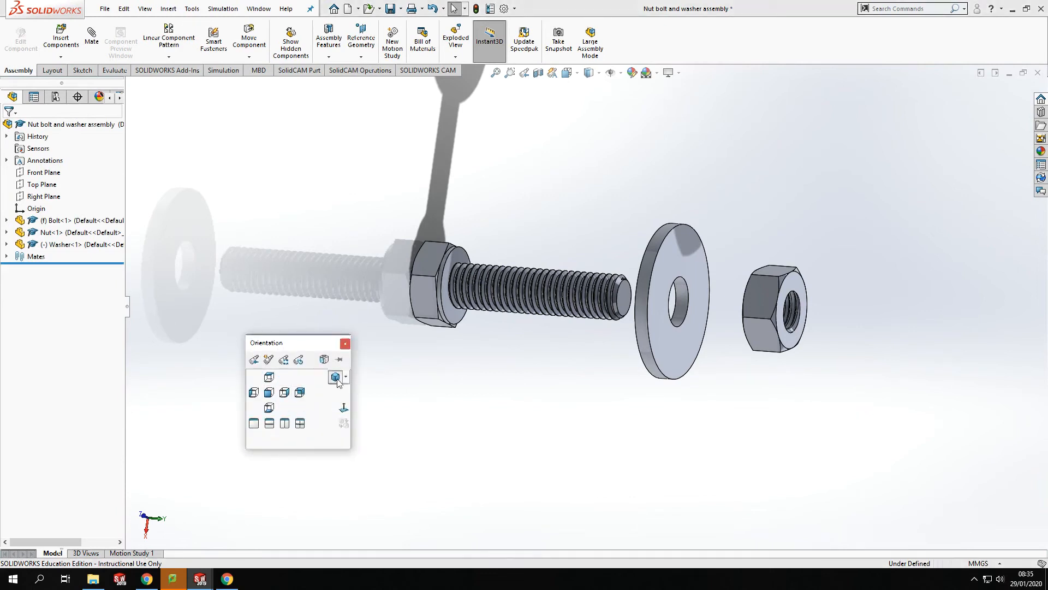
{"action": "left_click", "coordinate": [336, 378]}
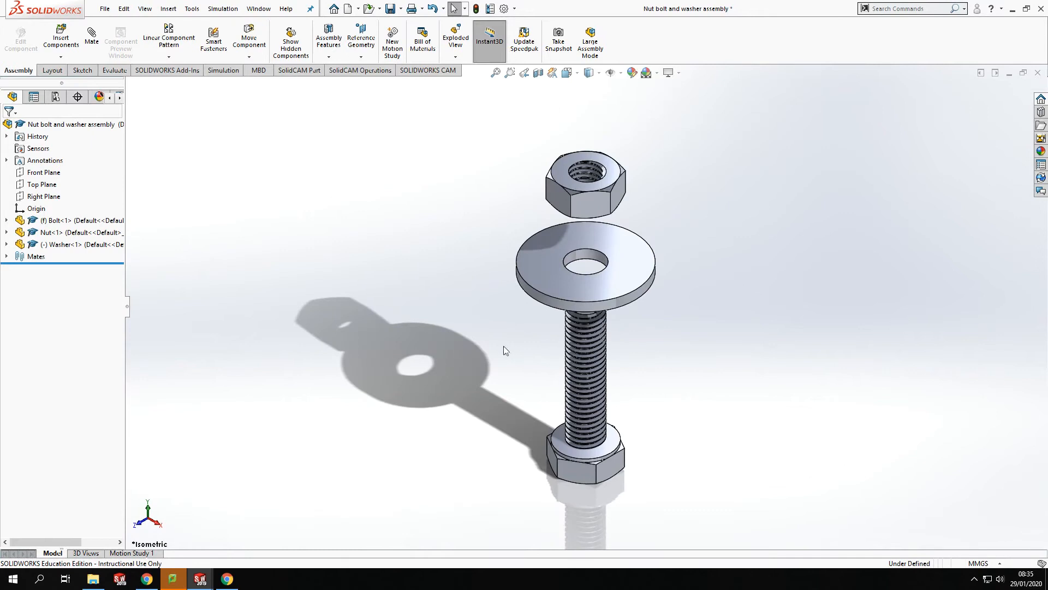
{"action": "left_click", "coordinate": [509, 348]}
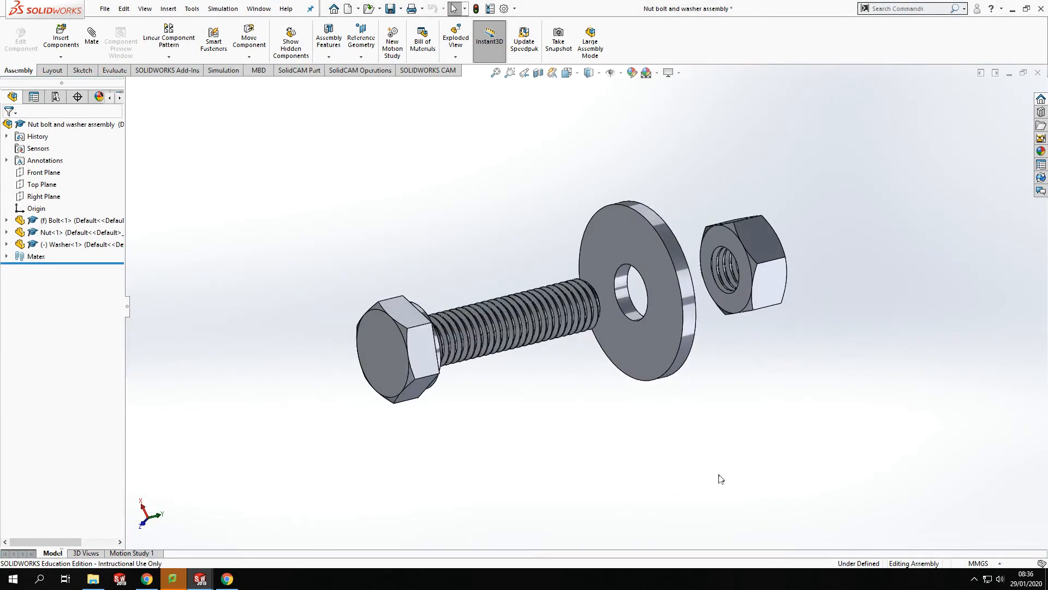
{"action": "mouse_move", "coordinate": [766, 416]}
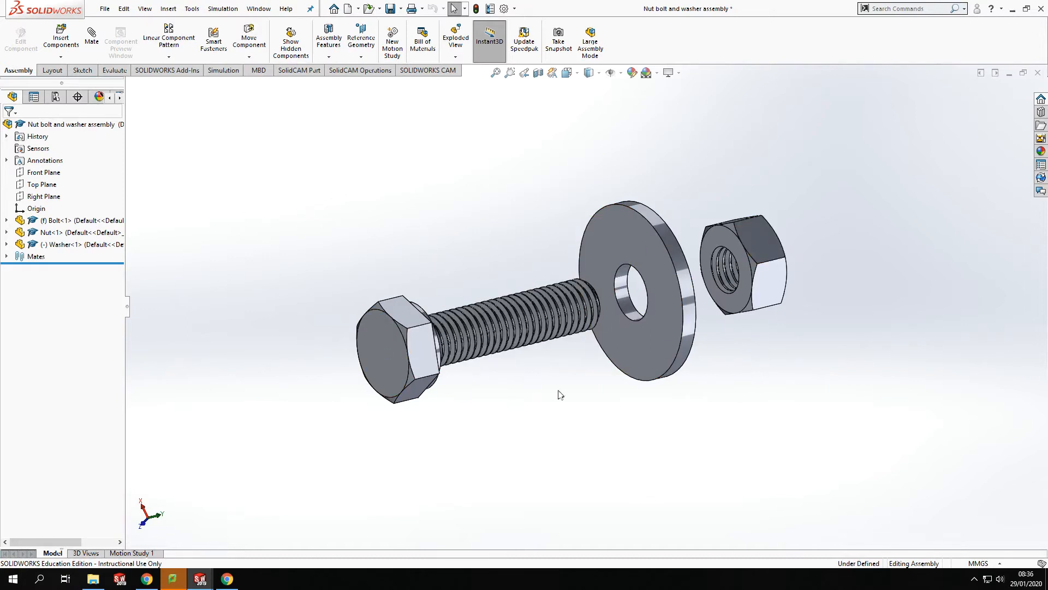
{"action": "mouse_move", "coordinate": [772, 277]}
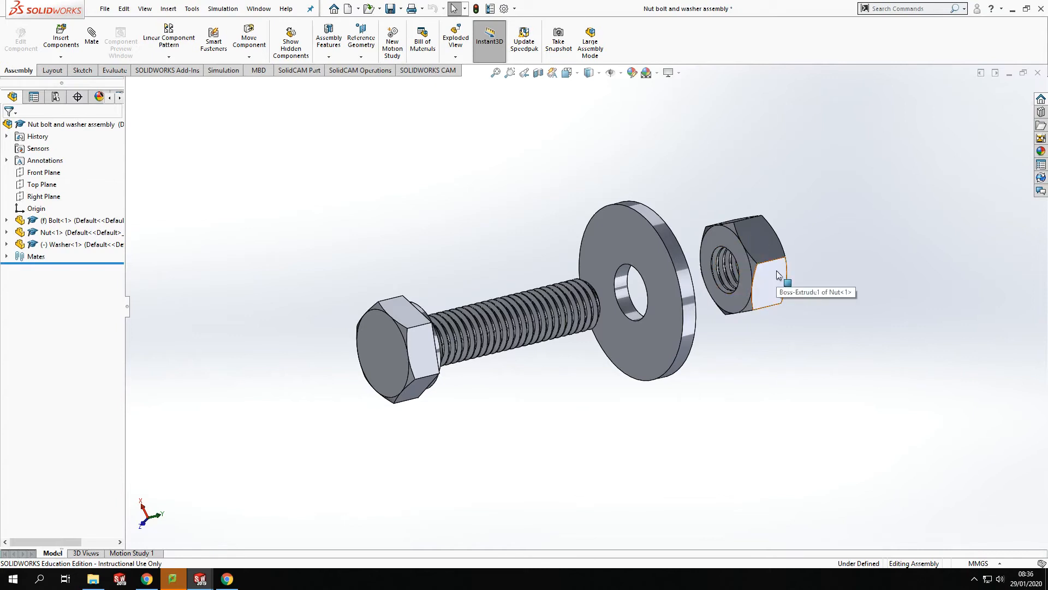
{"action": "mouse_move", "coordinate": [729, 339]}
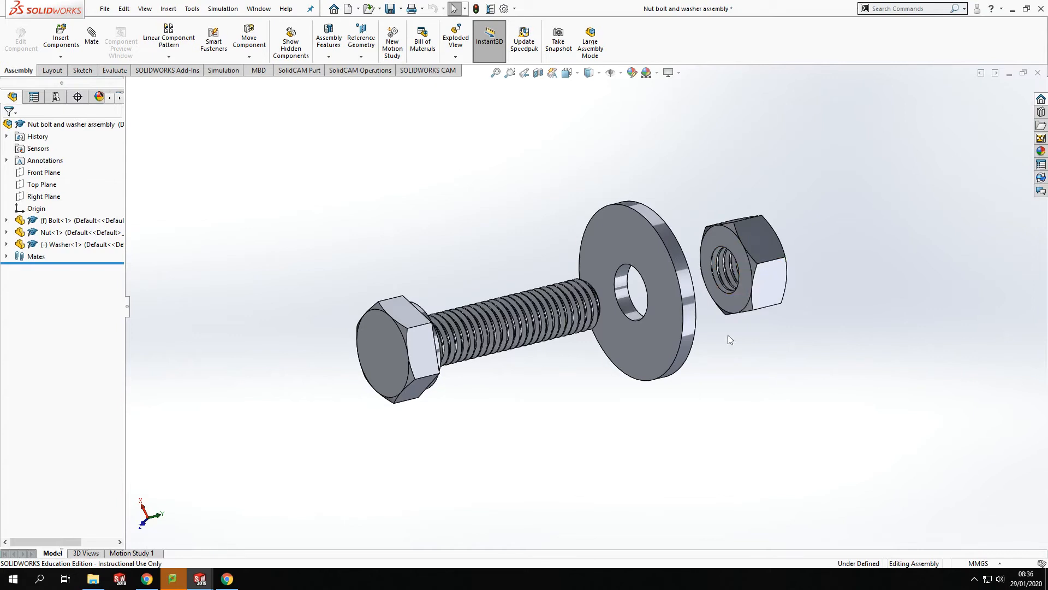
{"action": "mouse_move", "coordinate": [460, 446]}
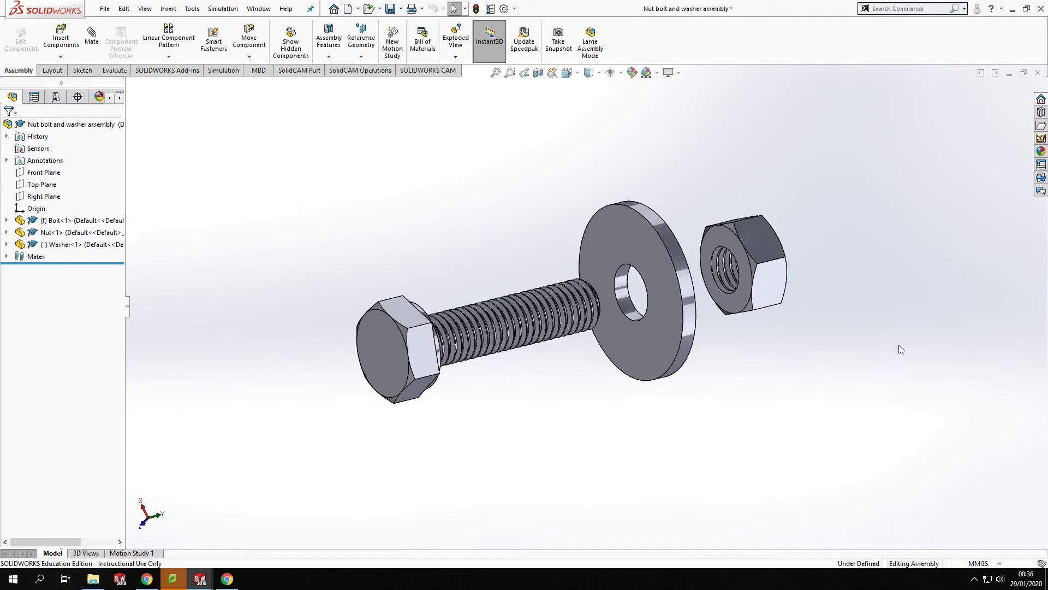
{"action": "mouse_move", "coordinate": [637, 417]}
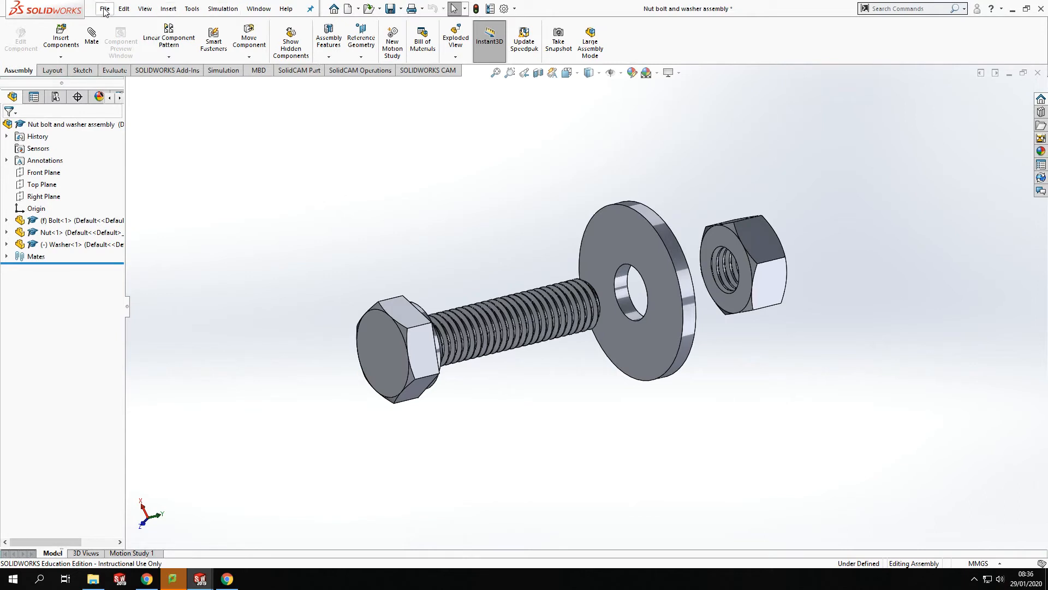
Step: Save the exploded nut, bolt and washer assembly
{"action": "left_click", "coordinate": [104, 8]}
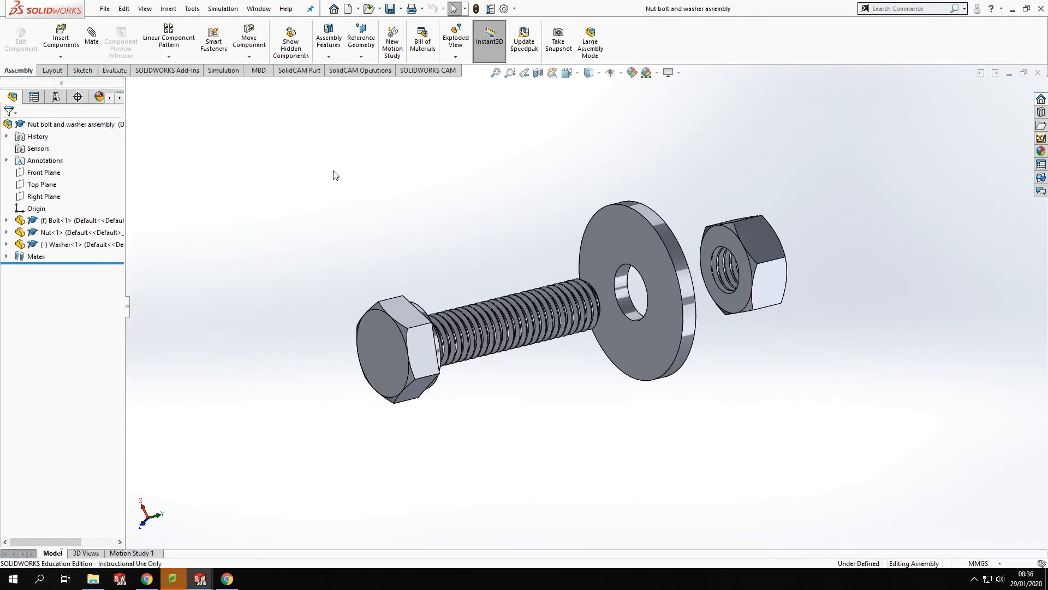
{"action": "mouse_move", "coordinate": [447, 259]}
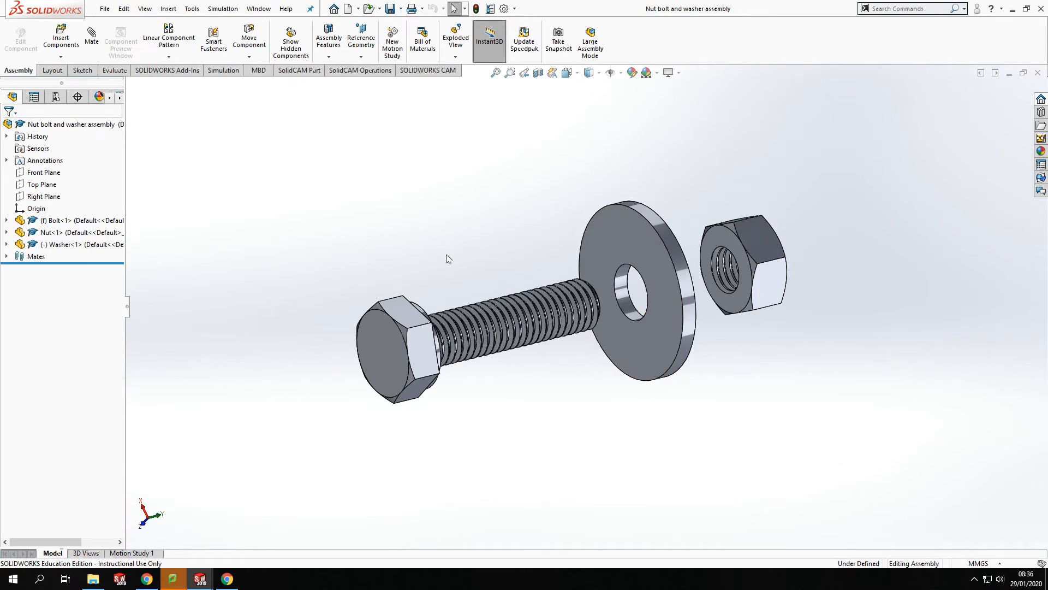
{"action": "mouse_move", "coordinate": [104, 8]}
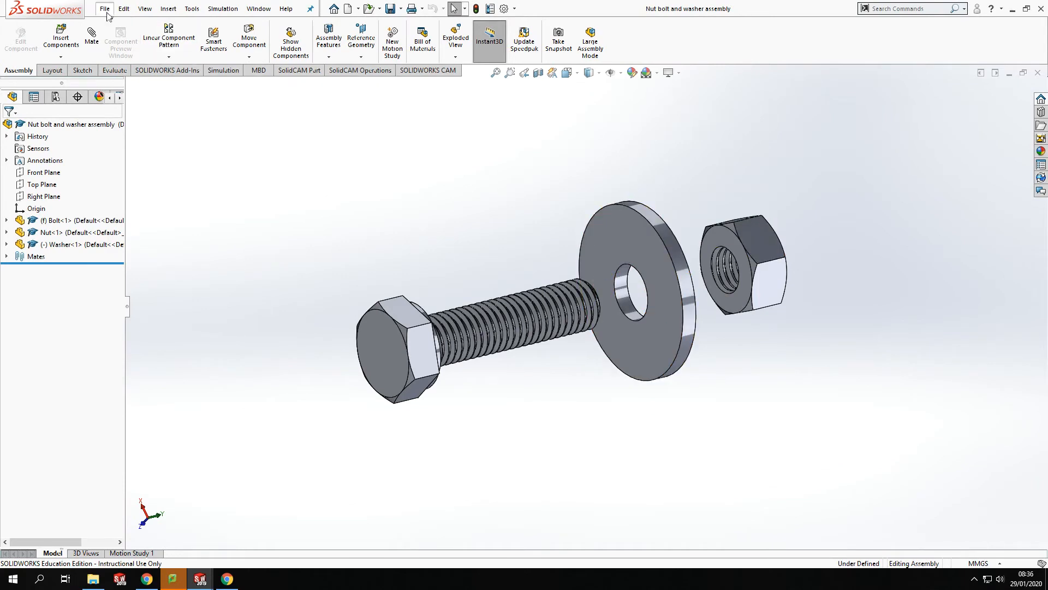
Step: Make a drawing from the assembly using the A4 landscape sheet format
{"action": "left_click", "coordinate": [104, 9]}
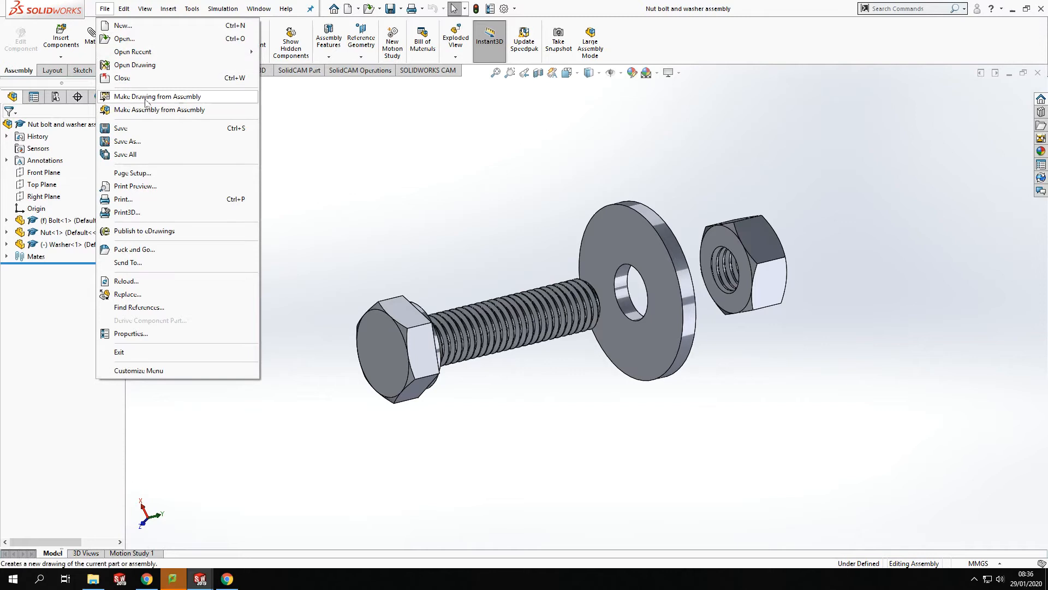
{"action": "left_click", "coordinate": [157, 96]}
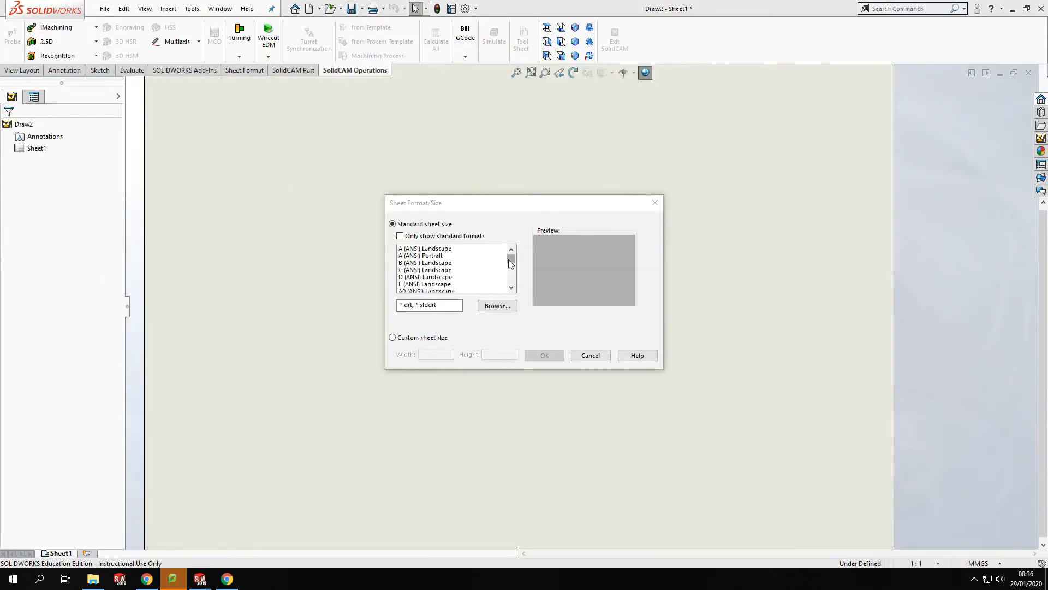
{"action": "scroll", "scroll_direction": "down", "scroll_amount": 3}
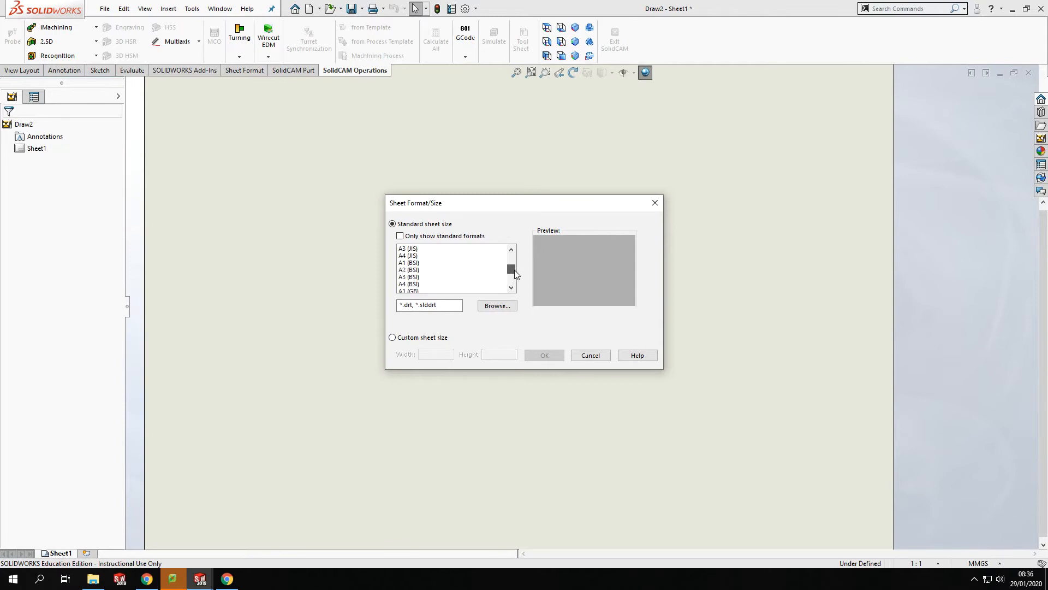
{"action": "mouse_move", "coordinate": [428, 281]}
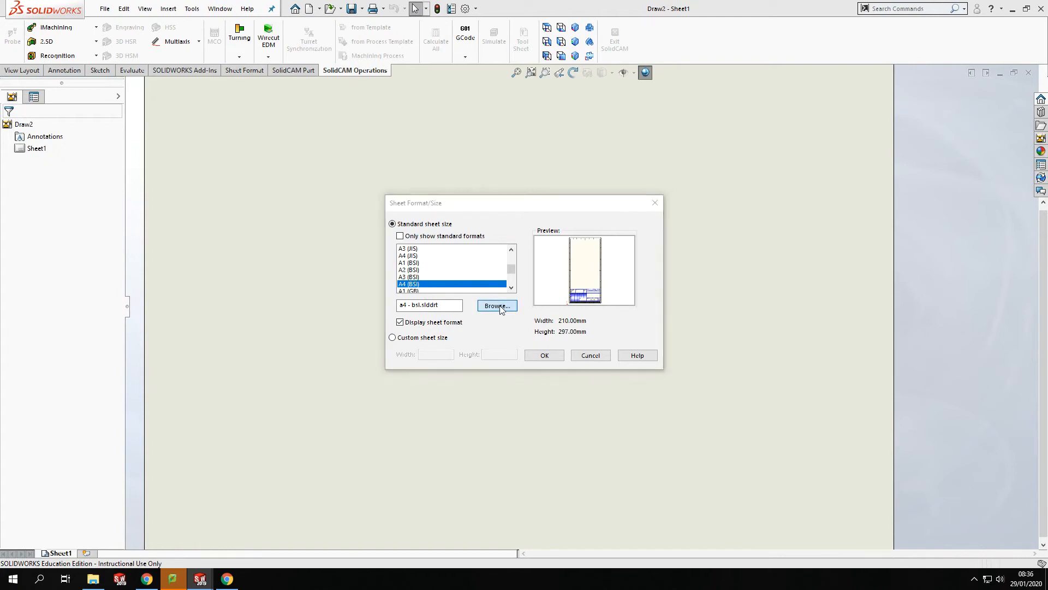
{"action": "left_click", "coordinate": [496, 306]}
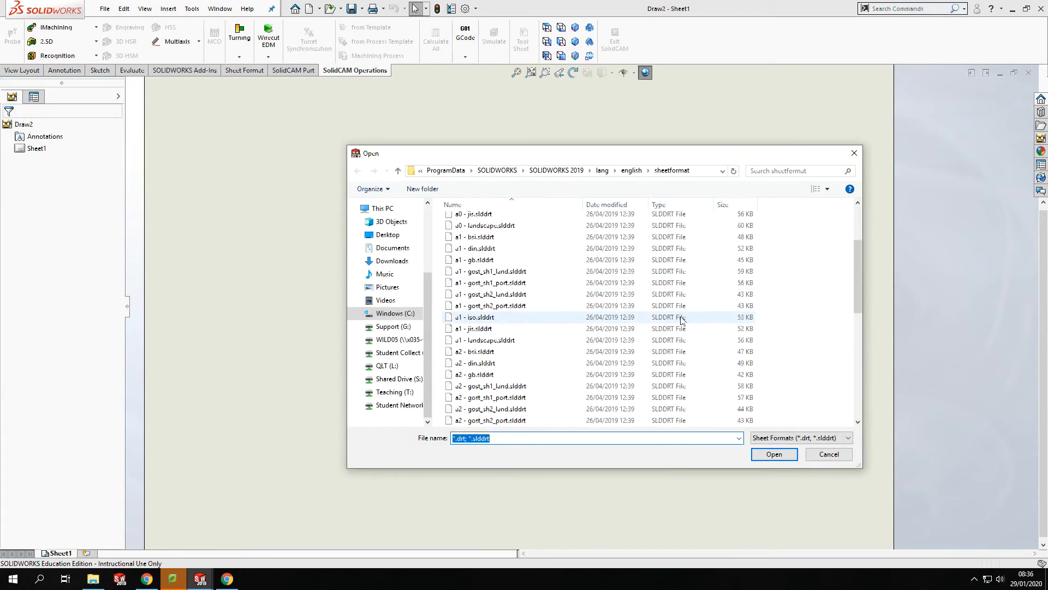
{"action": "scroll", "scroll_direction": "down", "scroll_amount": 3}
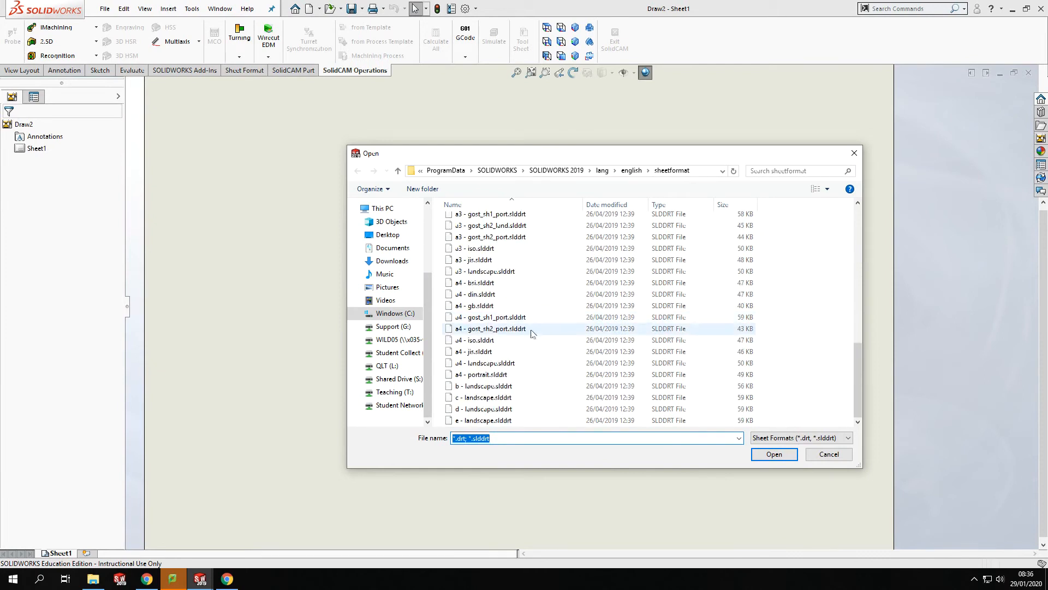
{"action": "left_click", "coordinate": [484, 362]}
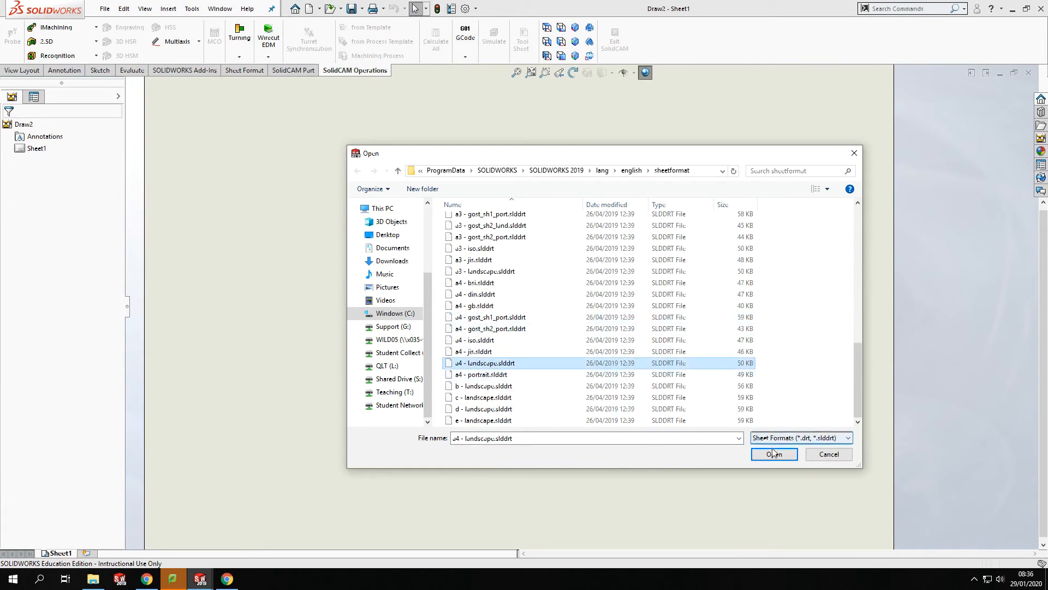
{"action": "left_click", "coordinate": [774, 454]}
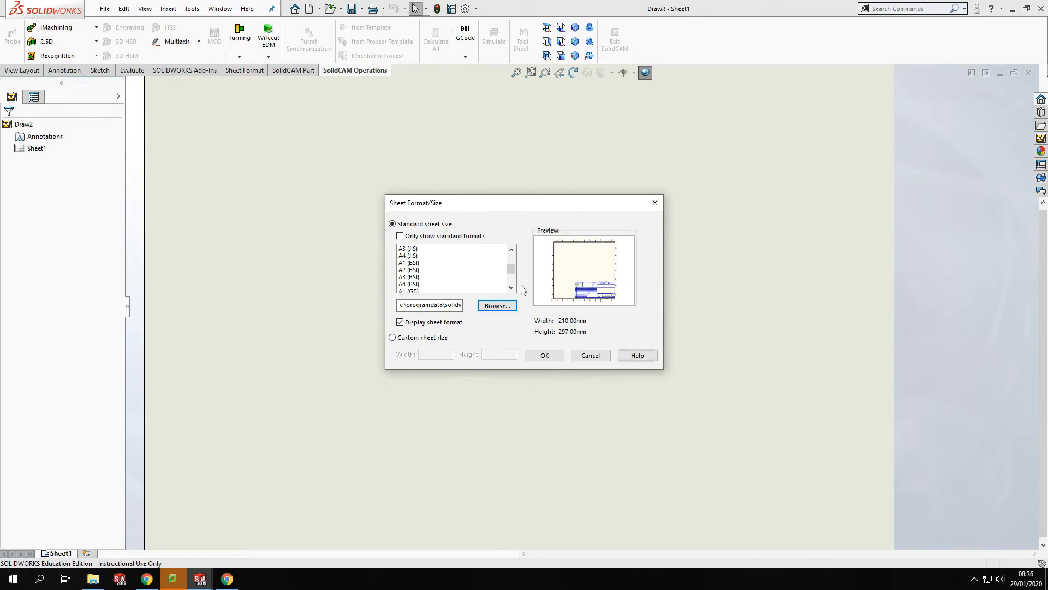
{"action": "mouse_move", "coordinate": [610, 289]}
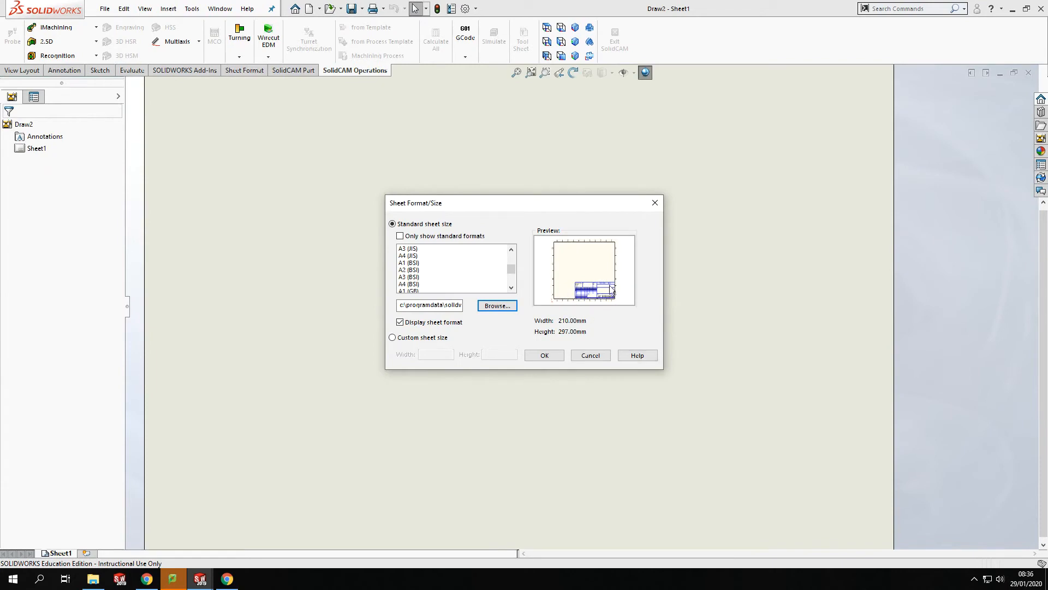
{"action": "mouse_move", "coordinate": [609, 271]}
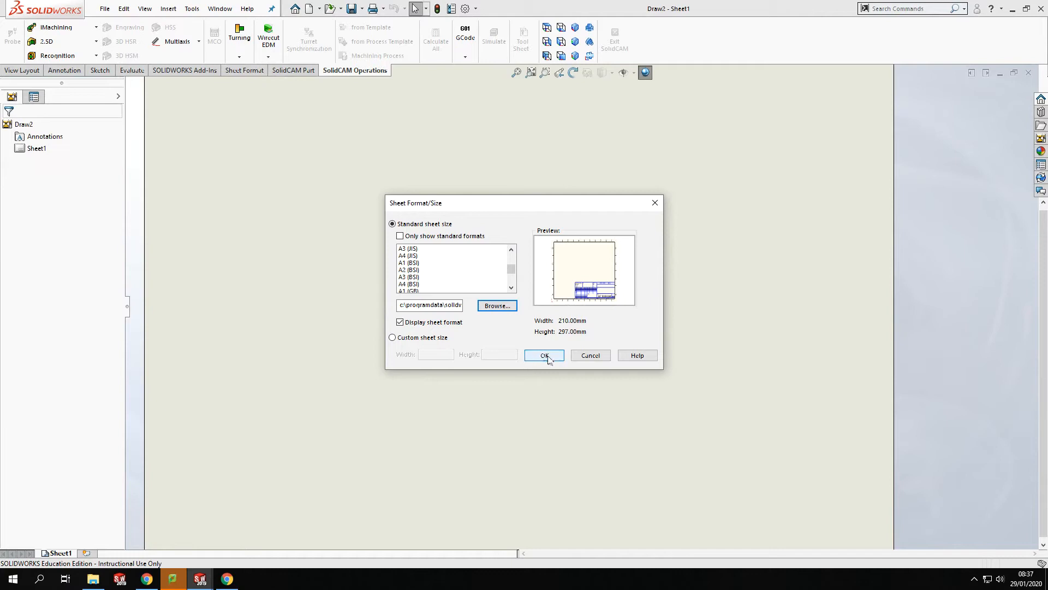
{"action": "mouse_move", "coordinate": [514, 356]}
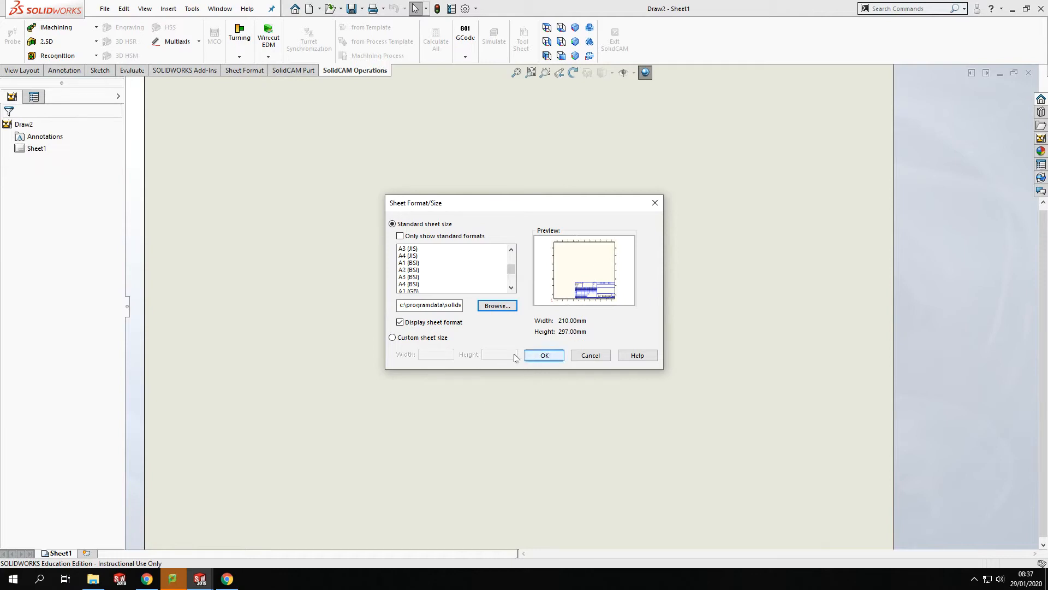
{"action": "mouse_move", "coordinate": [521, 399]}
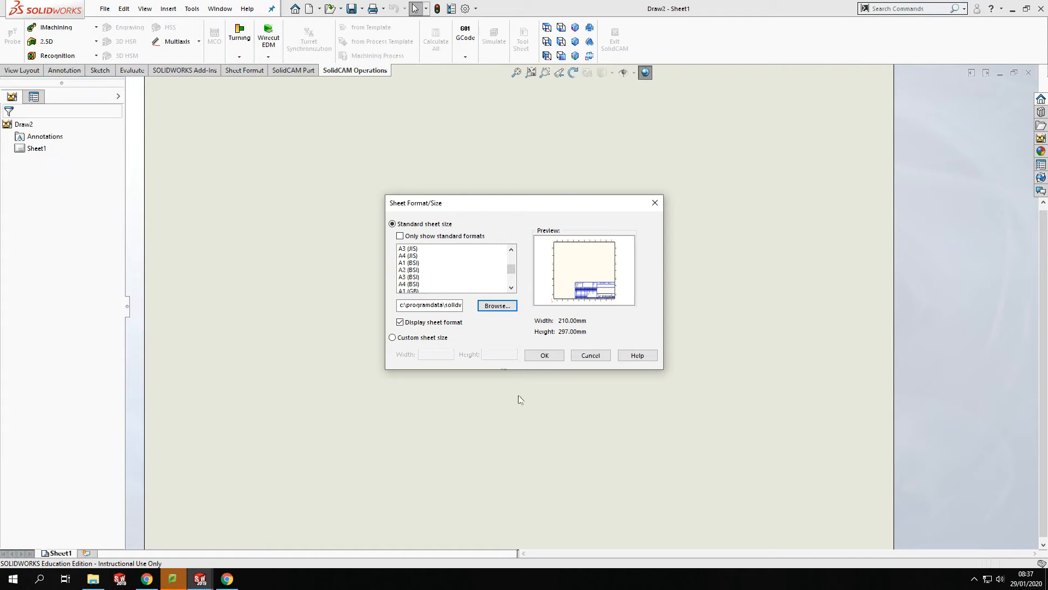
{"action": "left_click", "coordinate": [542, 355]}
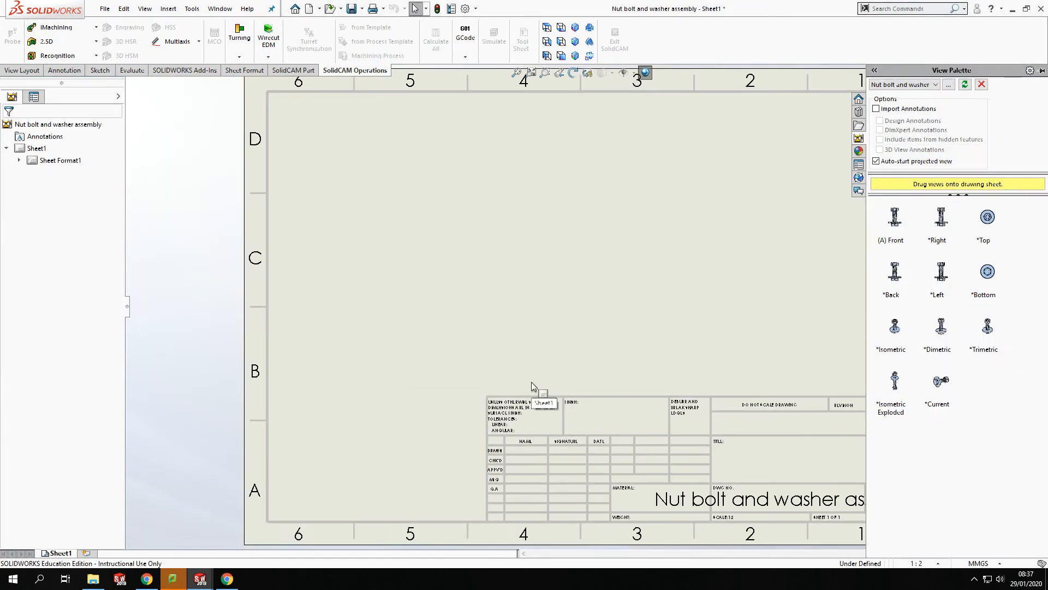
{"action": "mouse_move", "coordinate": [628, 363]}
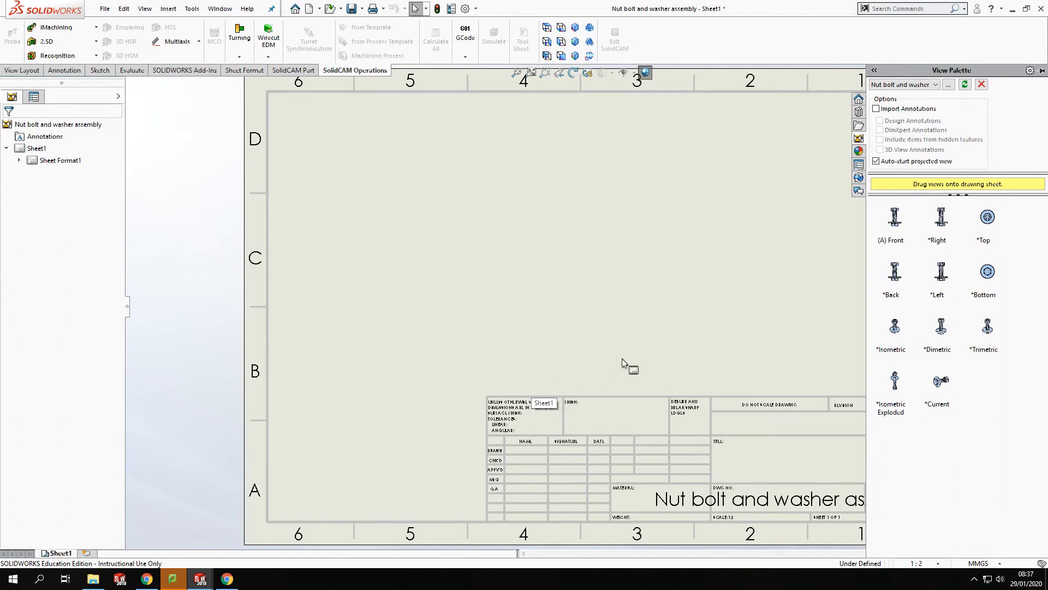
{"action": "mouse_move", "coordinate": [945, 390]}
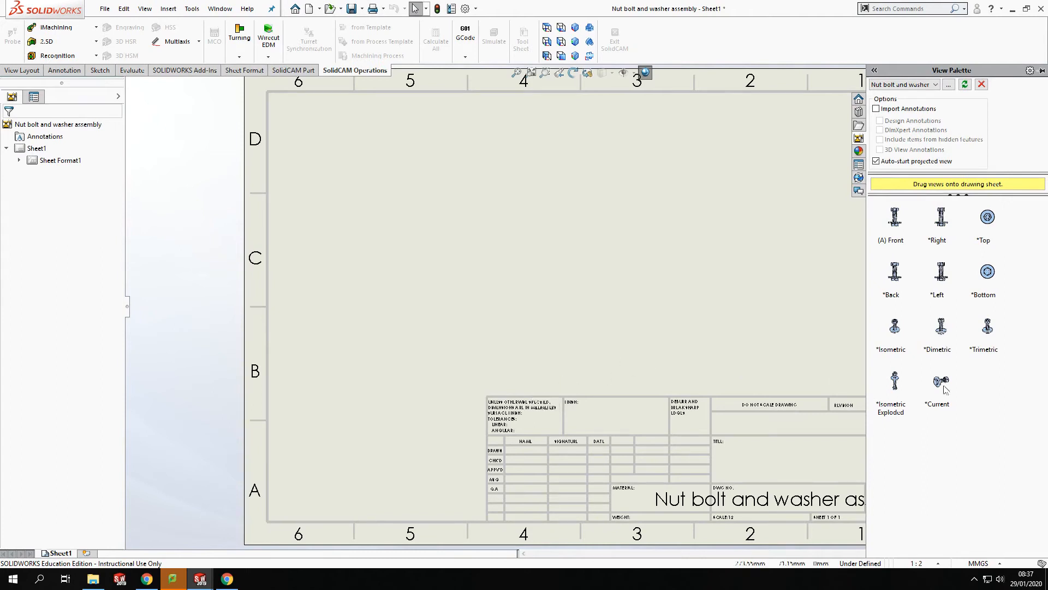
{"action": "mouse_move", "coordinate": [926, 439]}
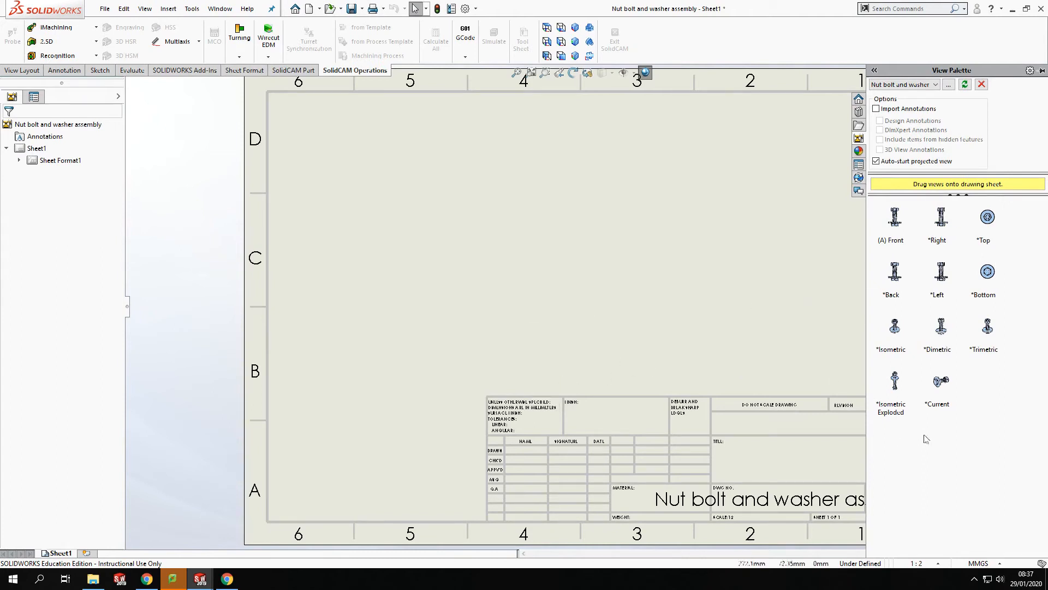
{"action": "mouse_move", "coordinate": [926, 453]}
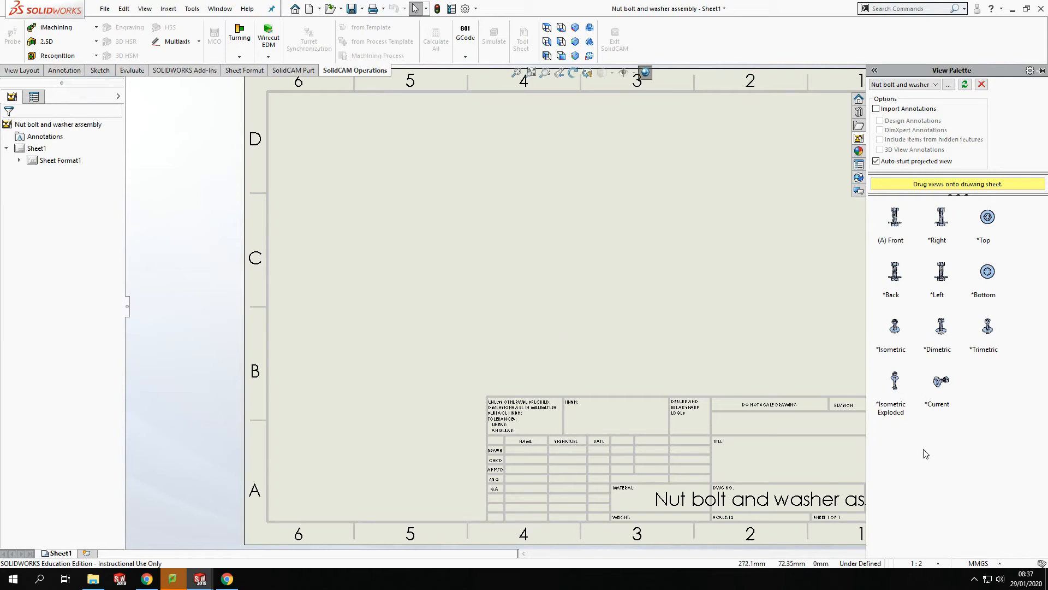
{"action": "mouse_move", "coordinate": [902, 393]}
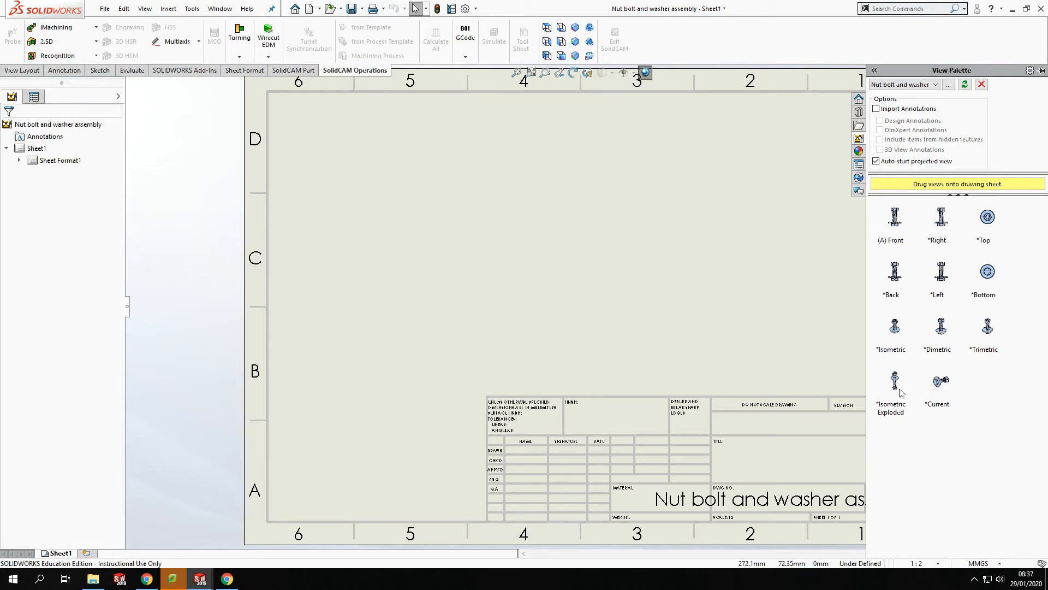
{"action": "mouse_move", "coordinate": [873, 400]}
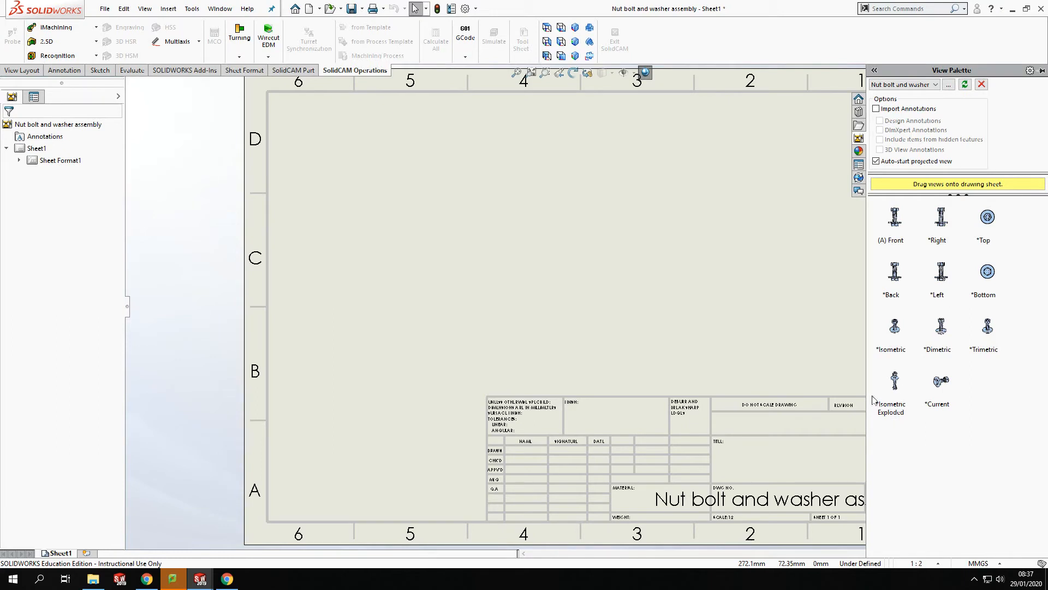
{"action": "mouse_move", "coordinate": [873, 400]}
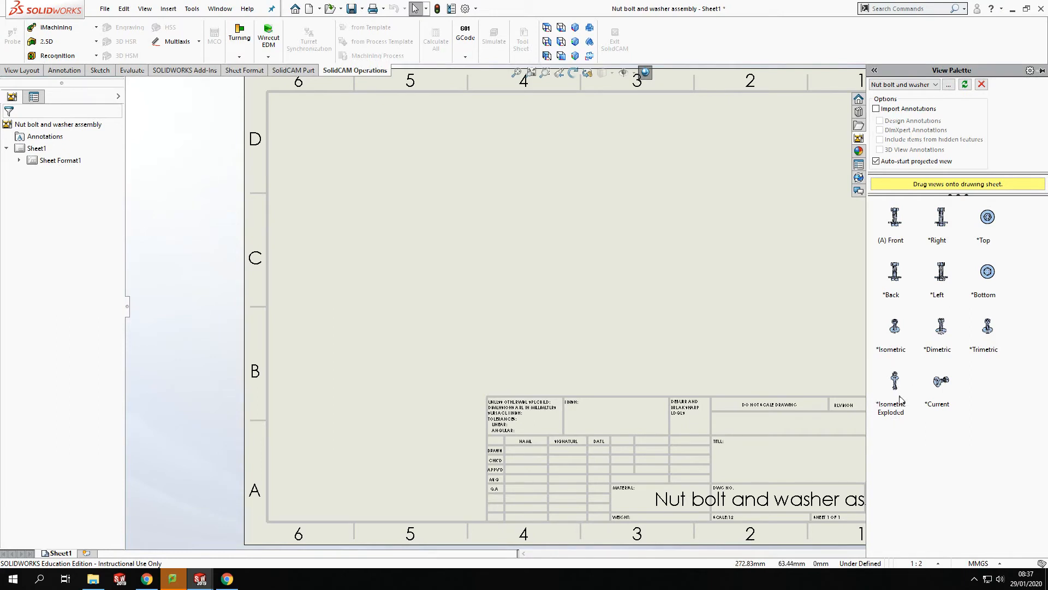
{"action": "mouse_move", "coordinate": [104, 8]}
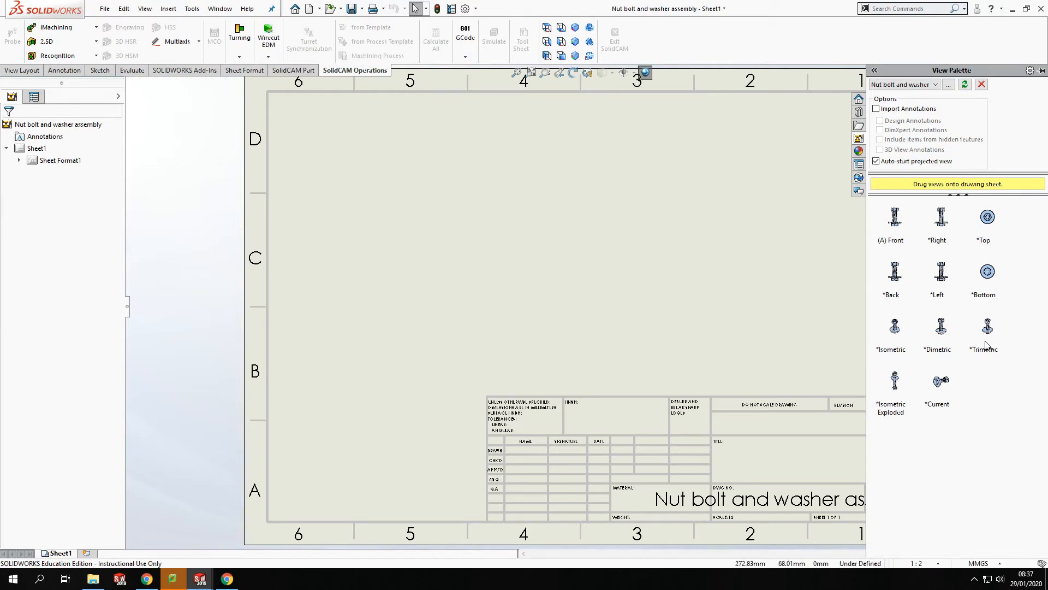
{"action": "mouse_move", "coordinate": [942, 101]}
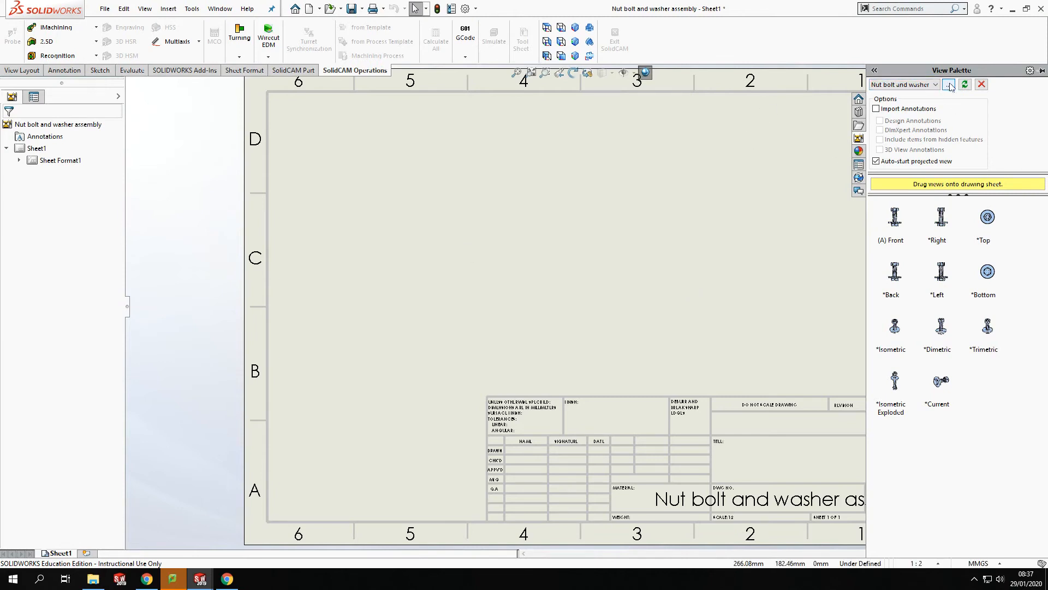
{"action": "left_click", "coordinate": [948, 84]}
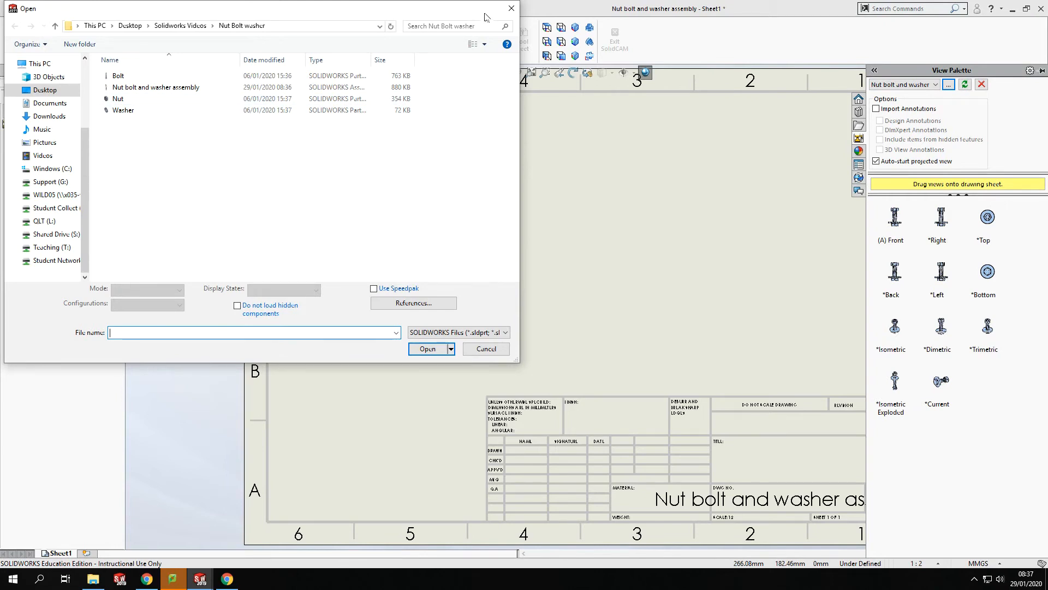
{"action": "left_click", "coordinate": [486, 348]}
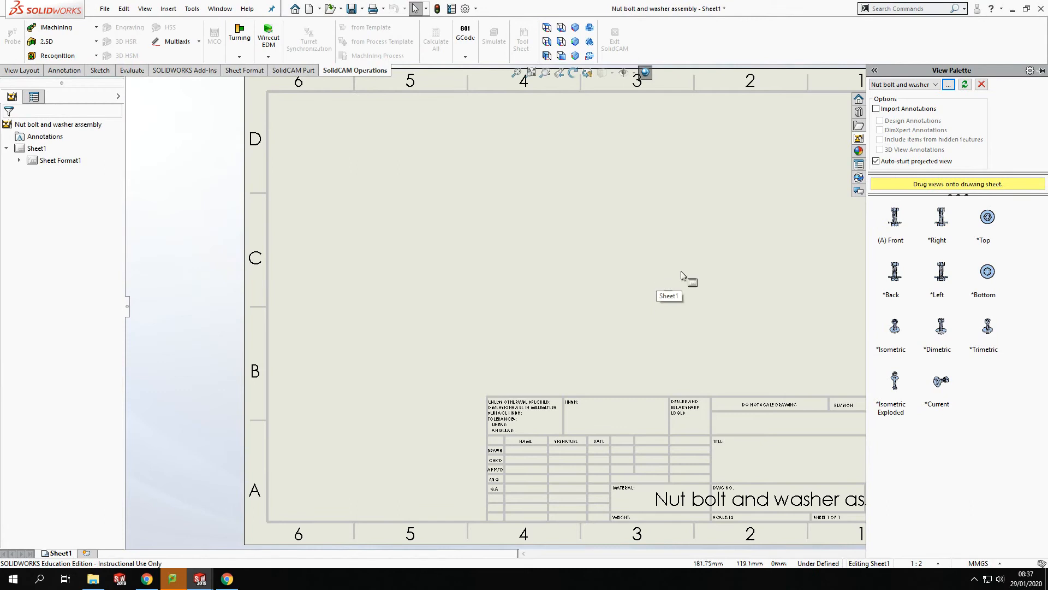
{"action": "mouse_move", "coordinate": [956, 98]}
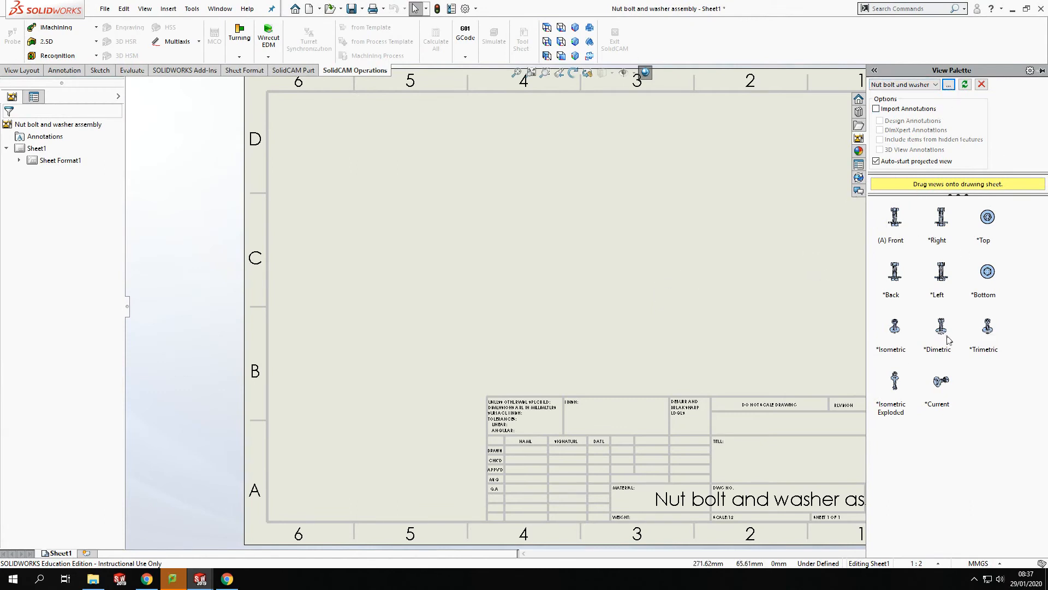
{"action": "mouse_move", "coordinate": [919, 366]}
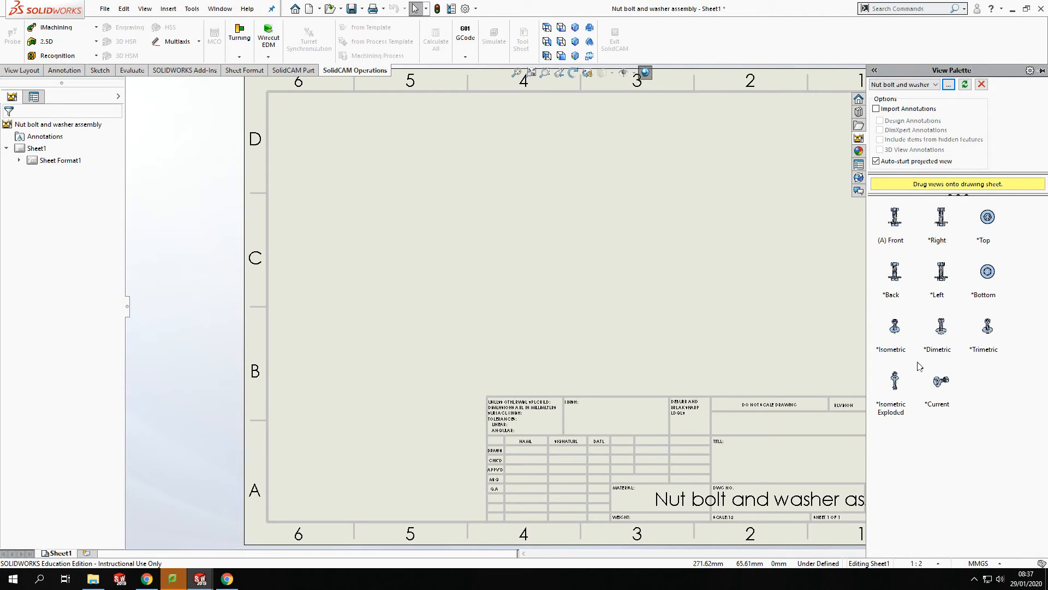
{"action": "mouse_move", "coordinate": [968, 363]}
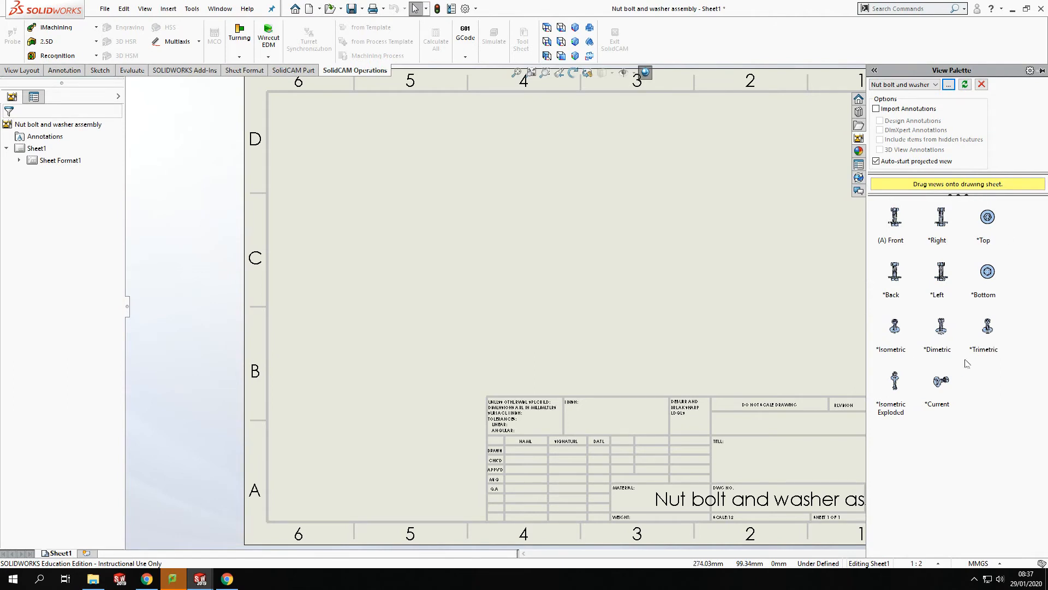
{"action": "mouse_move", "coordinate": [889, 451]}
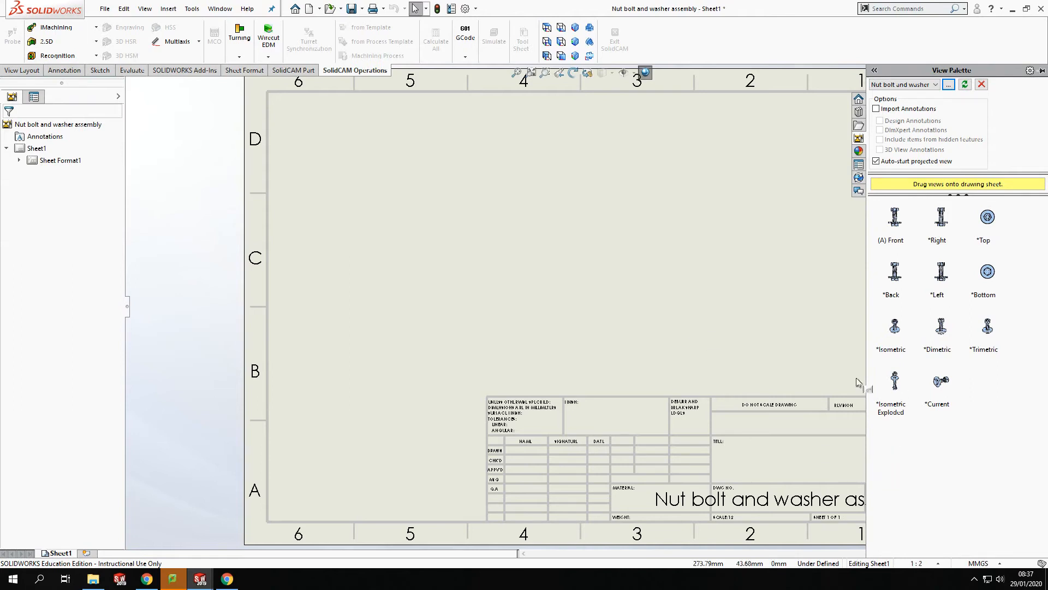
{"action": "mouse_move", "coordinate": [905, 390]}
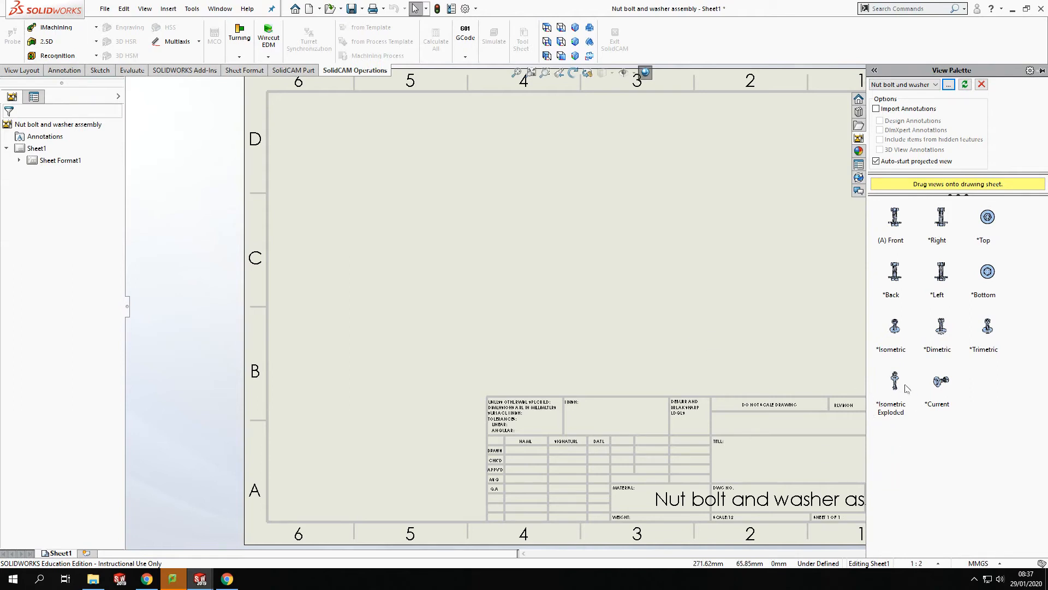
Step: Place the Isometric Exploded view on the sheet and select it
{"action": "left_click", "coordinate": [890, 384]}
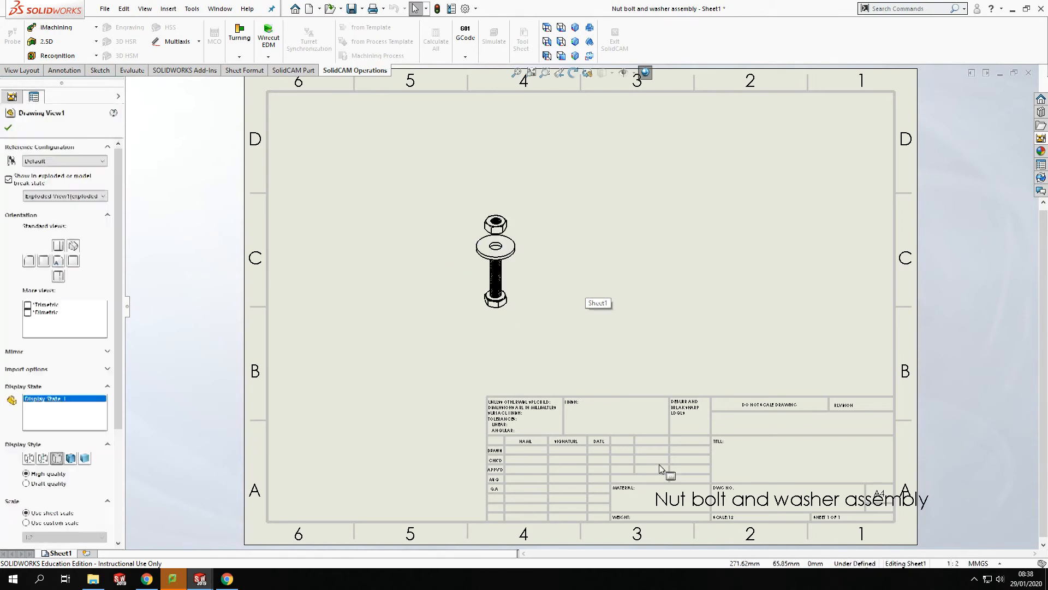
{"action": "left_click", "coordinate": [494, 261]}
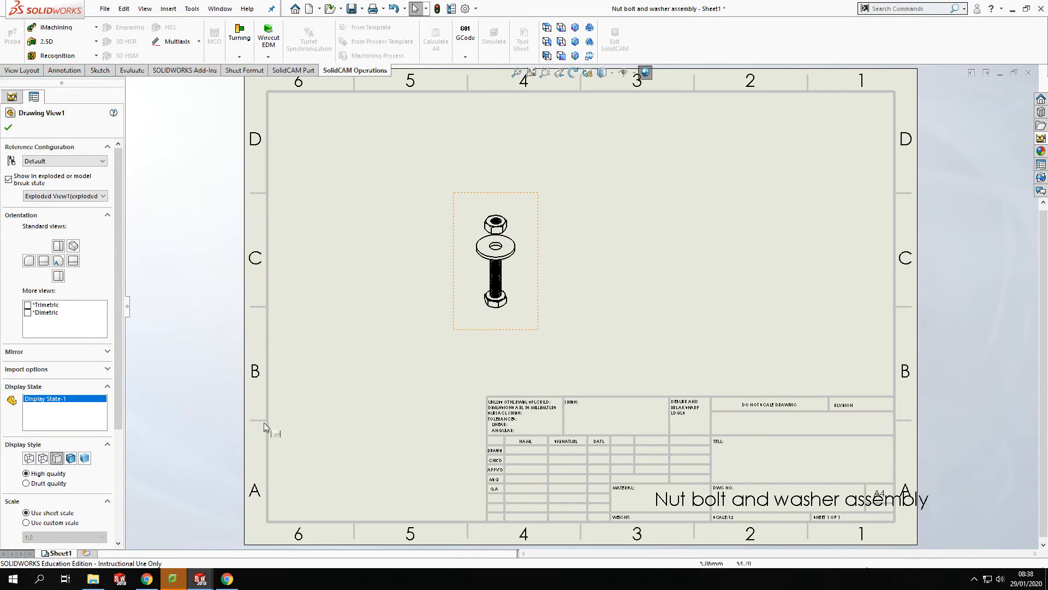
{"action": "left_click", "coordinate": [494, 264]}
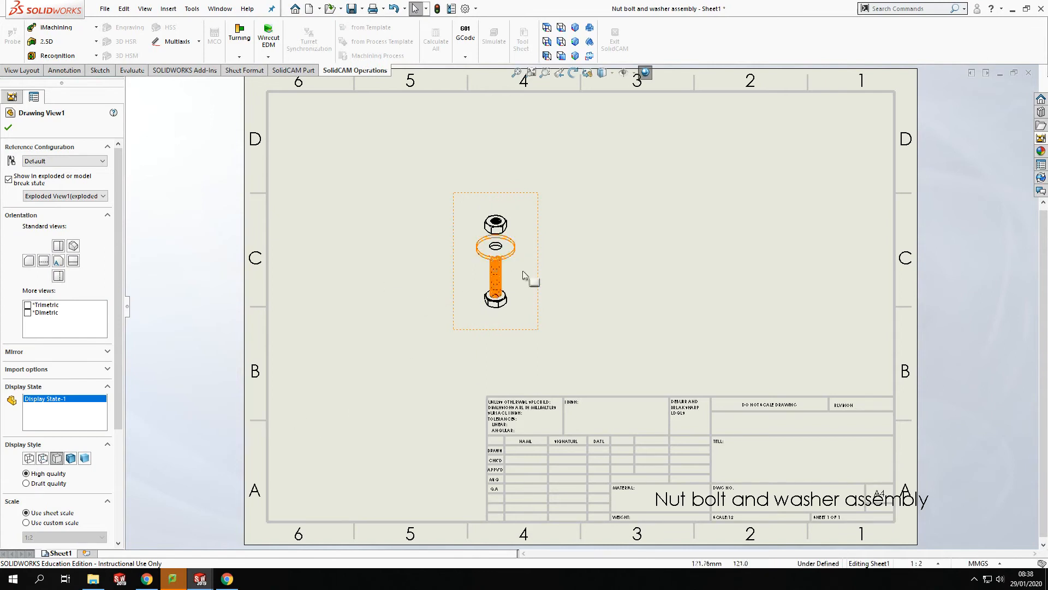
{"action": "left_click", "coordinate": [621, 351]}
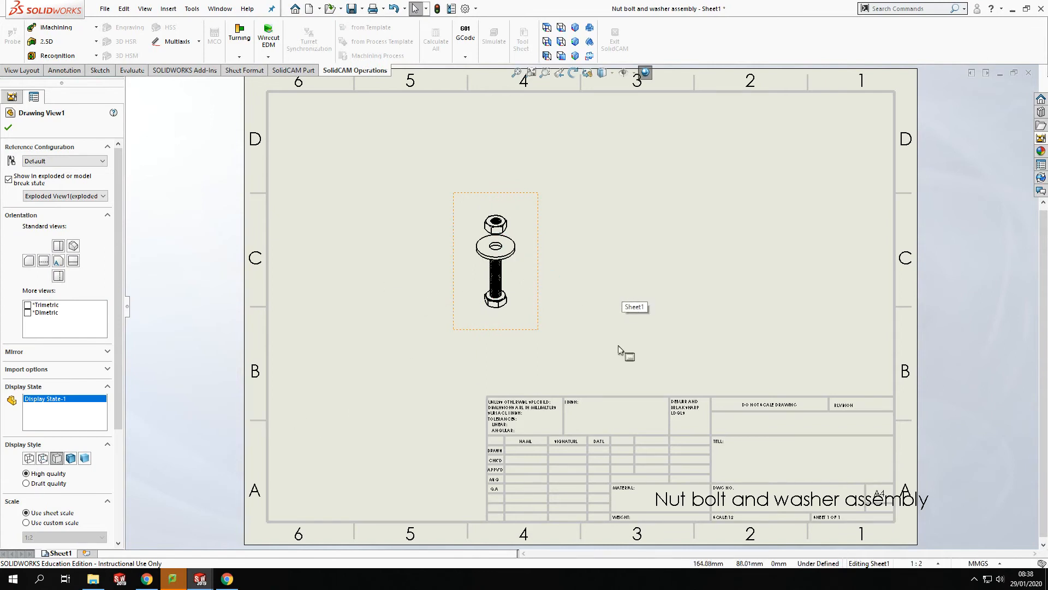
{"action": "mouse_move", "coordinate": [521, 214]}
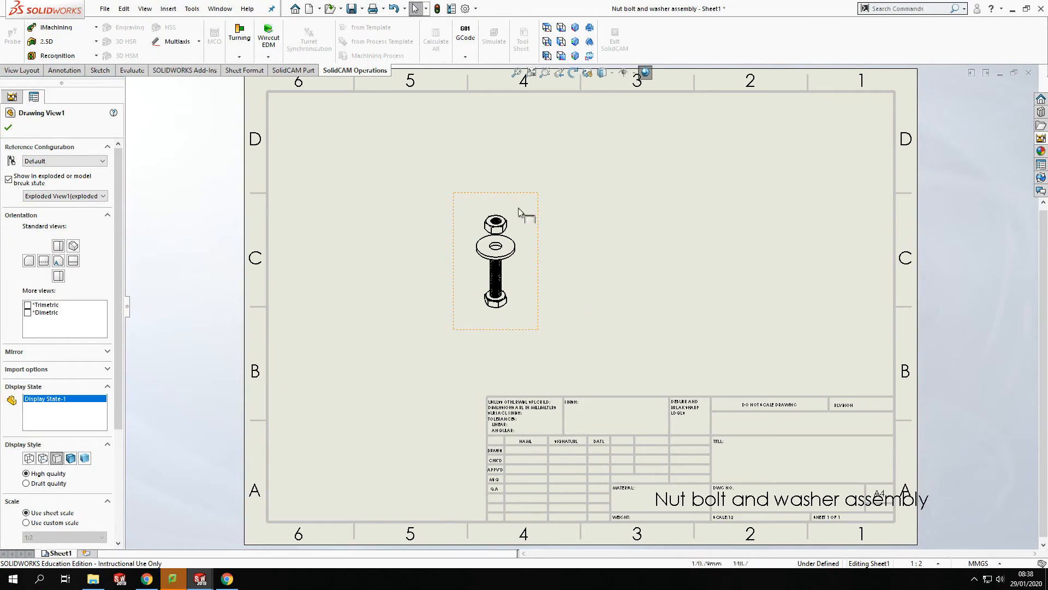
{"action": "mouse_move", "coordinate": [548, 275]}
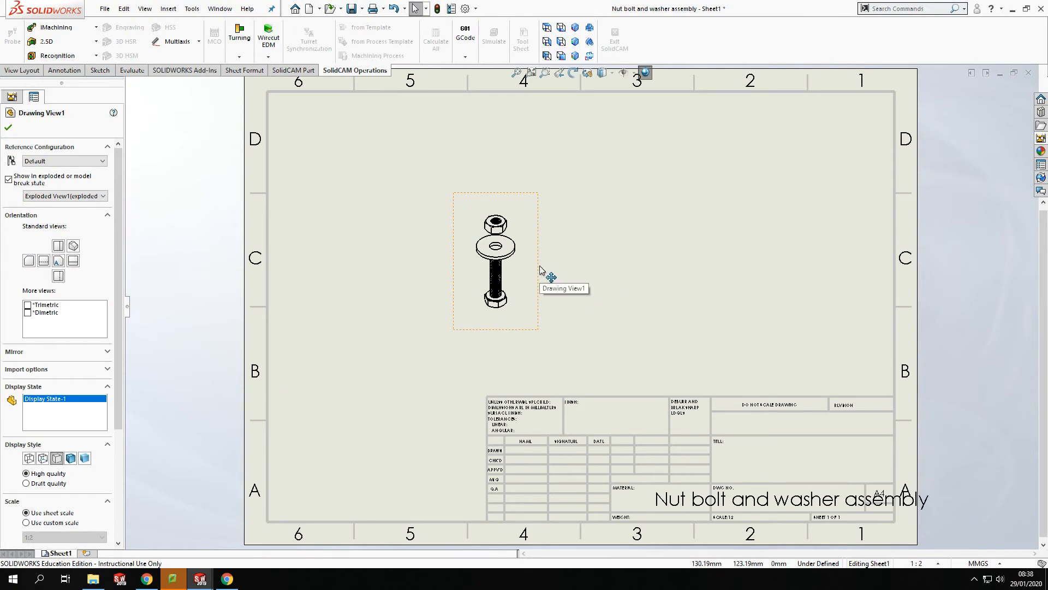
{"action": "mouse_move", "coordinate": [5, 549]}
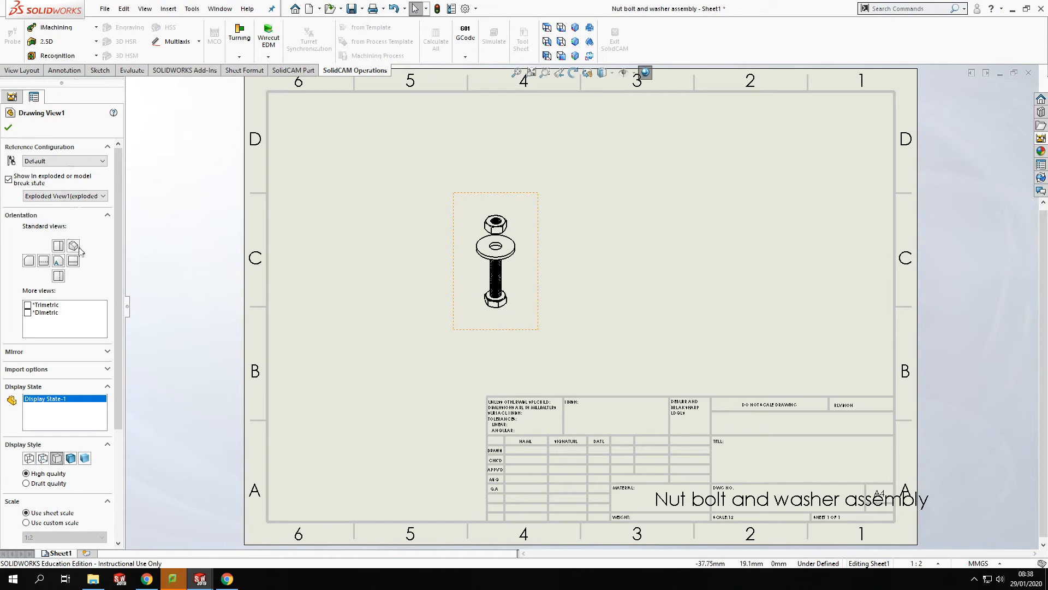
Step: Try wireframe, shaded and shaded-with-edges styles, finishing with Hidden Lines Removed
{"action": "scroll", "scroll_direction": "down", "scroll_amount": 3}
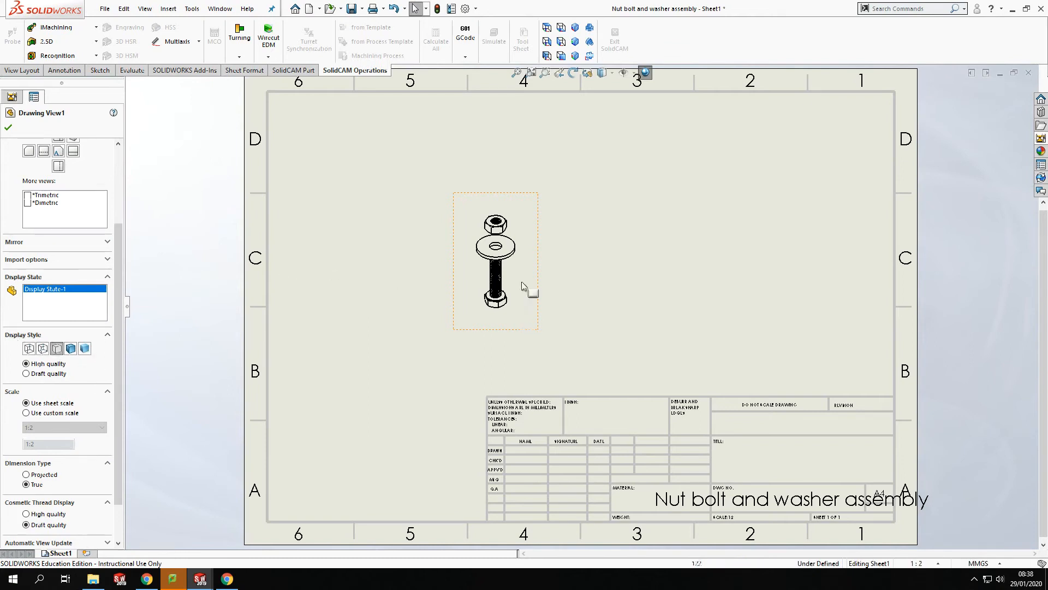
{"action": "left_click", "coordinate": [29, 348]}
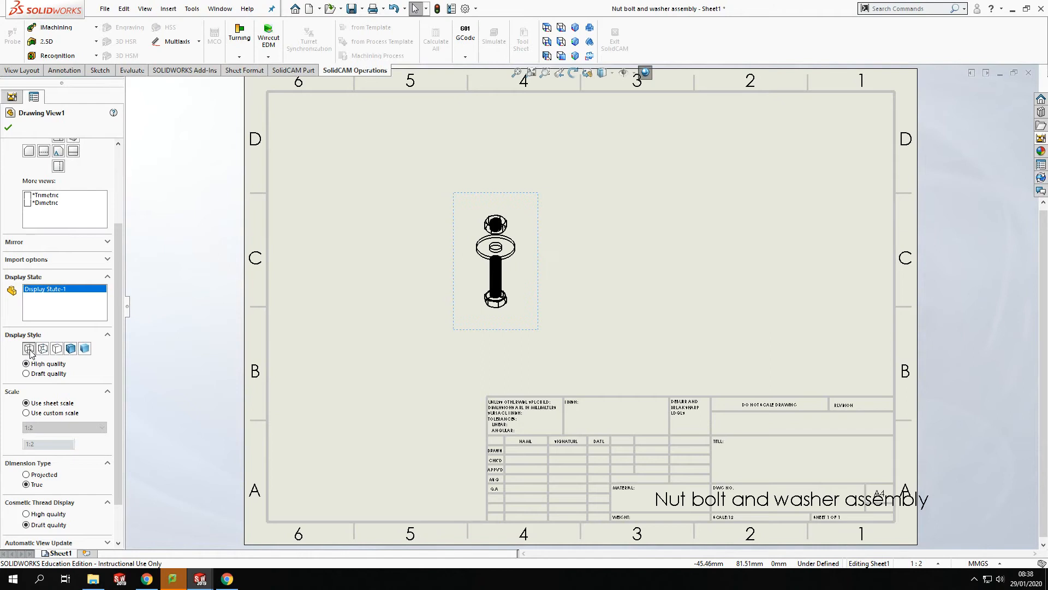
{"action": "left_click", "coordinate": [57, 348]}
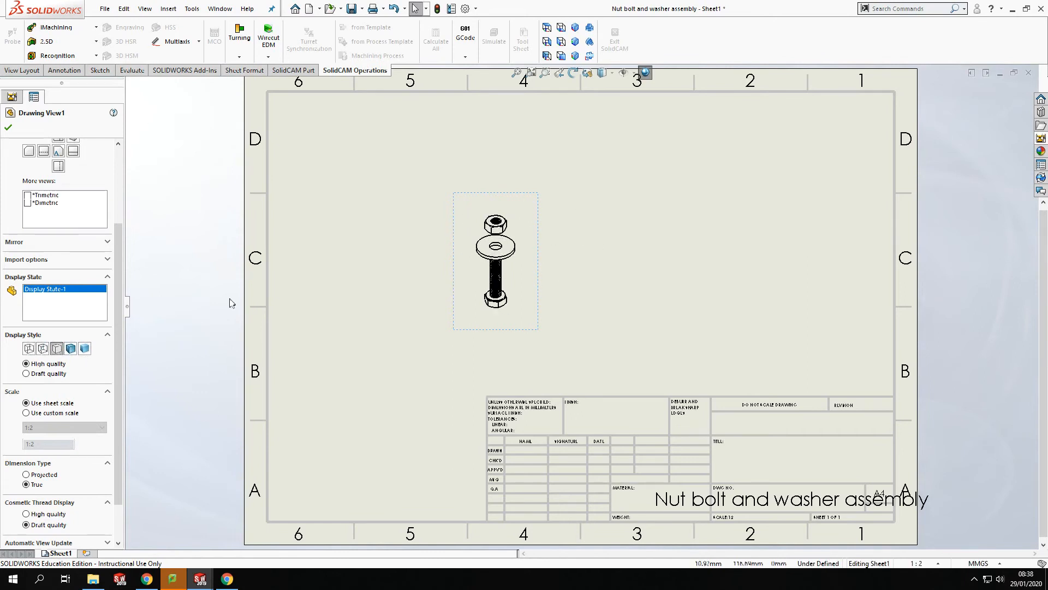
{"action": "left_click", "coordinate": [26, 373]}
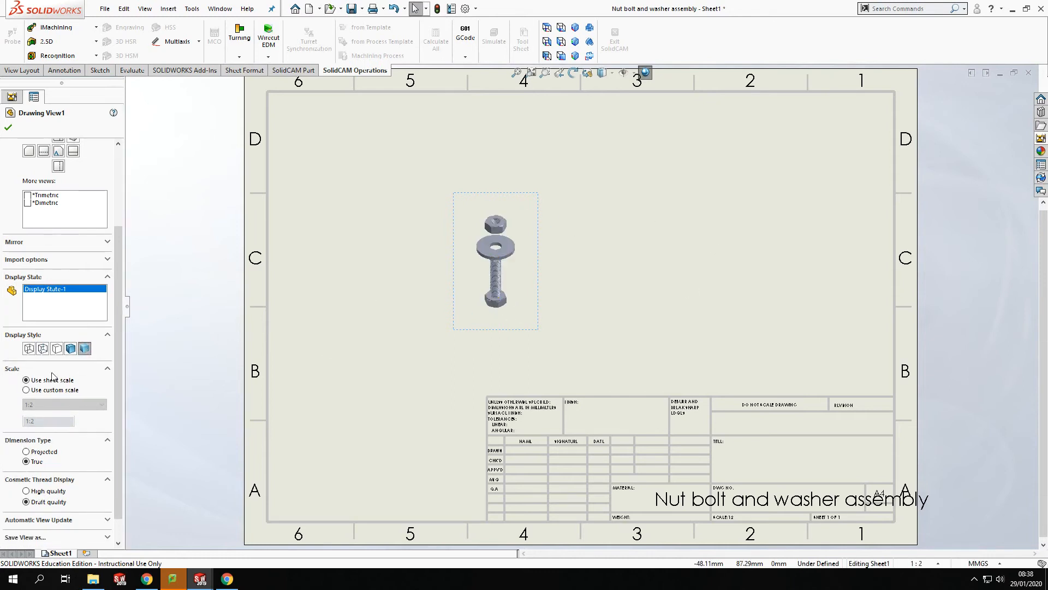
{"action": "left_click", "coordinate": [42, 348]}
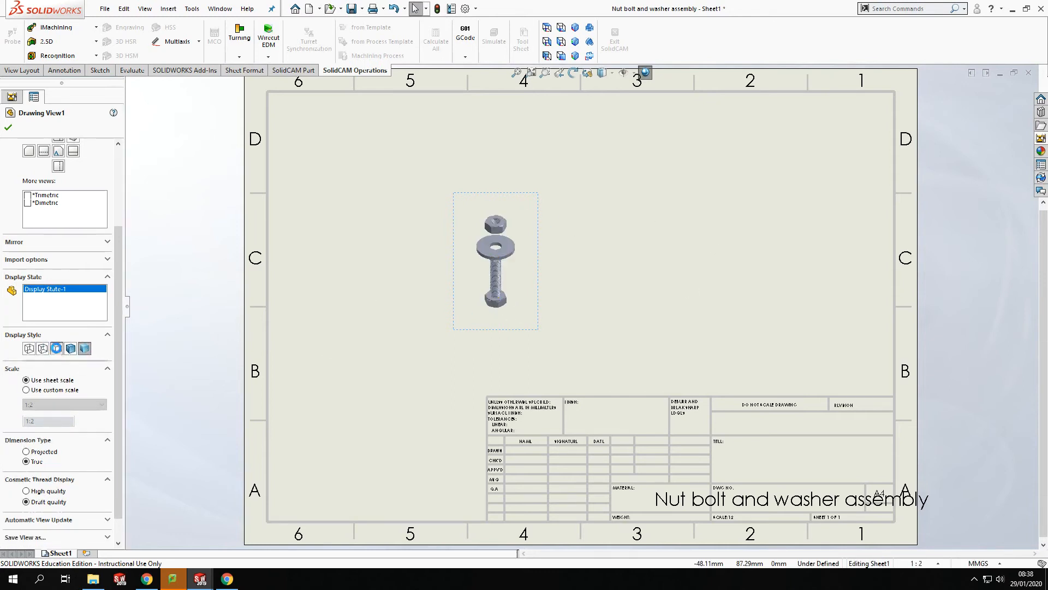
{"action": "left_click", "coordinate": [57, 349]}
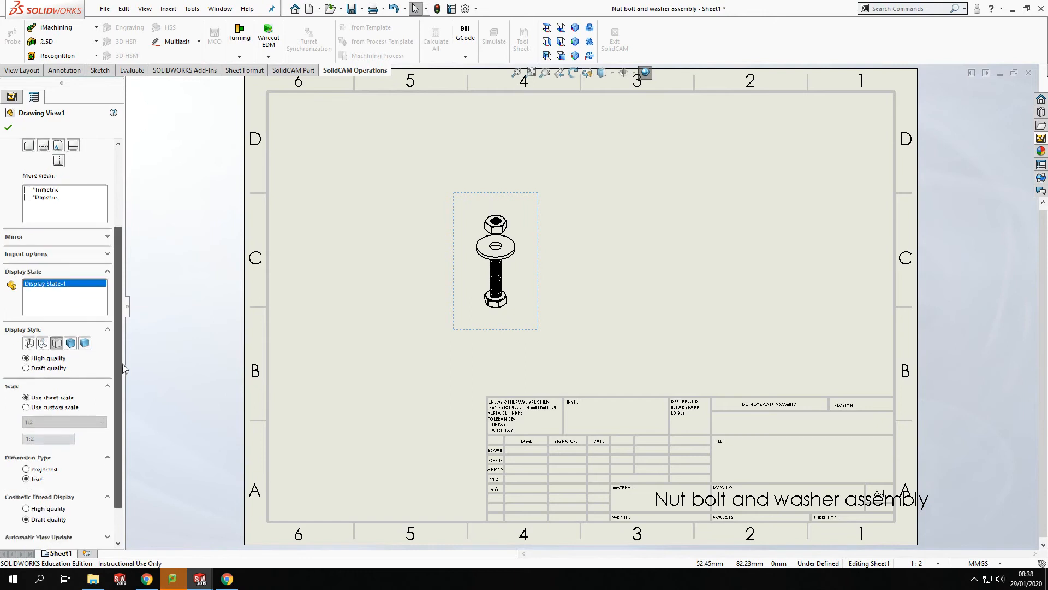
{"action": "scroll", "scroll_direction": "down", "scroll_amount": 3}
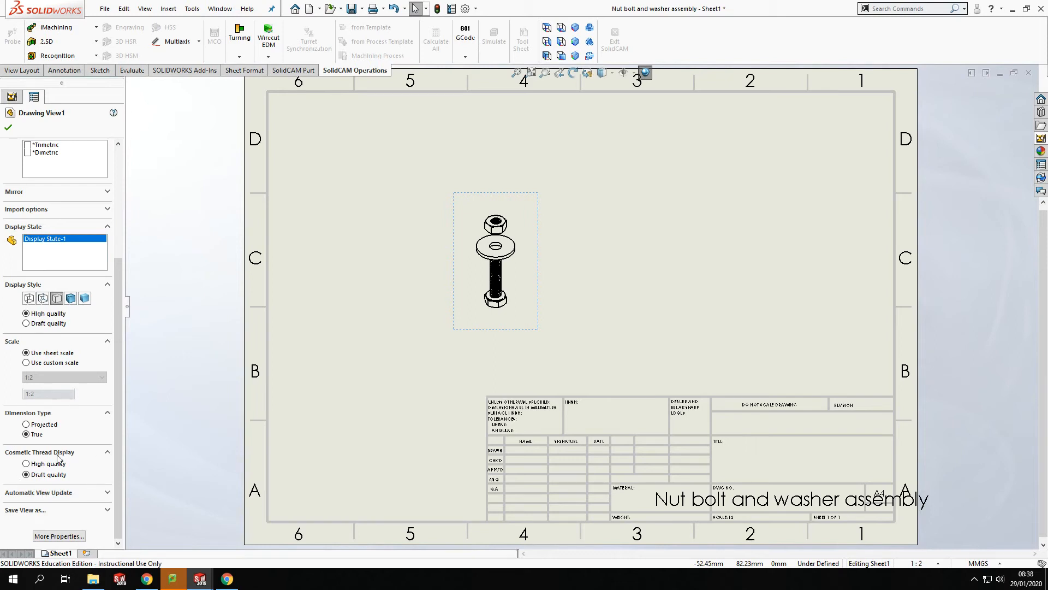
{"action": "left_click", "coordinate": [25, 463]}
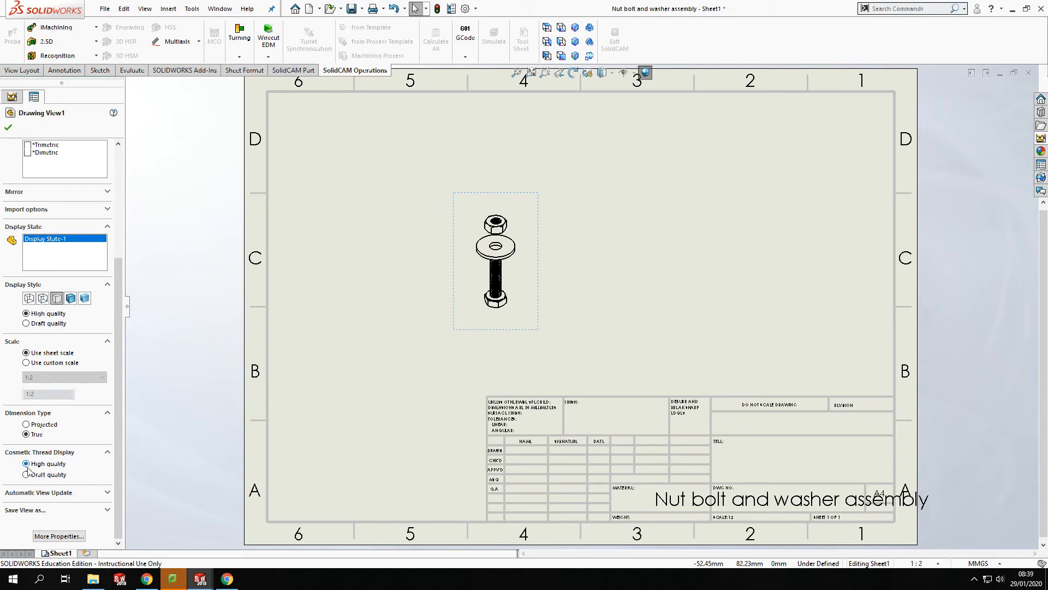
{"action": "left_click", "coordinate": [26, 474]}
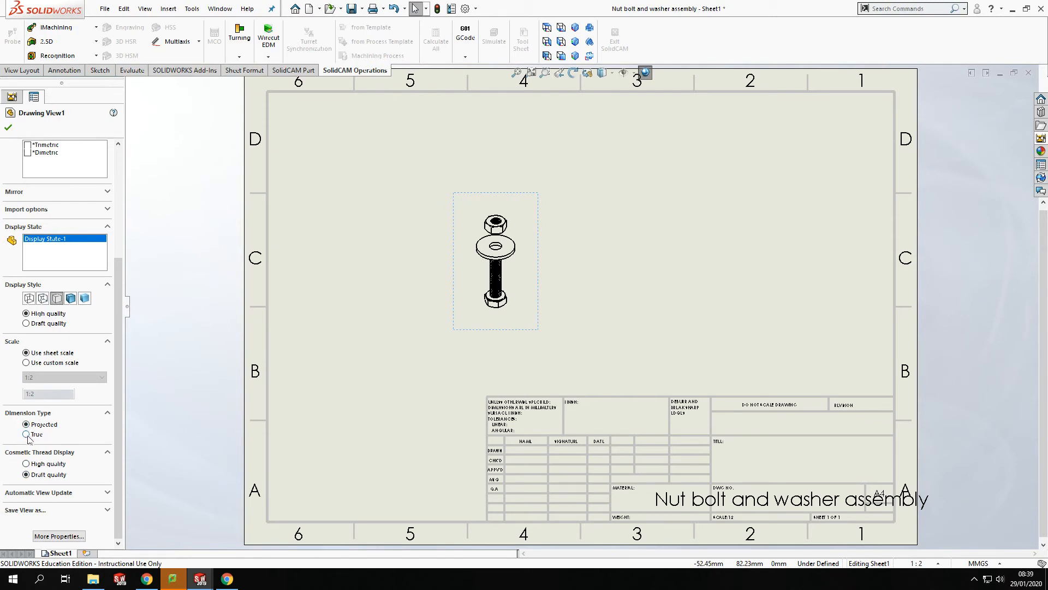
{"action": "left_click", "coordinate": [26, 434]}
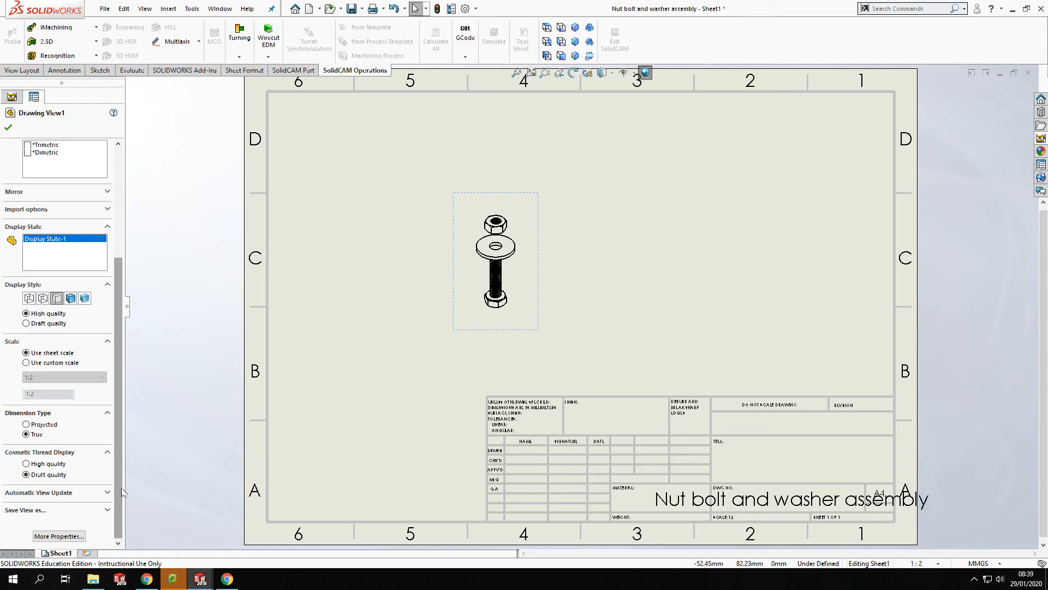
{"action": "left_click", "coordinate": [59, 535]}
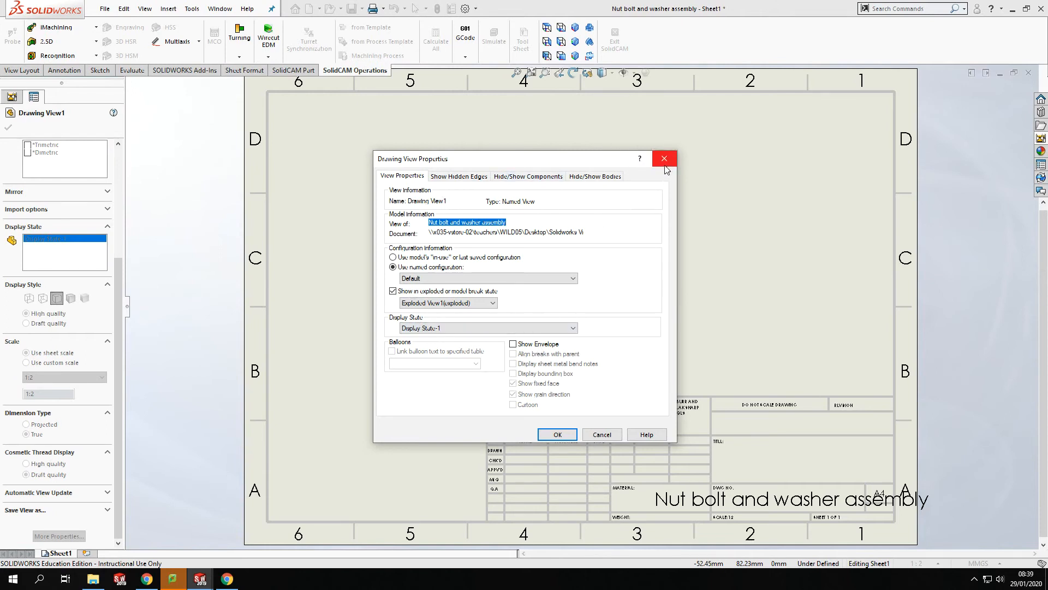
{"action": "mouse_move", "coordinate": [663, 159]}
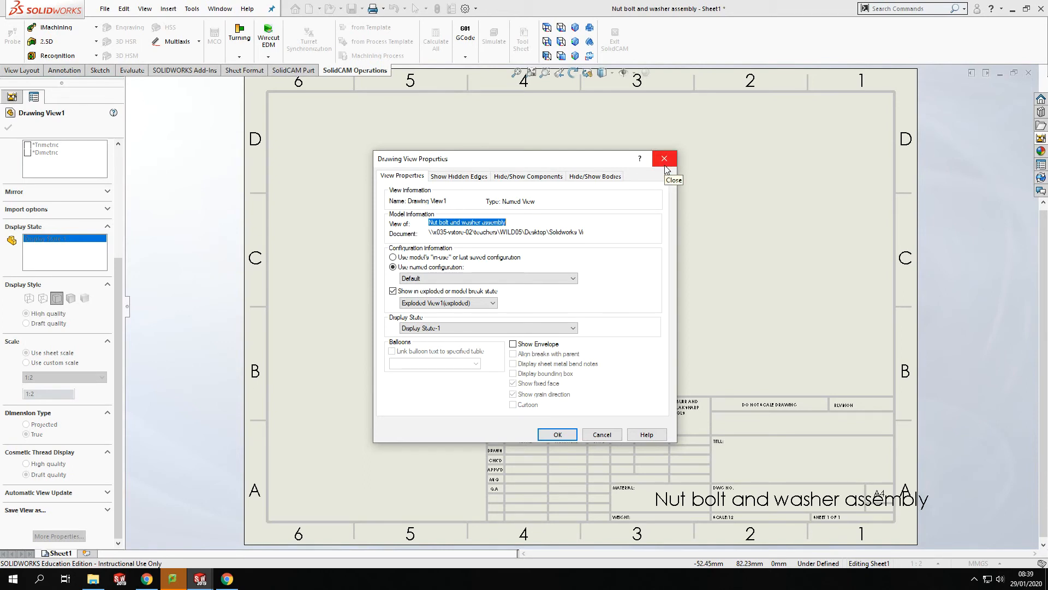
{"action": "left_click", "coordinate": [556, 434]}
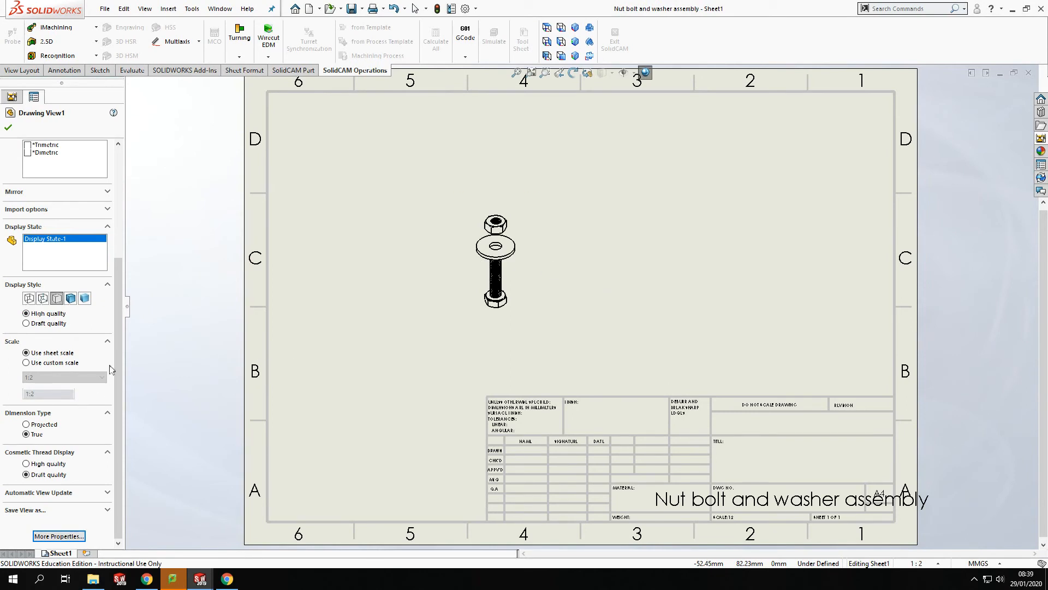
{"action": "mouse_move", "coordinate": [268, 348]}
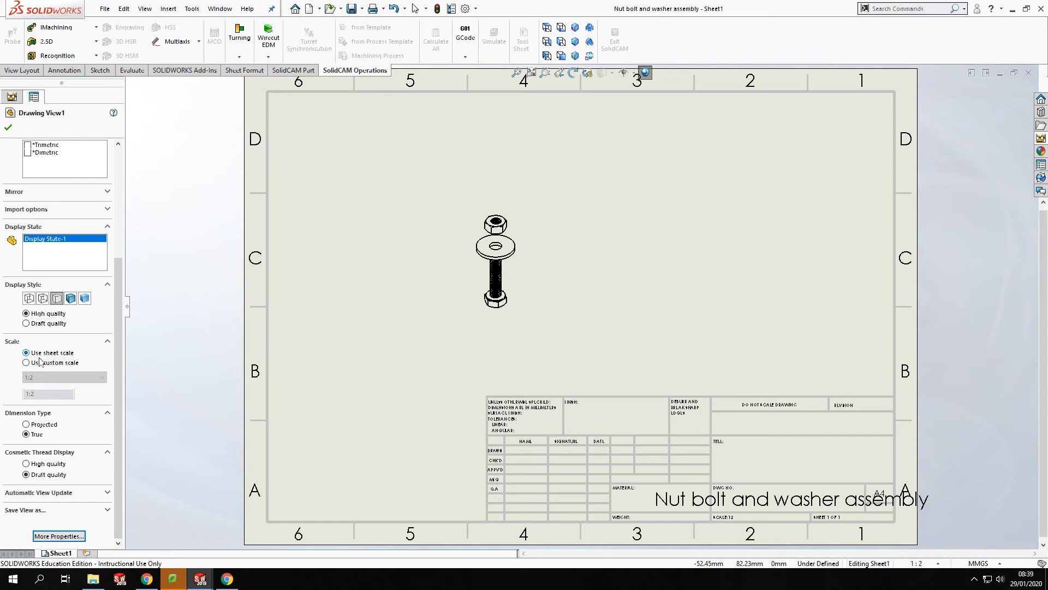
{"action": "mouse_move", "coordinate": [488, 518]}
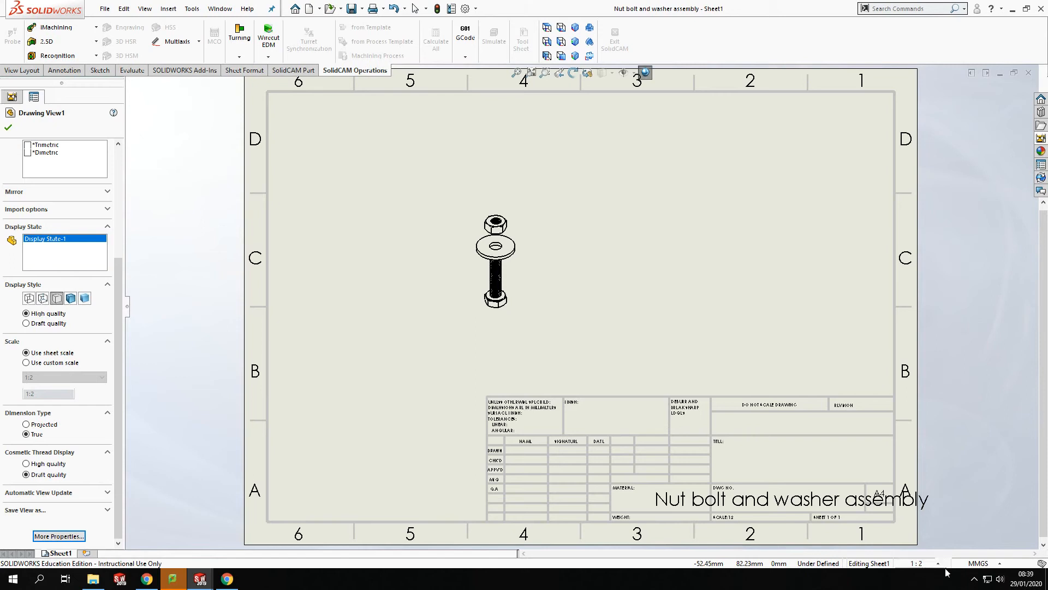
Step: Change the sheet scale to 1:5, then 2:1, and finally 1:1
{"action": "left_click", "coordinate": [917, 562]}
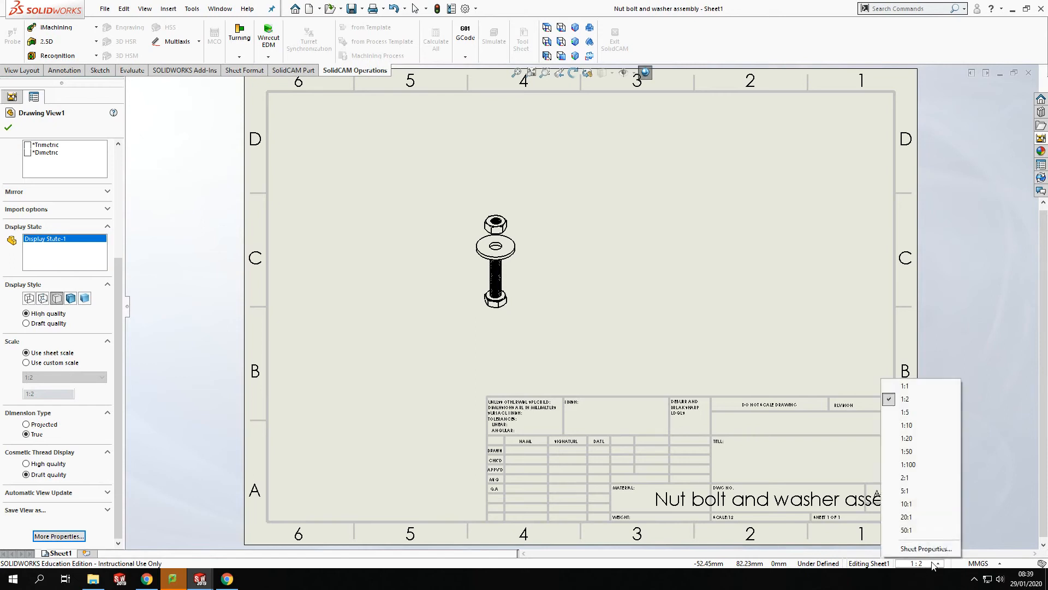
{"action": "mouse_move", "coordinate": [926, 413]}
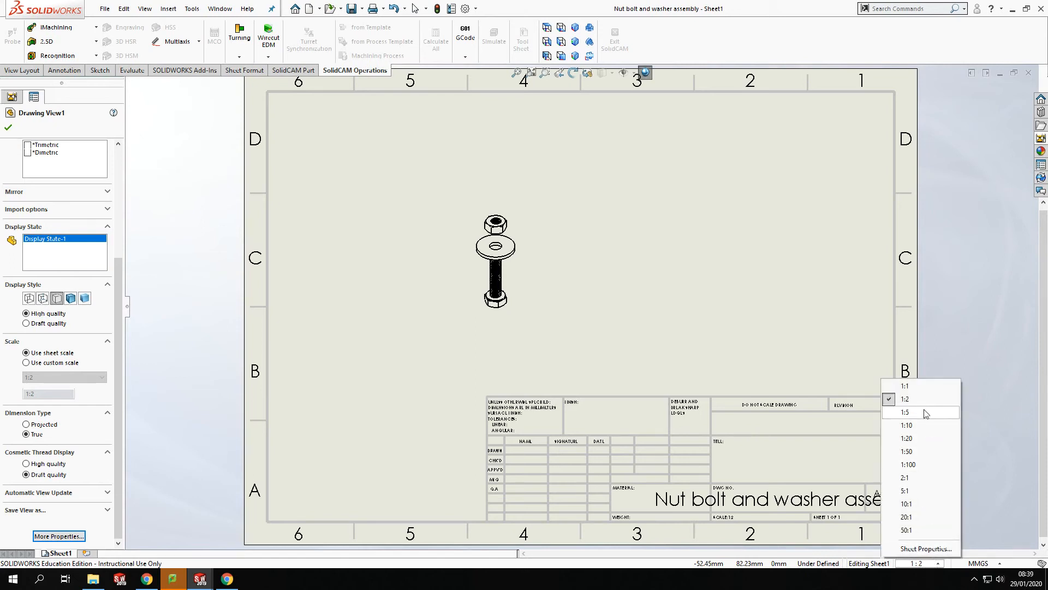
{"action": "left_click", "coordinate": [906, 411]}
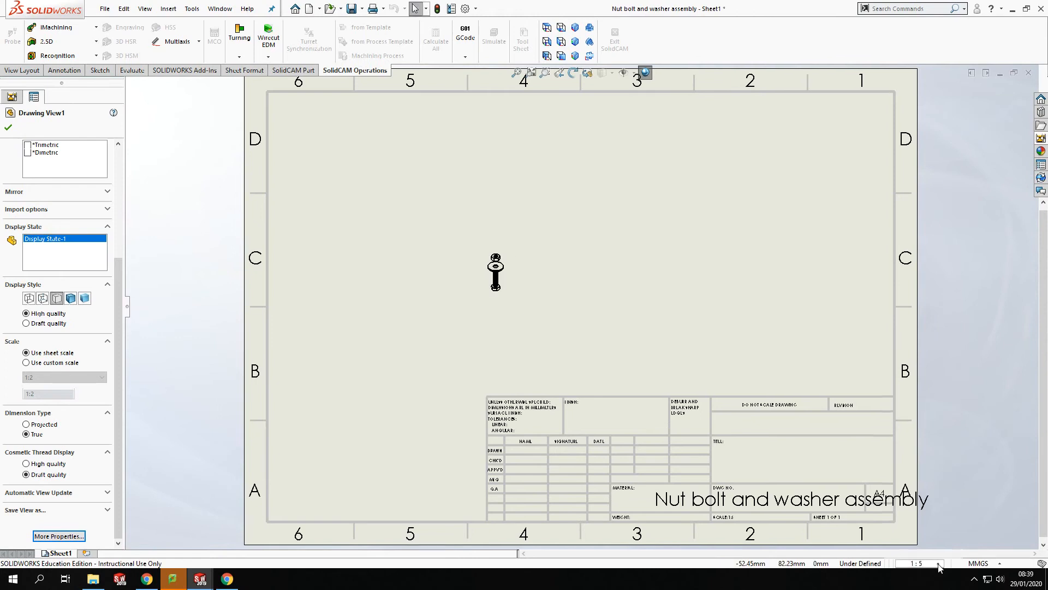
{"action": "left_click", "coordinate": [920, 562]}
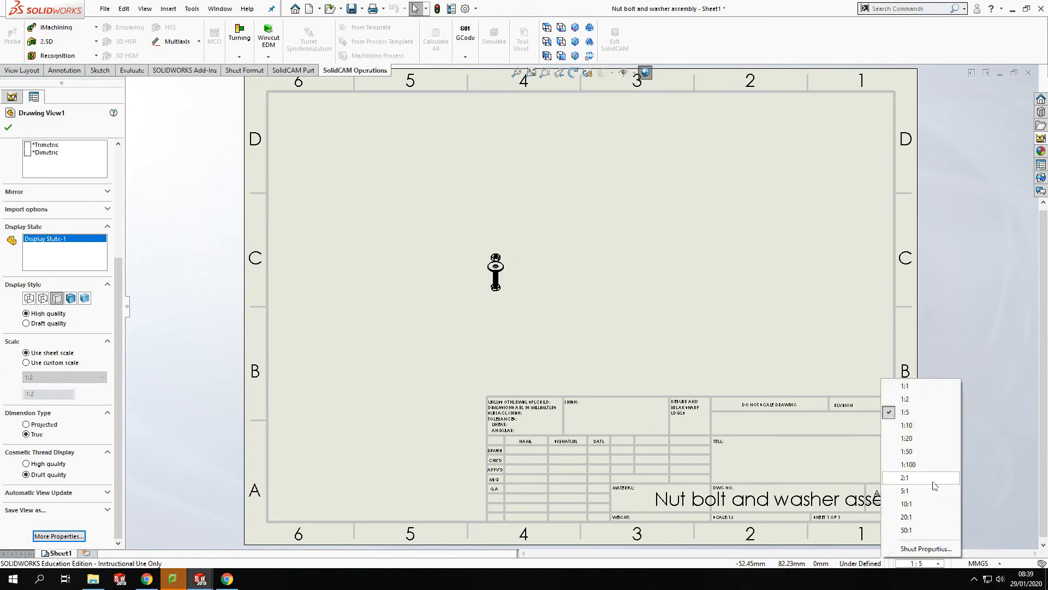
{"action": "left_click", "coordinate": [905, 477]}
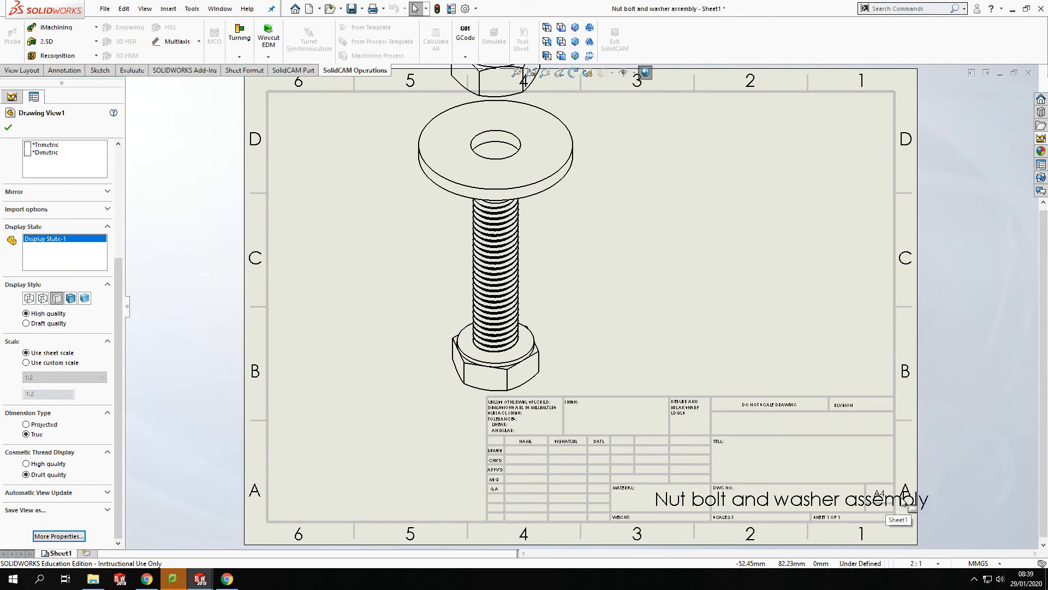
{"action": "left_click", "coordinate": [917, 562]}
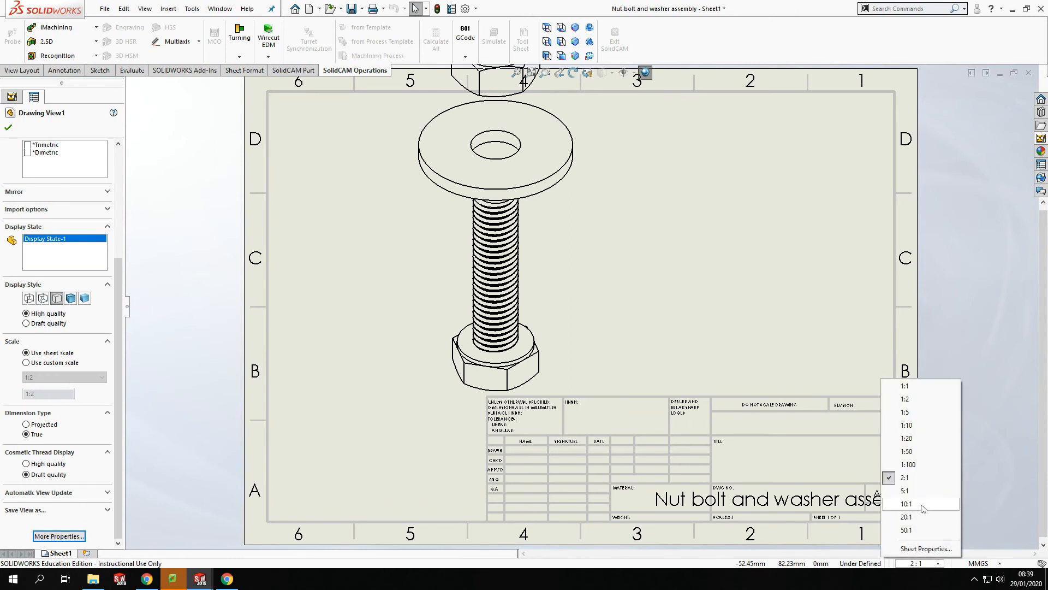
{"action": "mouse_move", "coordinate": [921, 468]}
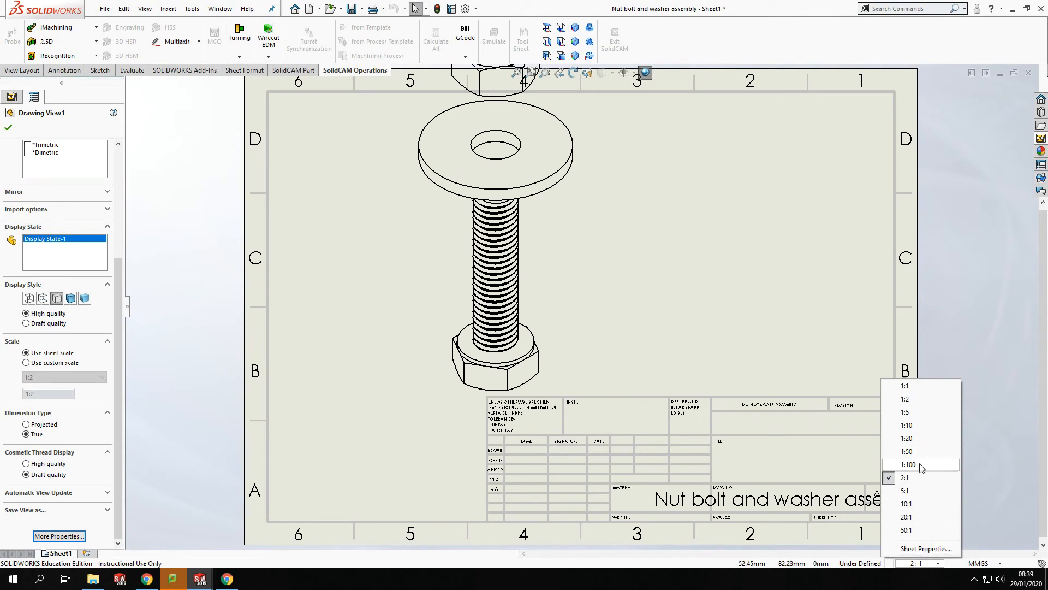
{"action": "mouse_move", "coordinate": [924, 503]}
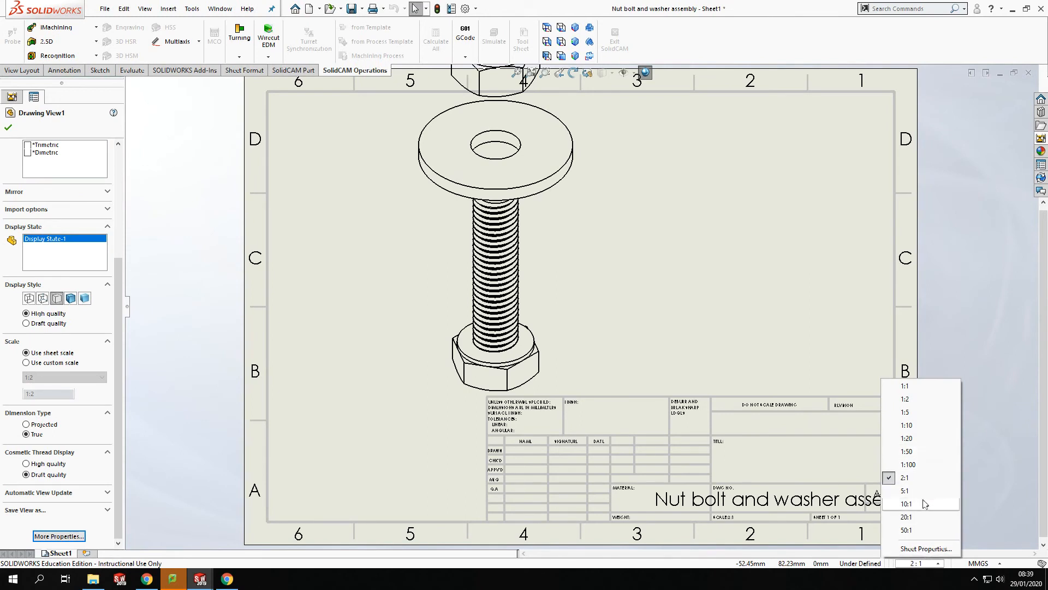
{"action": "left_click", "coordinate": [904, 384]}
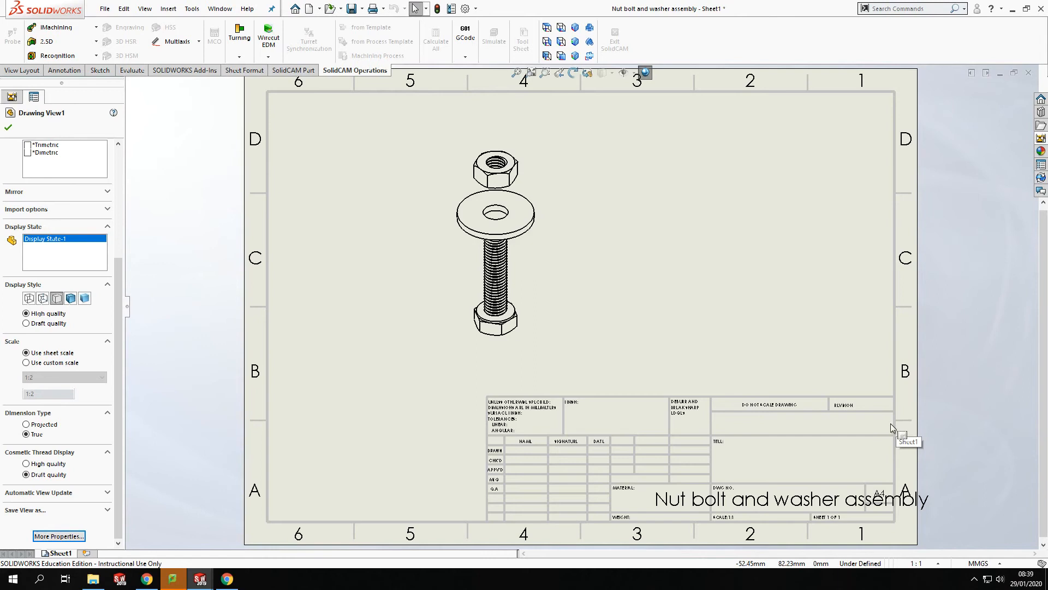
{"action": "mouse_move", "coordinate": [941, 569]}
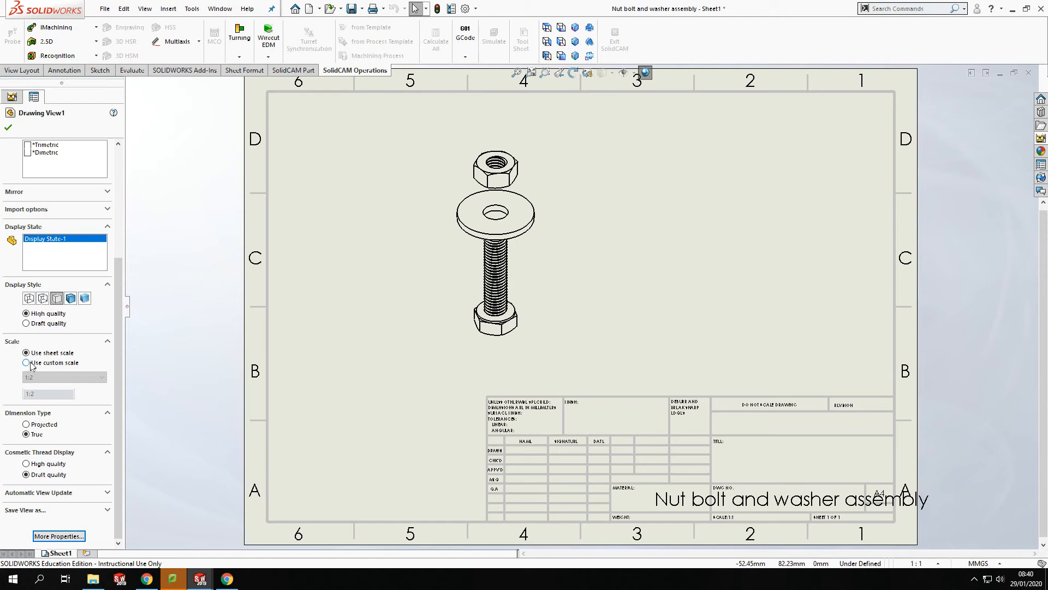
Step: Give Drawing View1 a user-defined custom scale of 1:1 and accept the view settings
{"action": "left_click", "coordinate": [27, 363]}
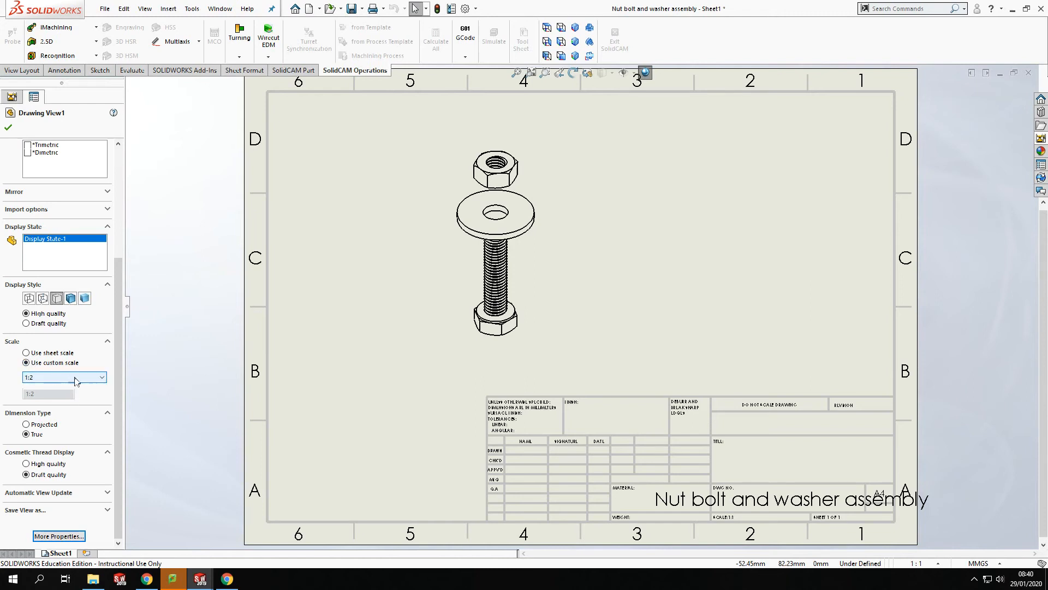
{"action": "left_click", "coordinate": [100, 378]}
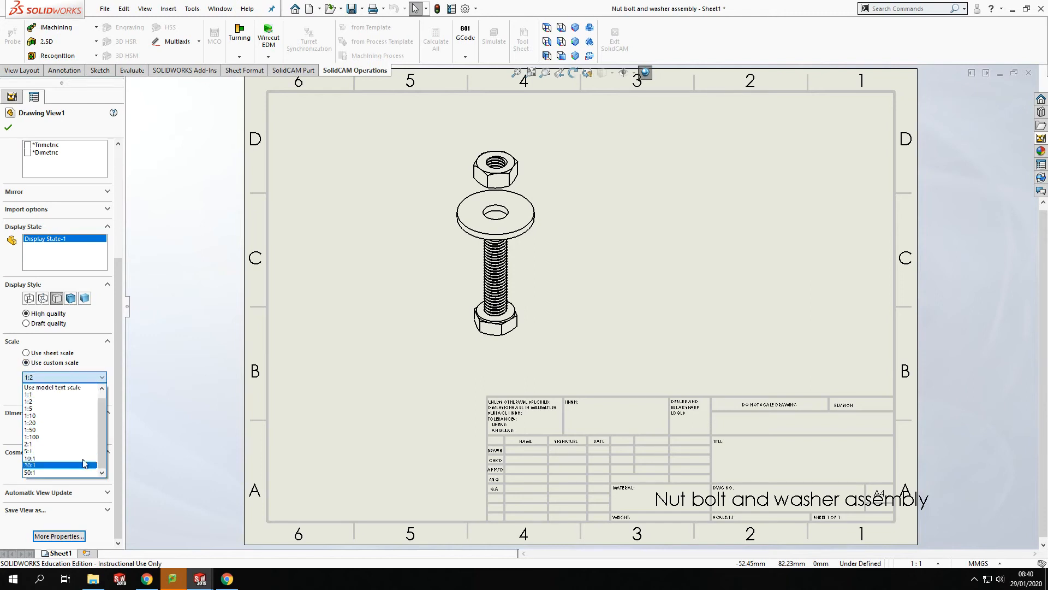
{"action": "scroll", "scroll_direction": "down", "scroll_amount": 3}
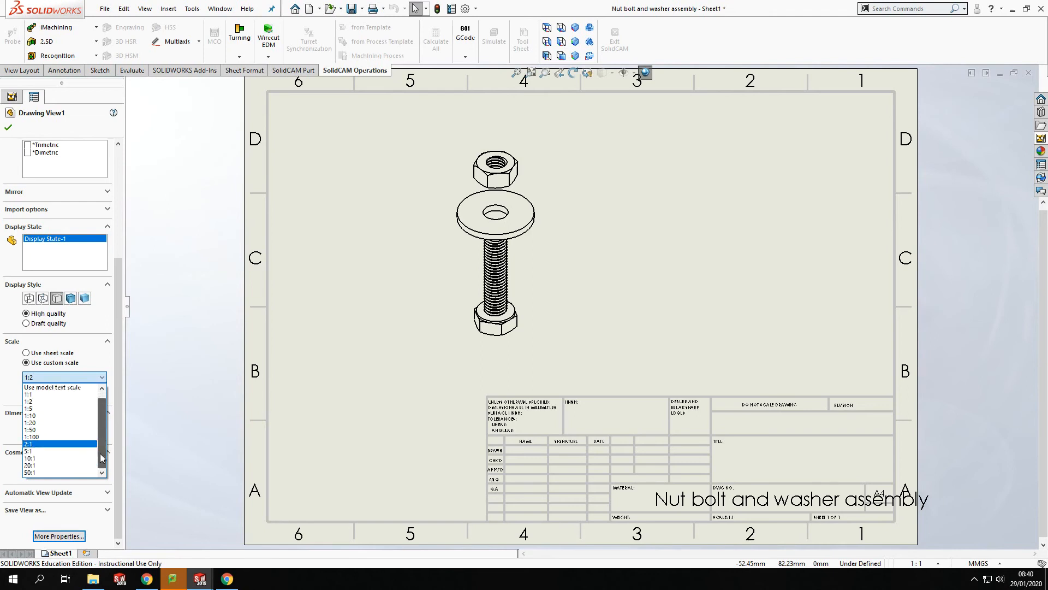
{"action": "scroll", "scroll_direction": "up", "scroll_amount": 3}
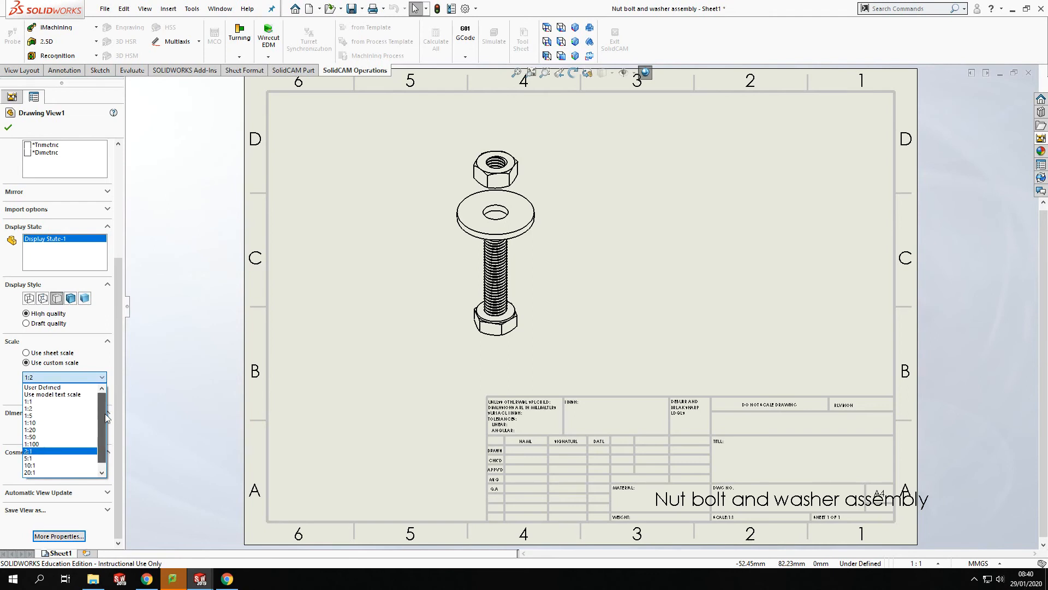
{"action": "left_click", "coordinate": [42, 387]}
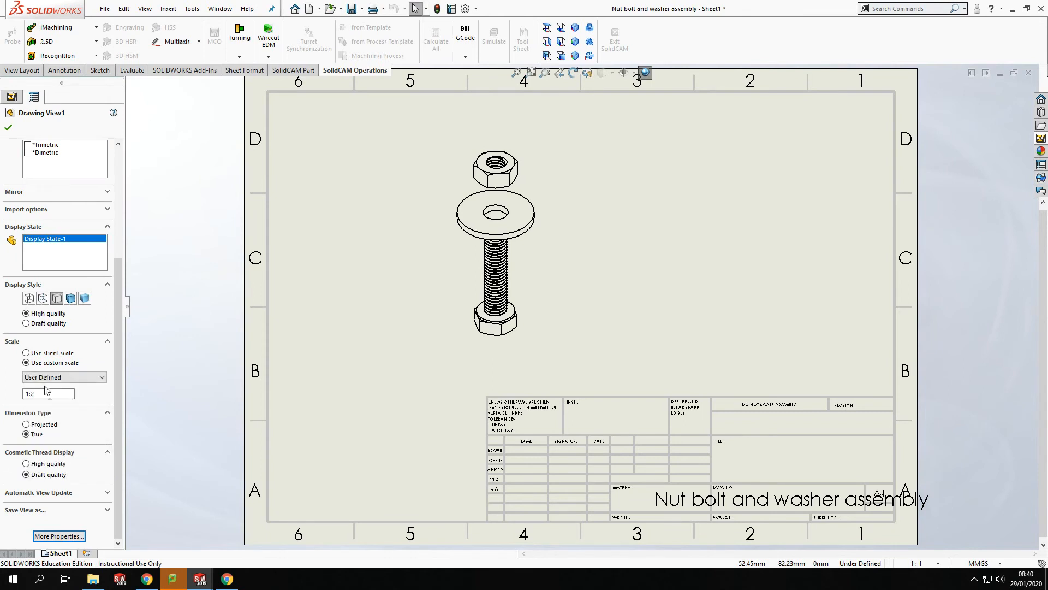
{"action": "left_click", "coordinate": [47, 393]}
{"action": "type", "text": "1"}
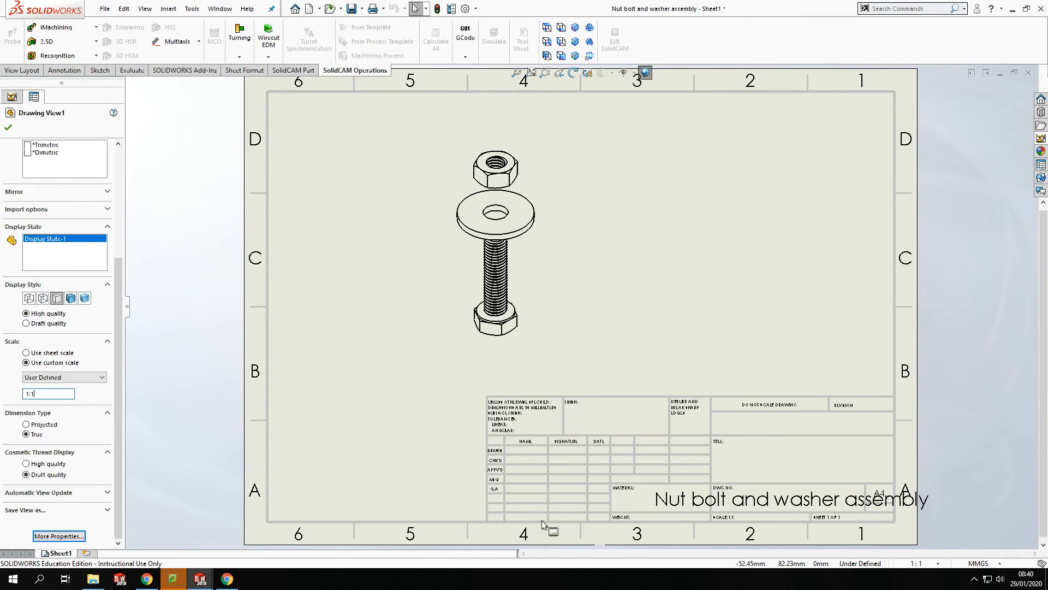
{"action": "mouse_move", "coordinate": [199, 295]}
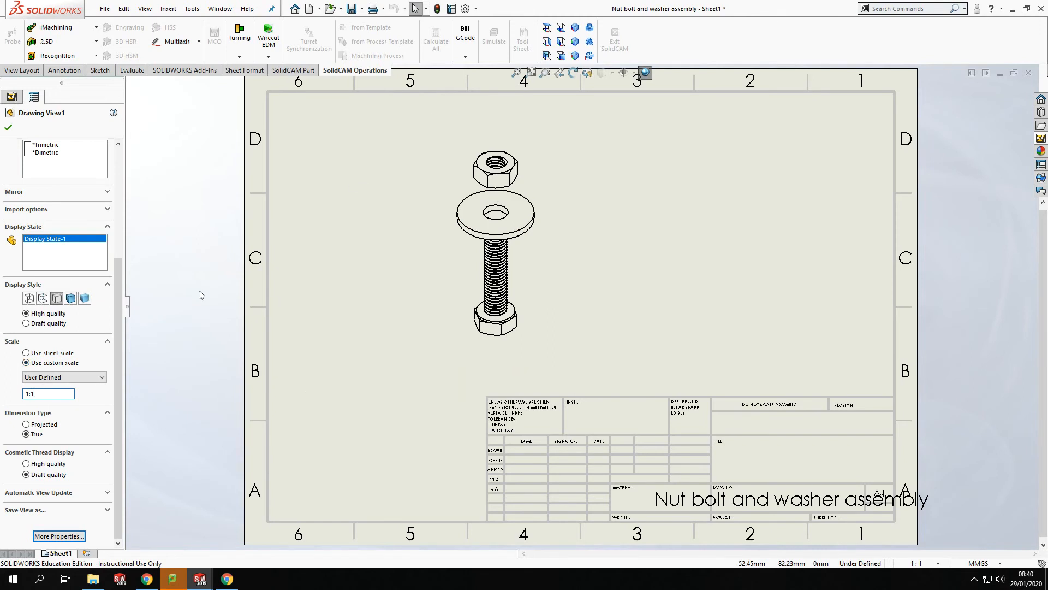
{"action": "mouse_move", "coordinate": [9, 128]}
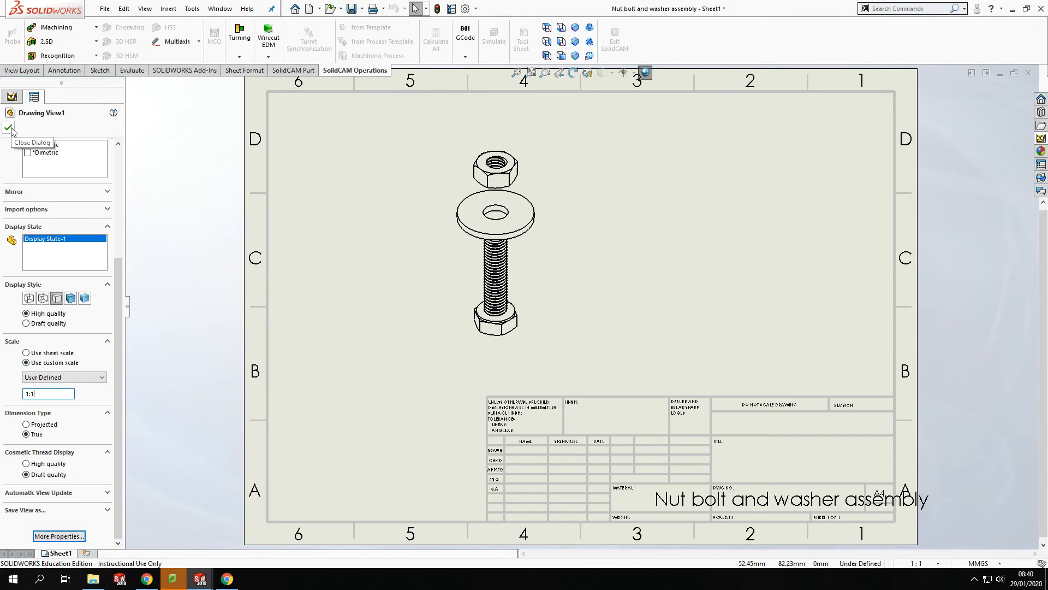
{"action": "left_click", "coordinate": [11, 128]}
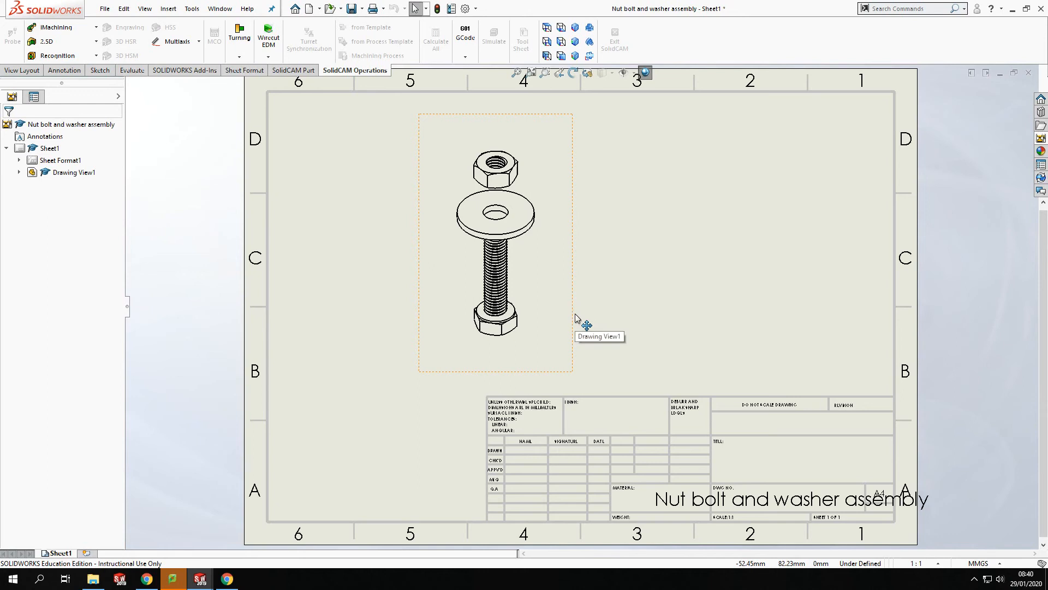
{"action": "left_click", "coordinate": [582, 320]}
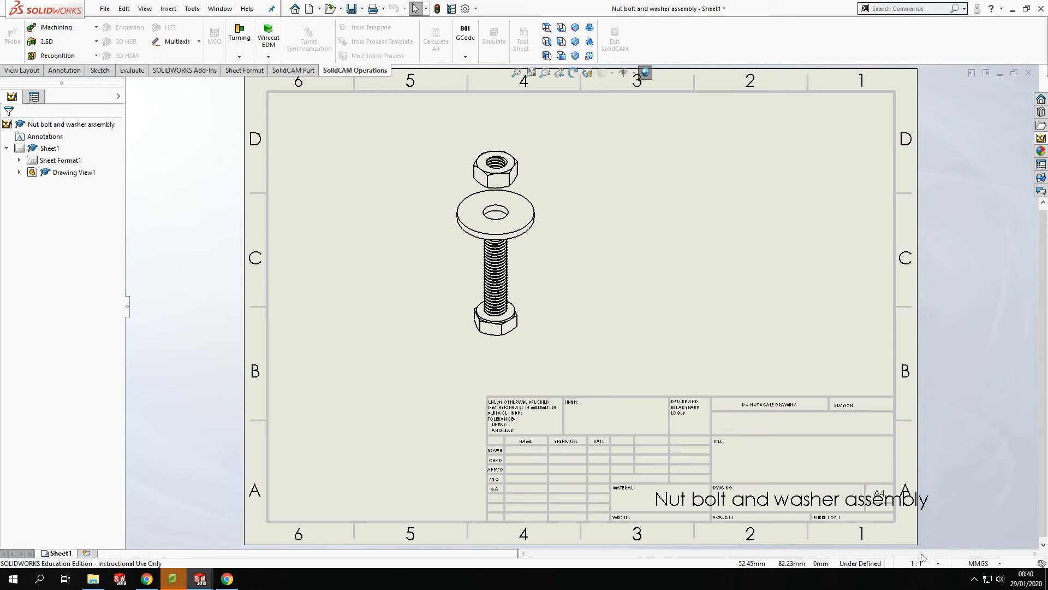
{"action": "left_click", "coordinate": [494, 234]}
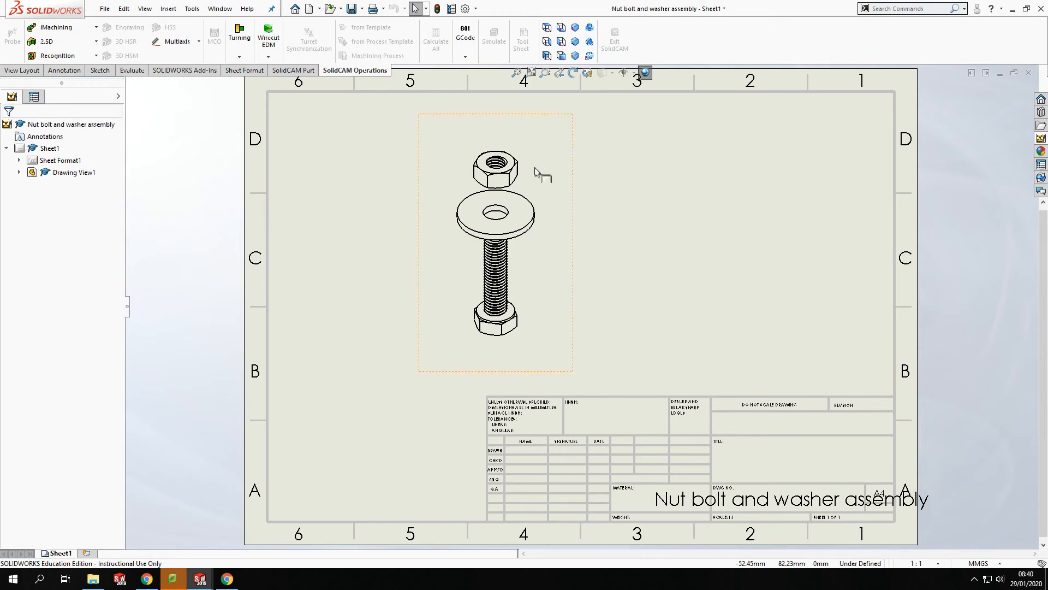
{"action": "mouse_move", "coordinate": [531, 182]}
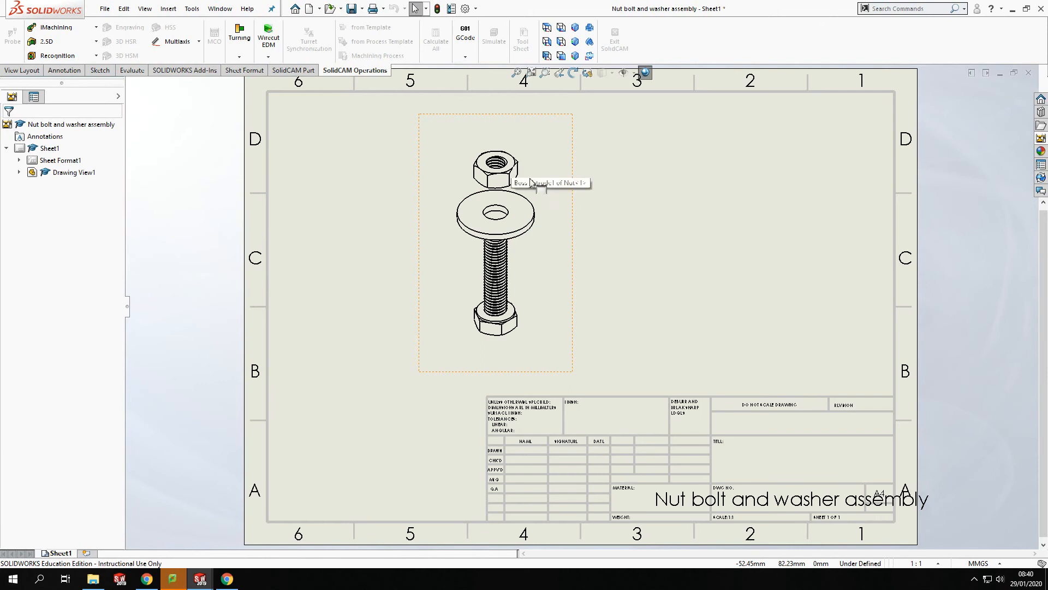
{"action": "mouse_move", "coordinate": [608, 241]}
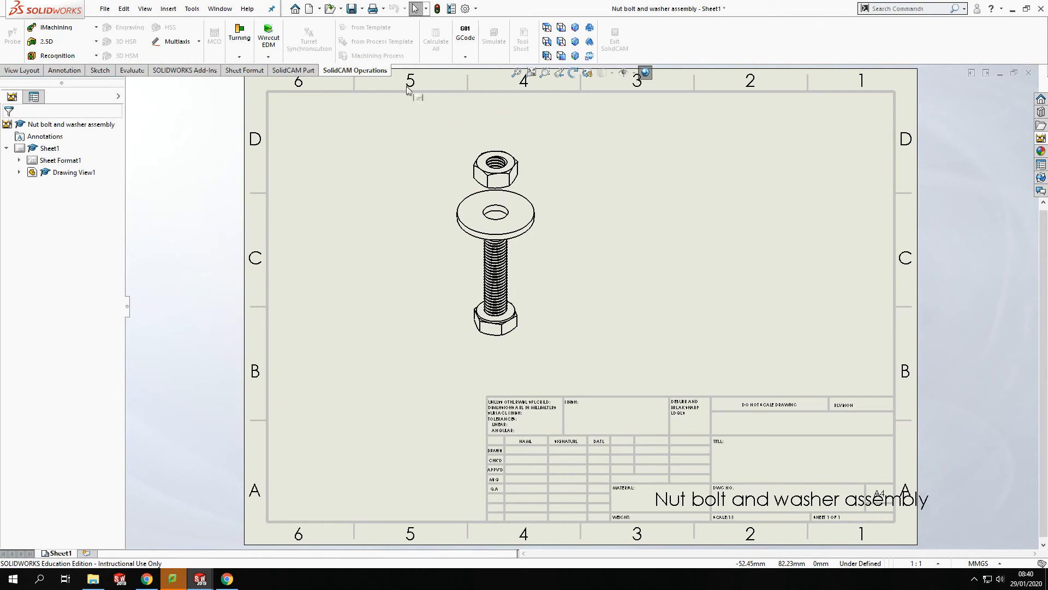
{"action": "left_click", "coordinate": [495, 234]}
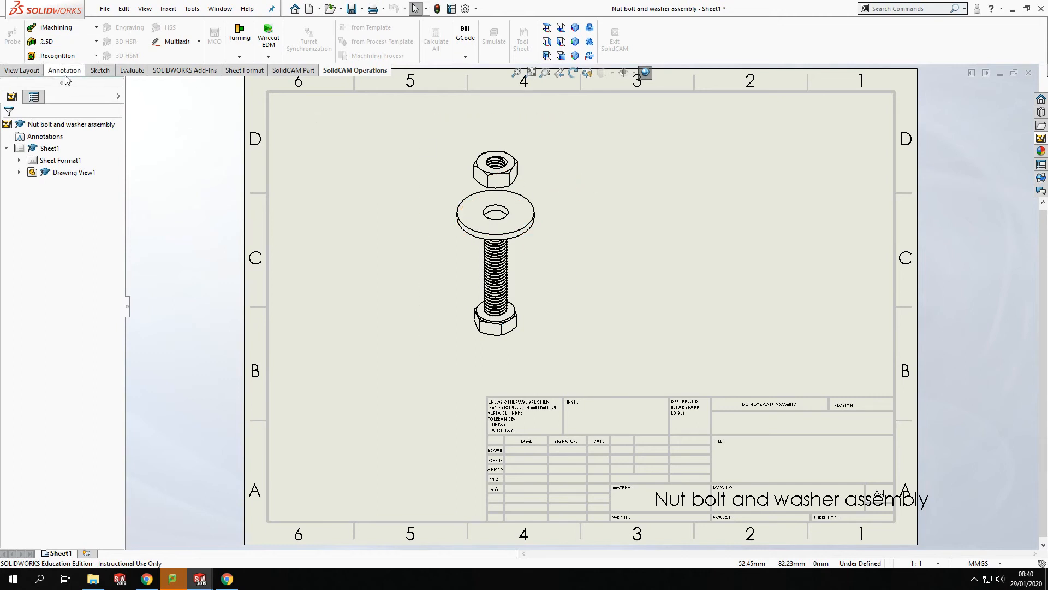
Step: Show the Annotation tools and start the Balloon command
{"action": "left_click", "coordinate": [65, 71]}
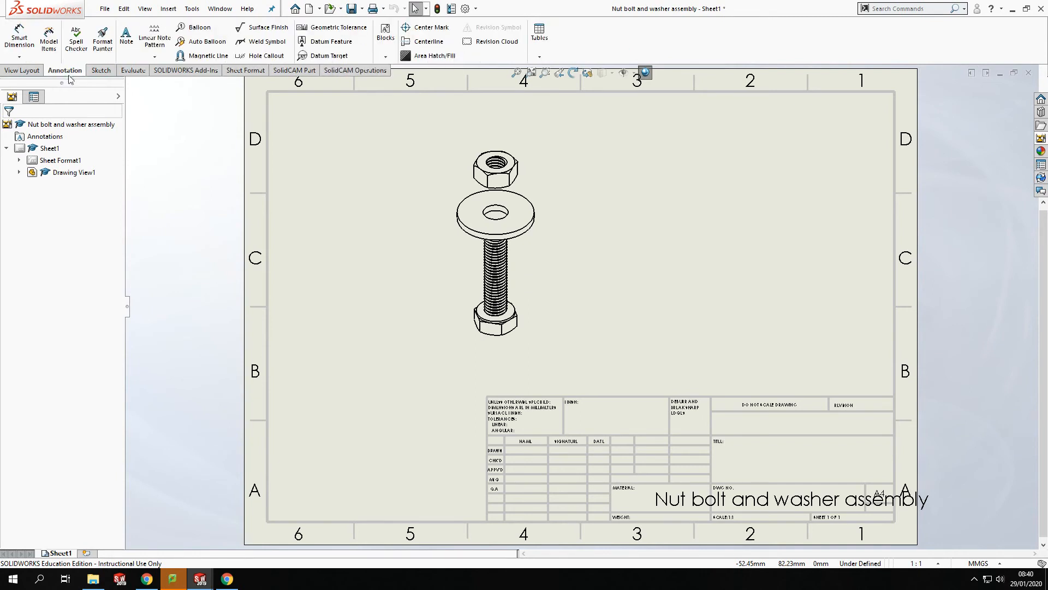
{"action": "mouse_move", "coordinate": [199, 27]}
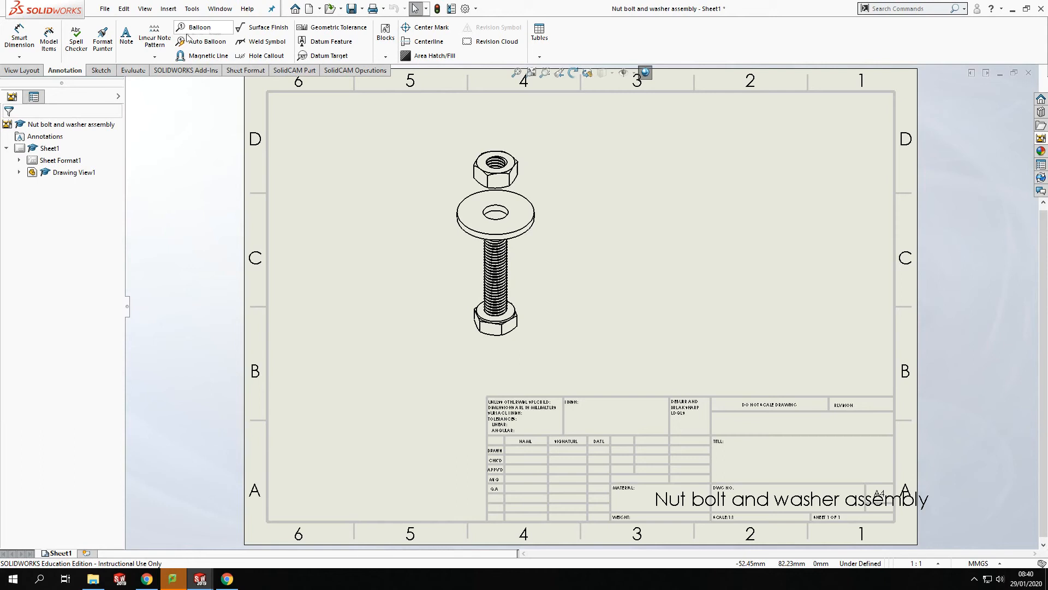
{"action": "mouse_move", "coordinate": [207, 41]}
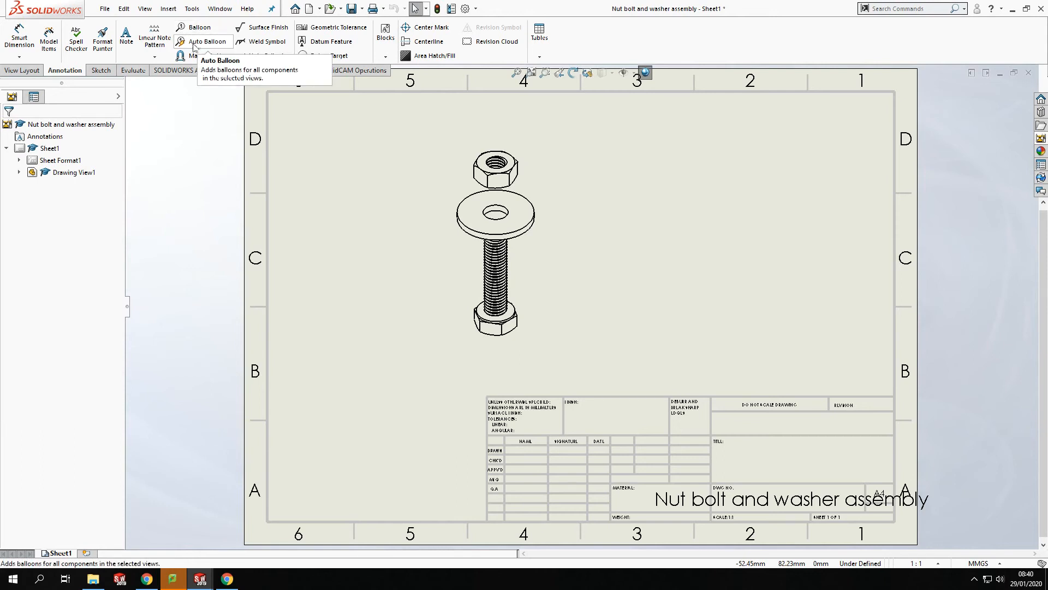
{"action": "mouse_move", "coordinate": [200, 26]}
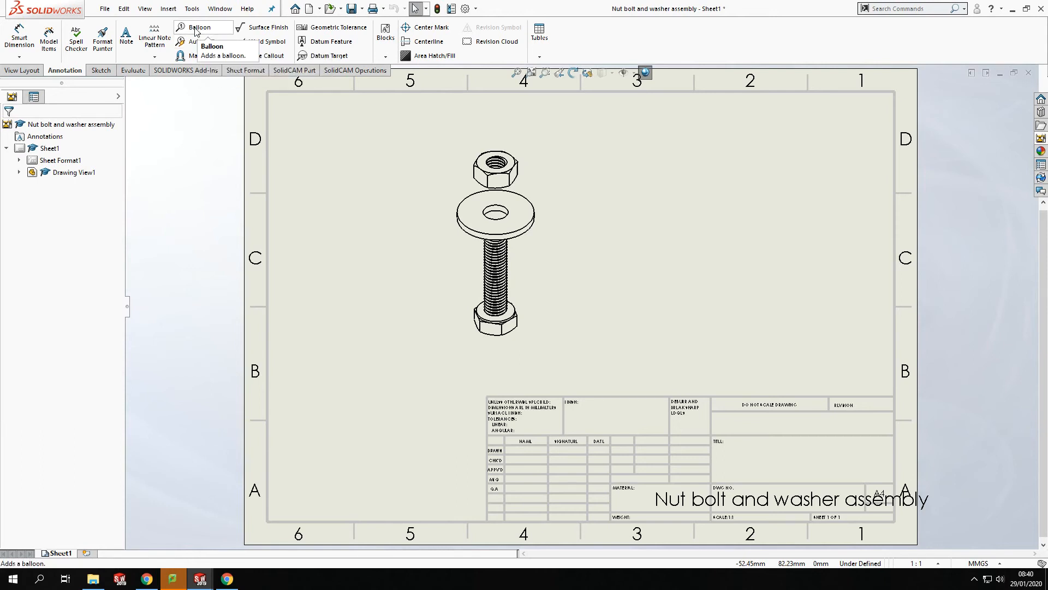
{"action": "left_click", "coordinate": [197, 26]}
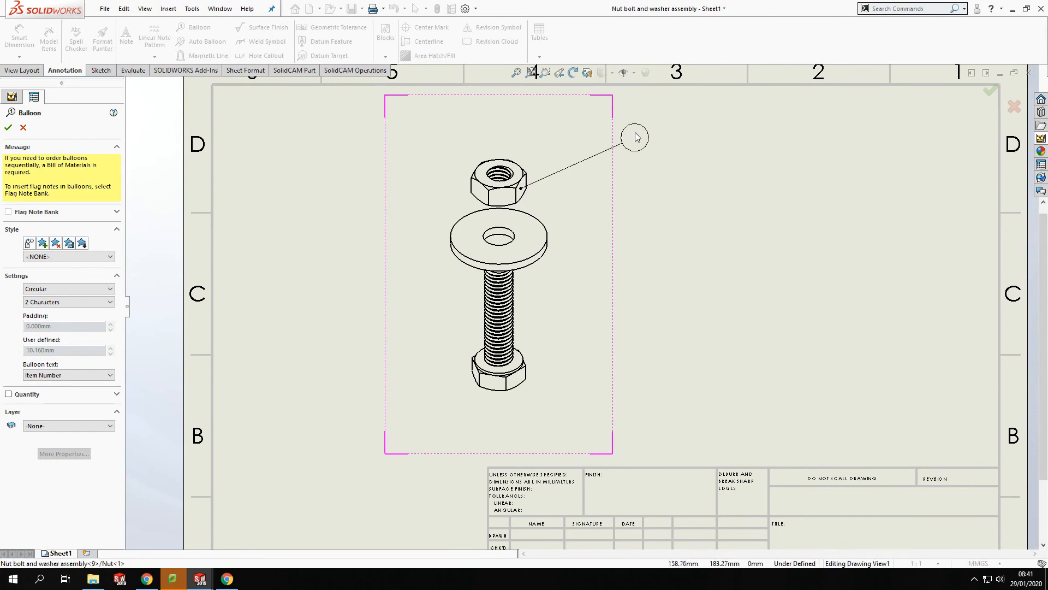
Step: Place balloons to the right of the parts and close the Balloon PropertyManager
{"action": "left_click", "coordinate": [527, 243]}
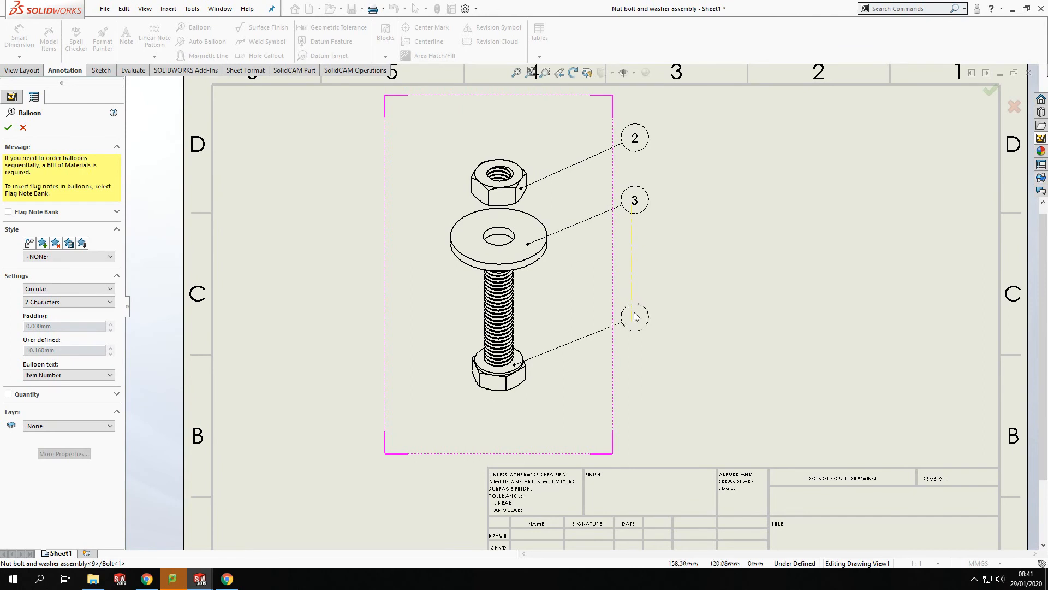
{"action": "left_click", "coordinate": [7, 128]}
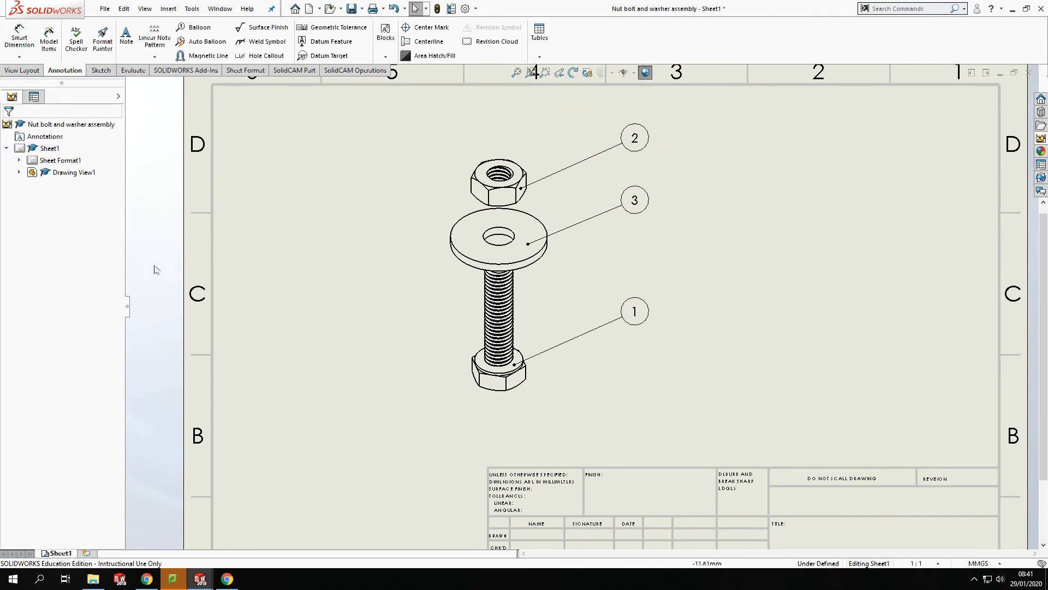
{"action": "left_click", "coordinate": [497, 267]}
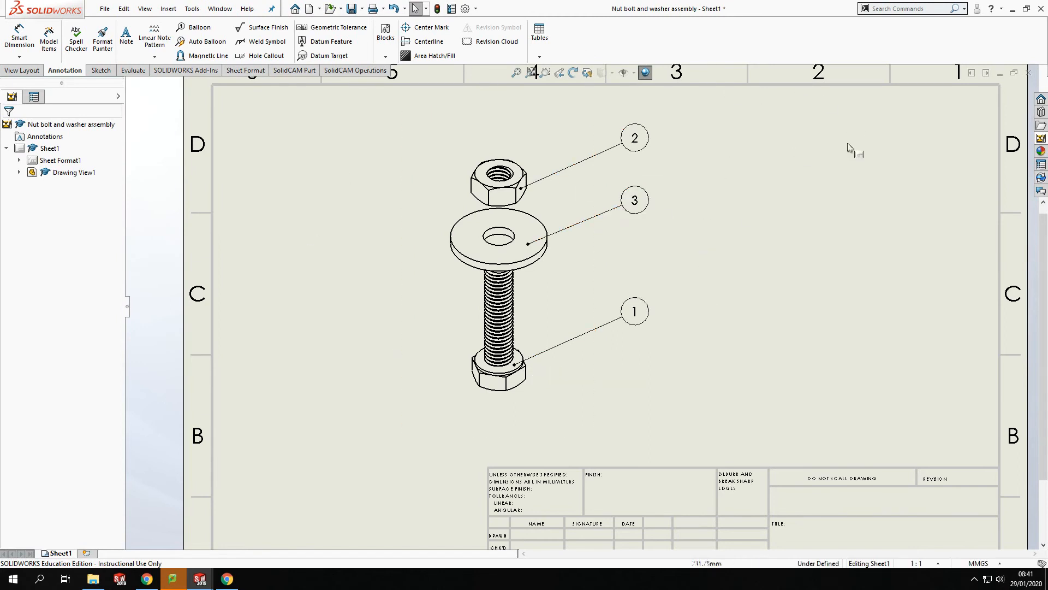
{"action": "left_click", "coordinate": [508, 204]}
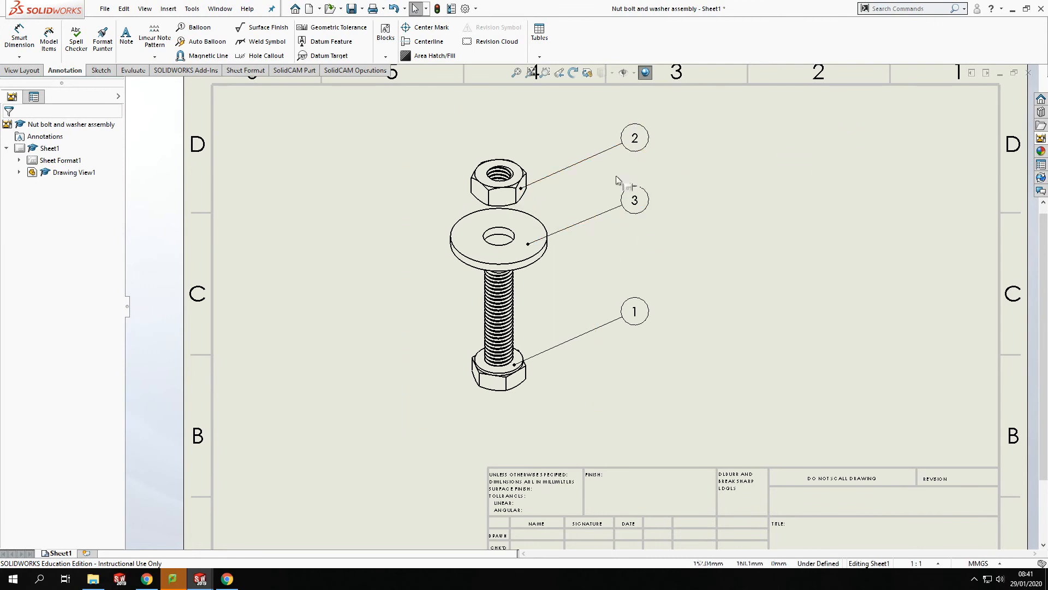
{"action": "mouse_move", "coordinate": [151, 333]}
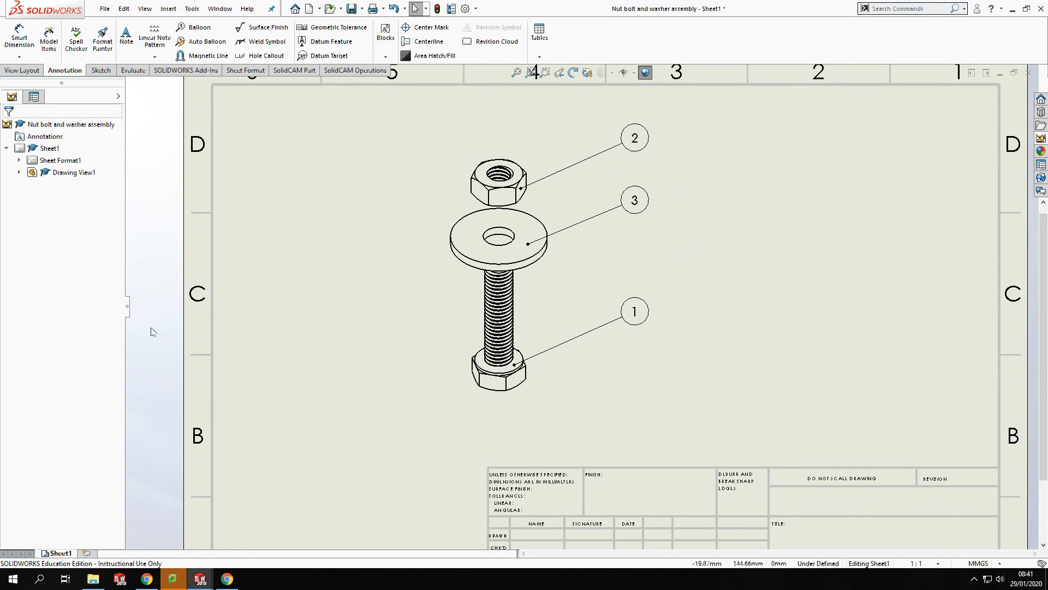
{"action": "left_click", "coordinate": [498, 268]}
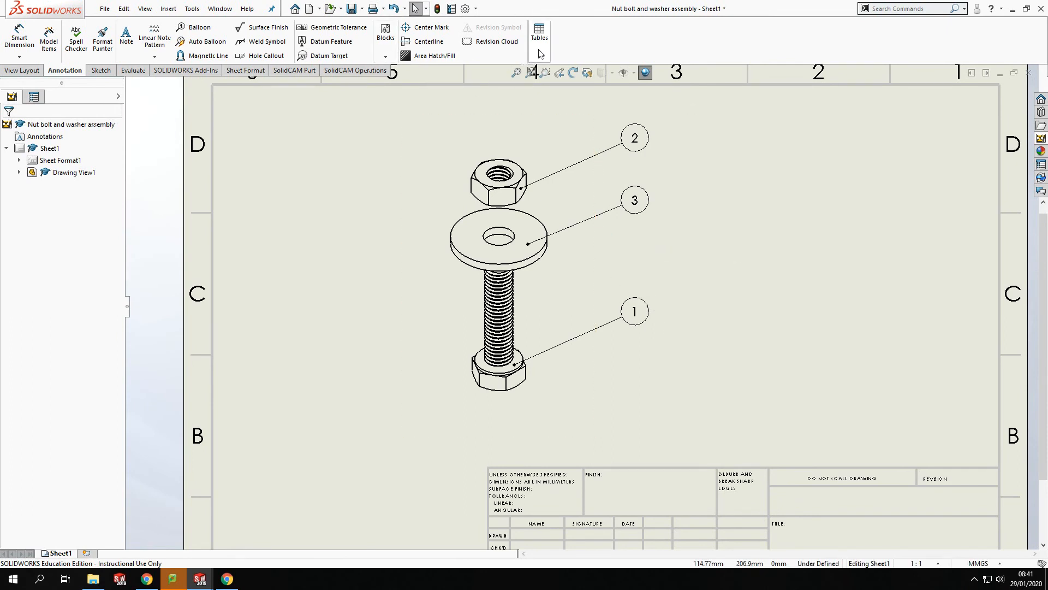
{"action": "left_click", "coordinate": [539, 33]}
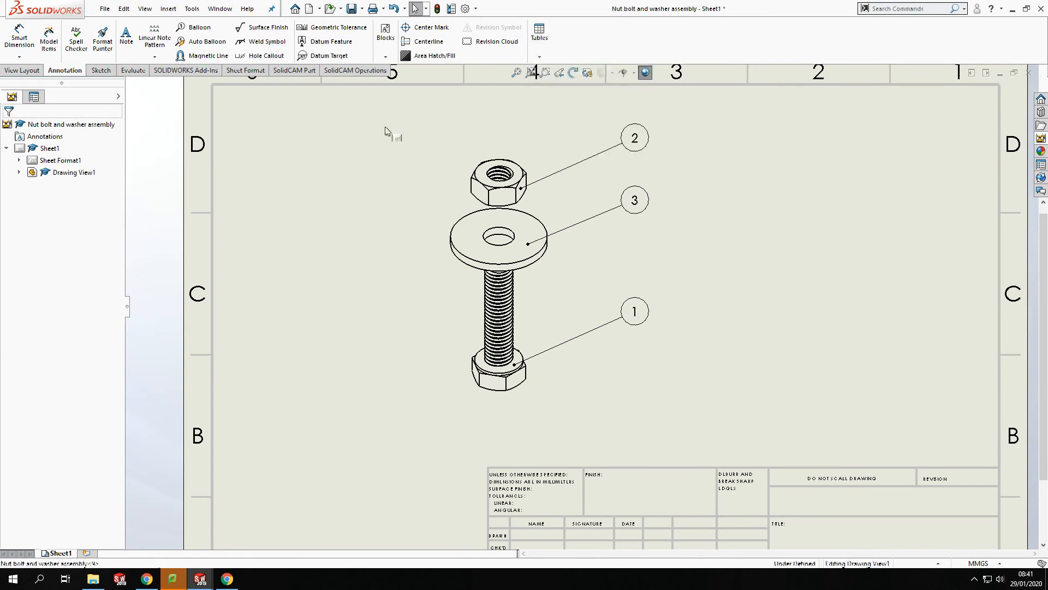
Step: Select the exploded assembly view and open the Tables dropdown showing Bill of Materials
{"action": "left_click", "coordinate": [498, 267]}
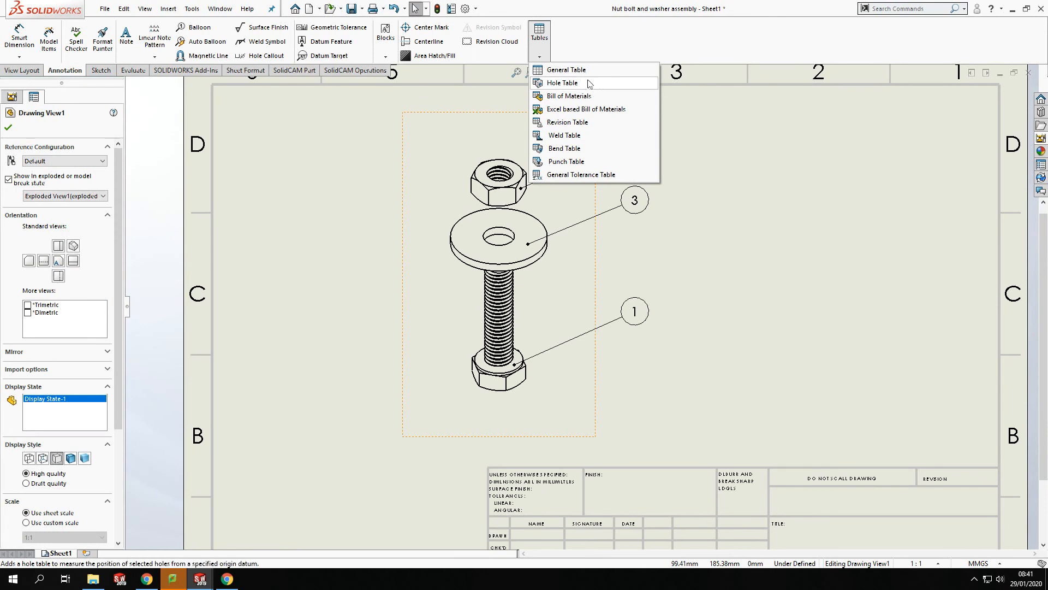
{"action": "mouse_move", "coordinate": [566, 69]}
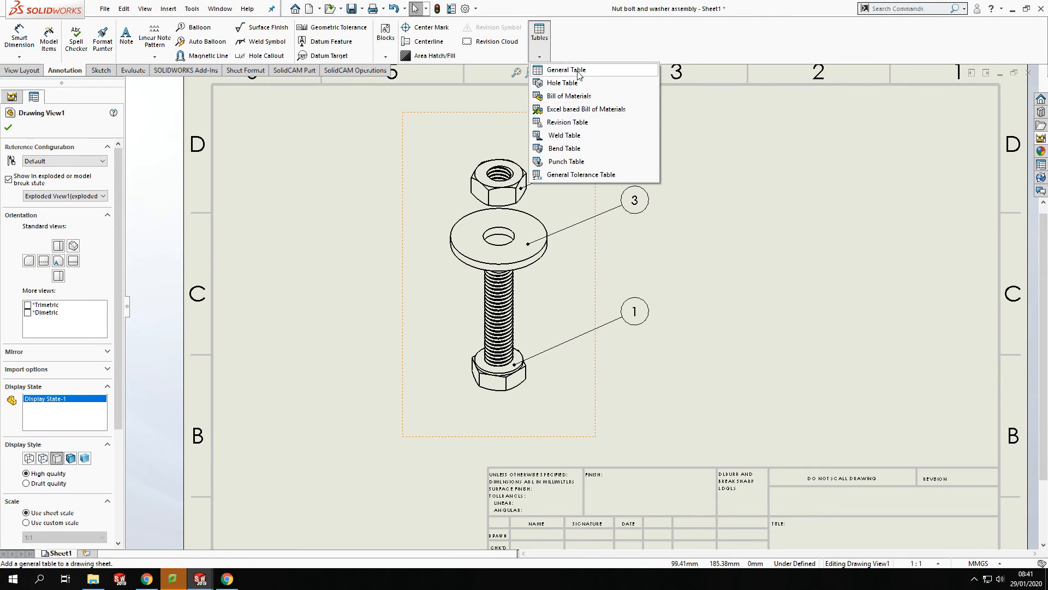
{"action": "mouse_move", "coordinate": [563, 135]}
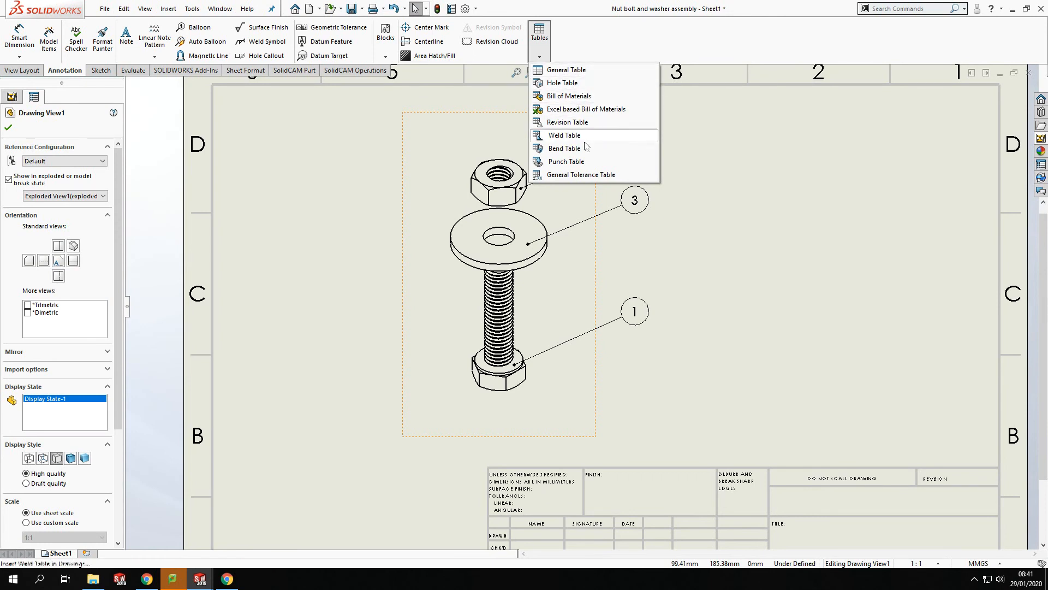
{"action": "mouse_move", "coordinate": [568, 95]}
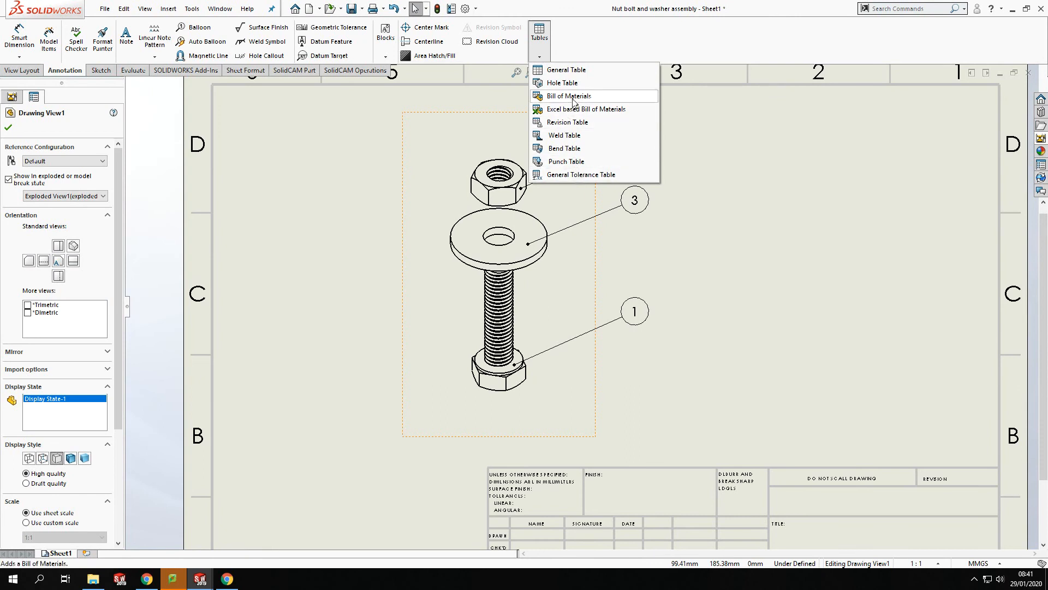
{"action": "mouse_move", "coordinate": [589, 101]}
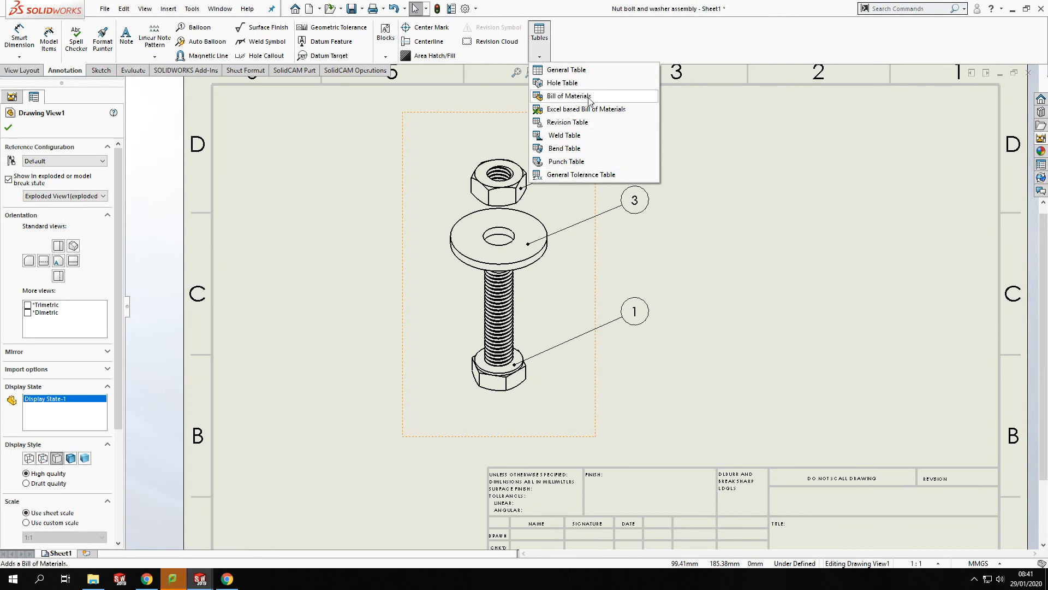
{"action": "left_click", "coordinate": [569, 95]}
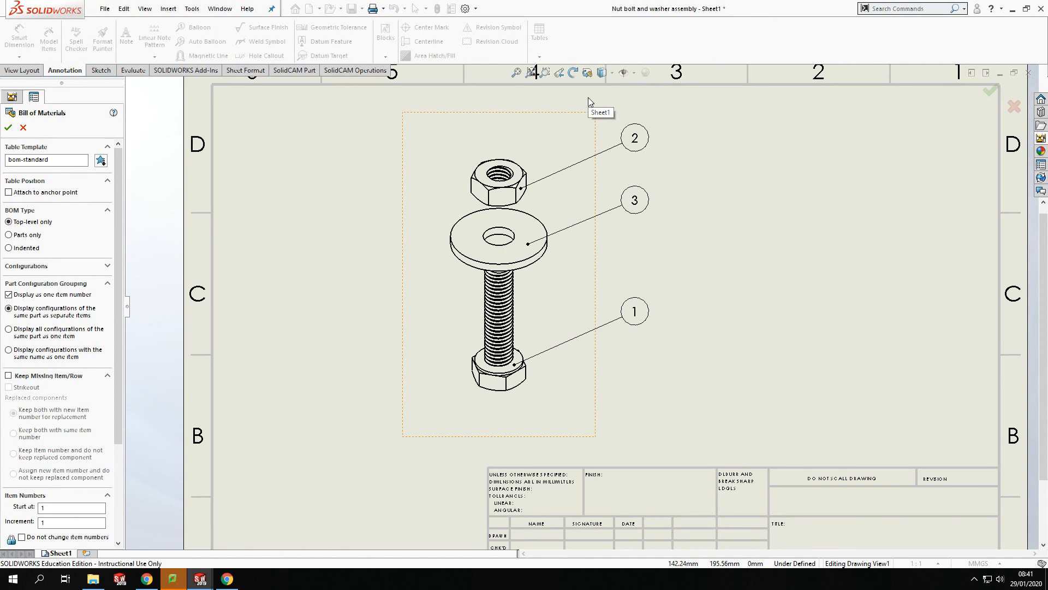
{"action": "mouse_move", "coordinate": [346, 190]}
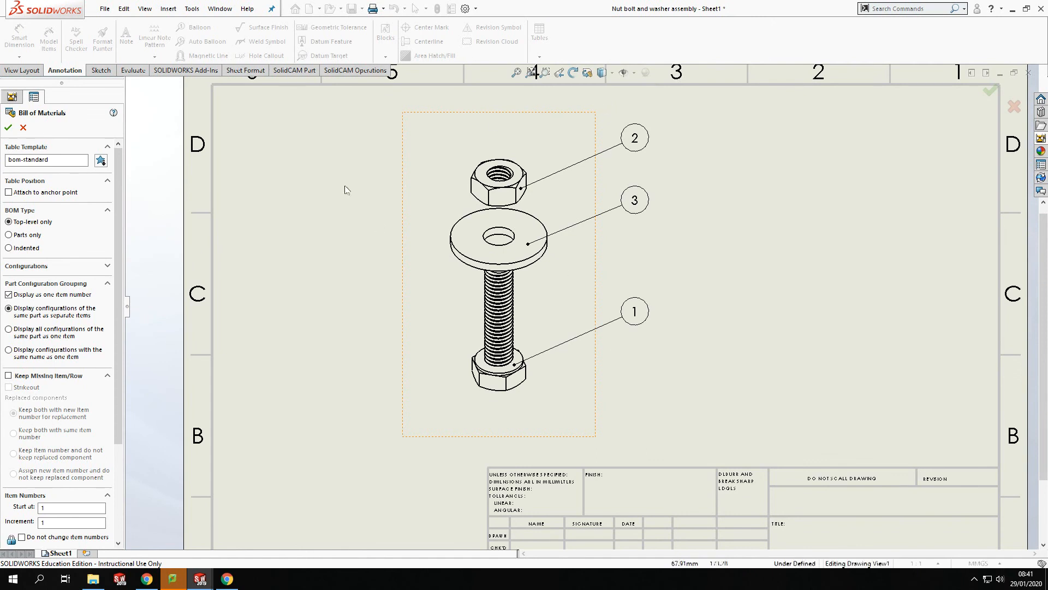
{"action": "mouse_move", "coordinate": [455, 203]}
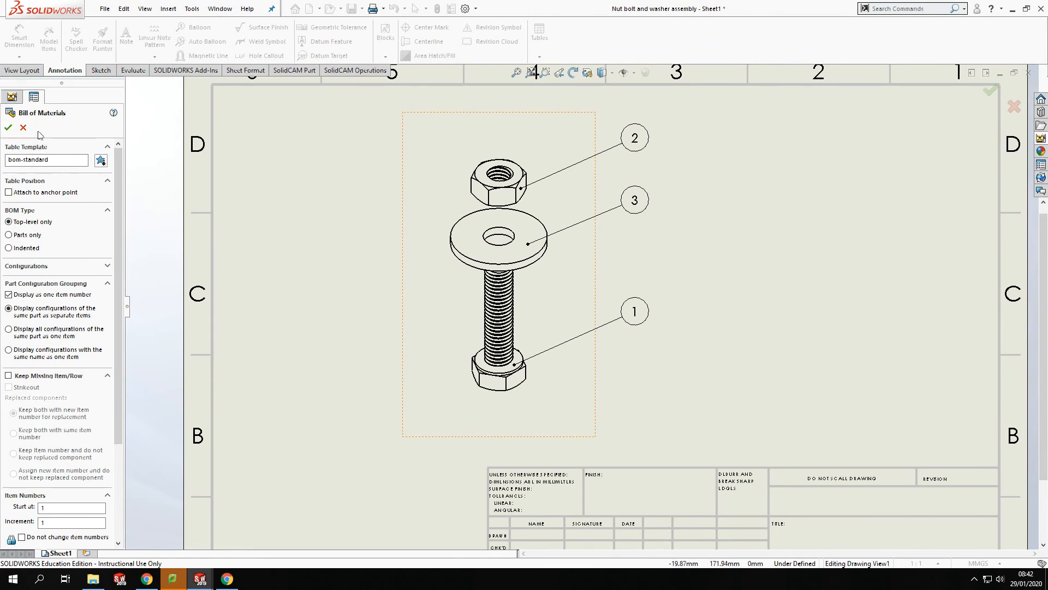
{"action": "left_click", "coordinate": [23, 127]}
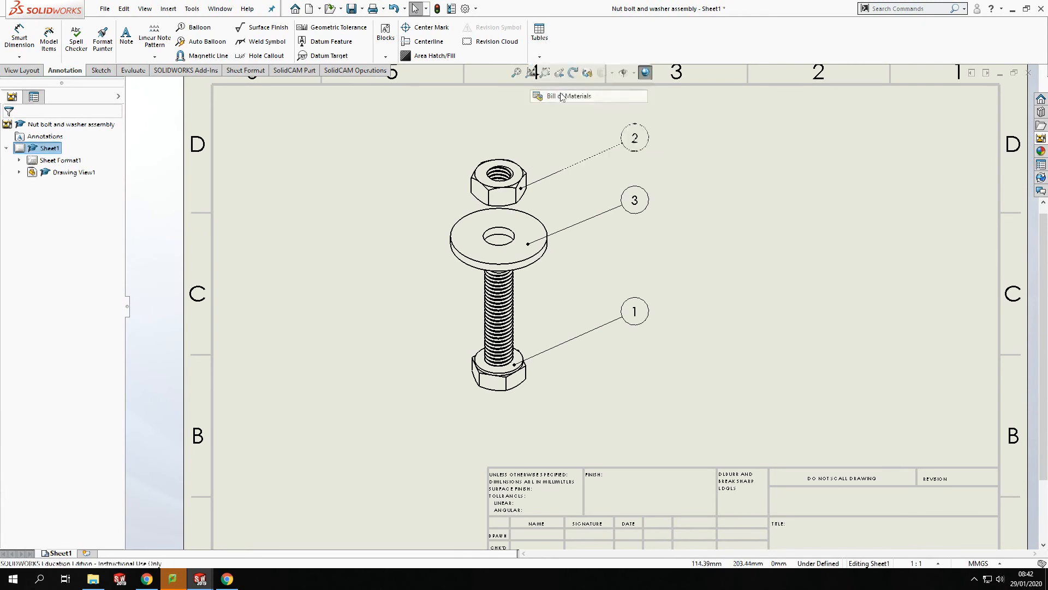
Step: Choose Bill of Materials on Drawing View1 and review its bom-standard, Top-level only options
{"action": "left_click", "coordinate": [587, 96]}
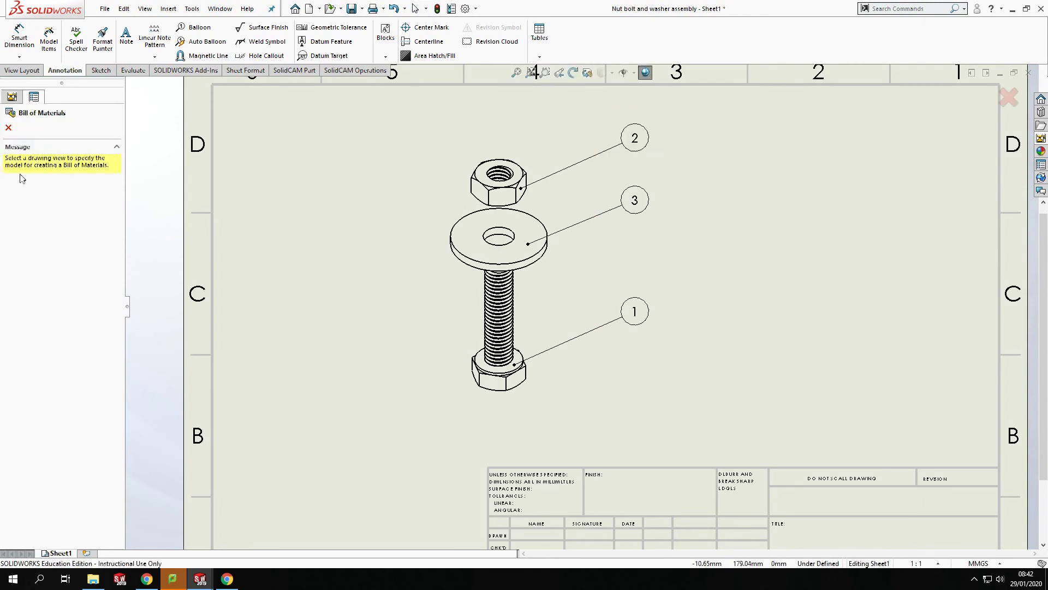
{"action": "mouse_move", "coordinate": [72, 182]}
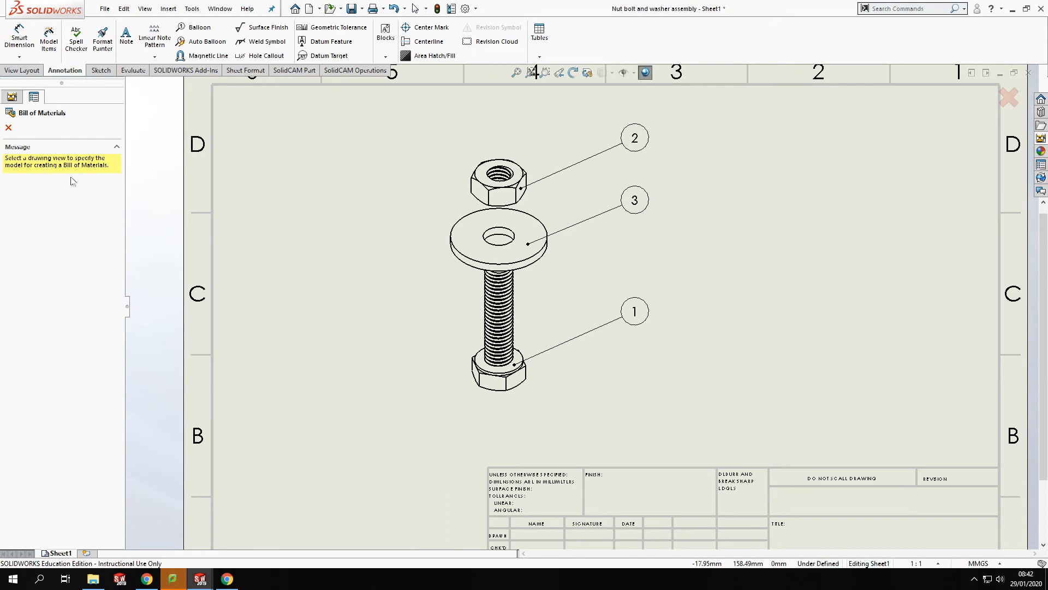
{"action": "left_click", "coordinate": [498, 267]}
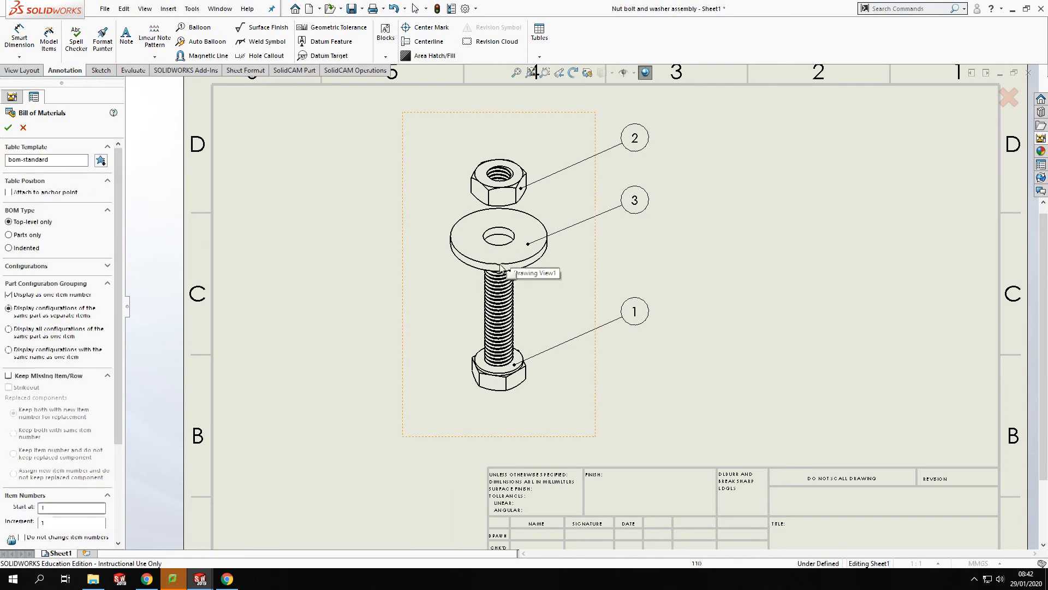
{"action": "mouse_move", "coordinate": [401, 269]}
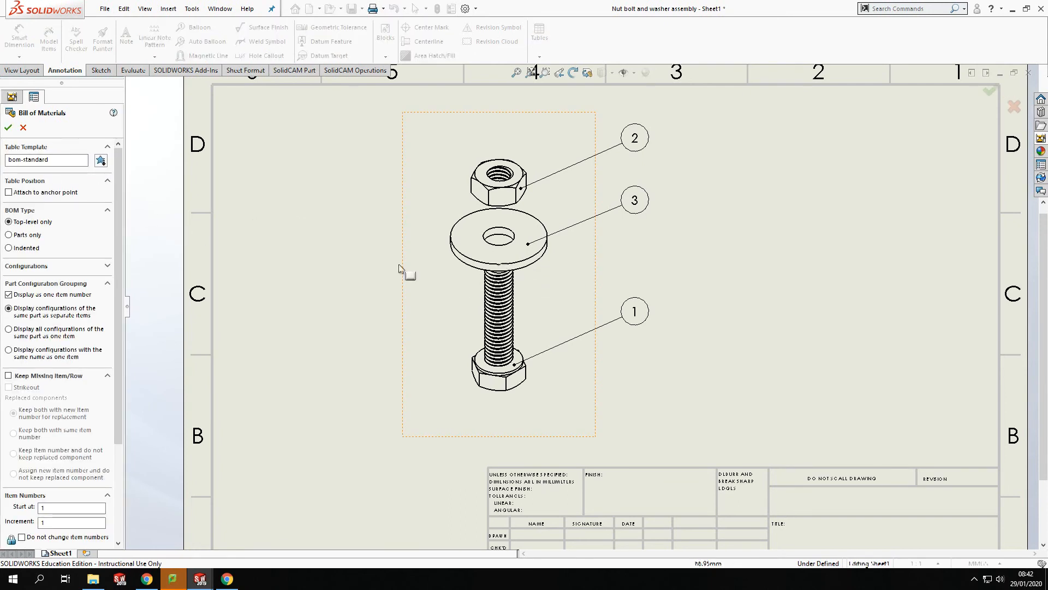
{"action": "mouse_move", "coordinate": [69, 234]}
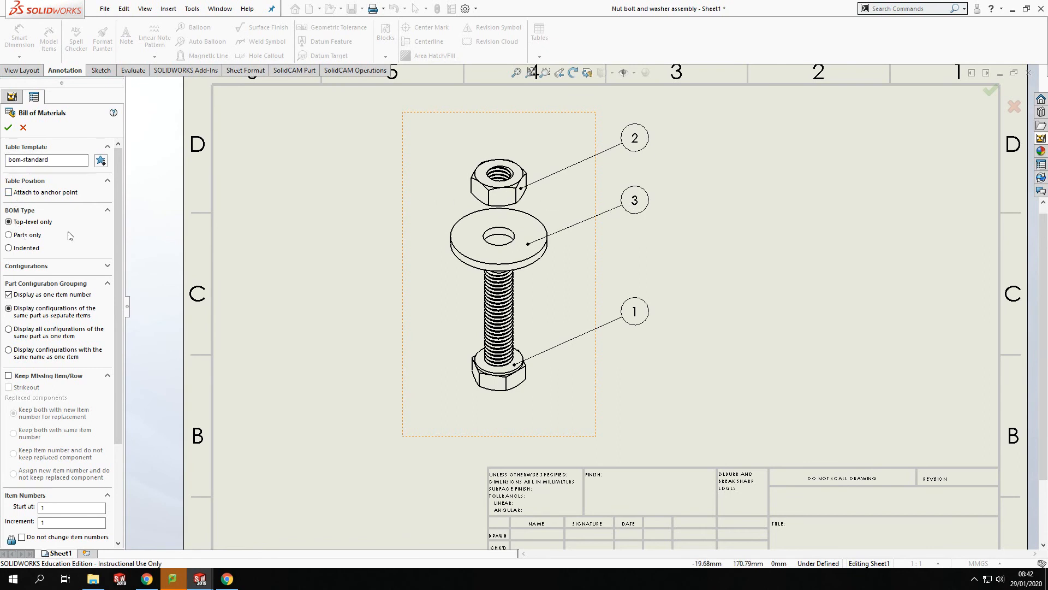
{"action": "scroll", "scroll_direction": "down", "scroll_amount": 3}
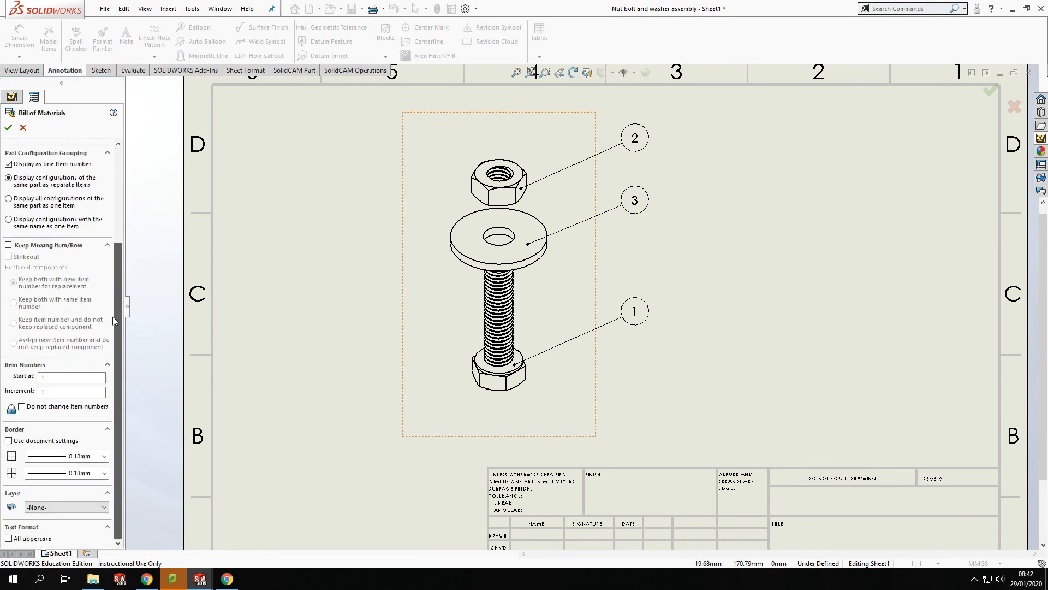
{"action": "scroll", "scroll_direction": "up", "scroll_amount": 3}
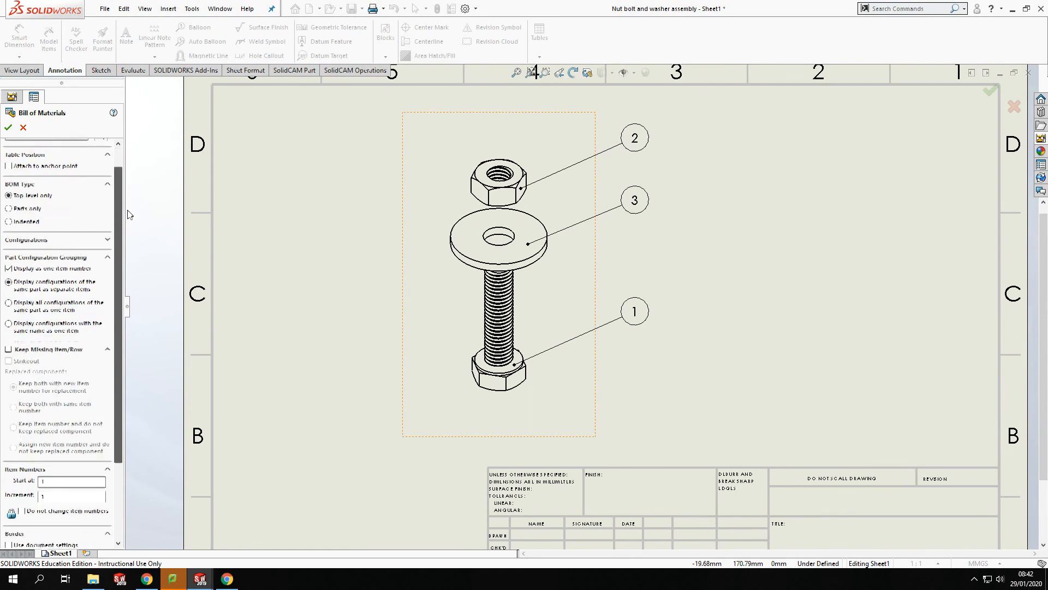
{"action": "scroll", "scroll_direction": "up", "scroll_amount": 3}
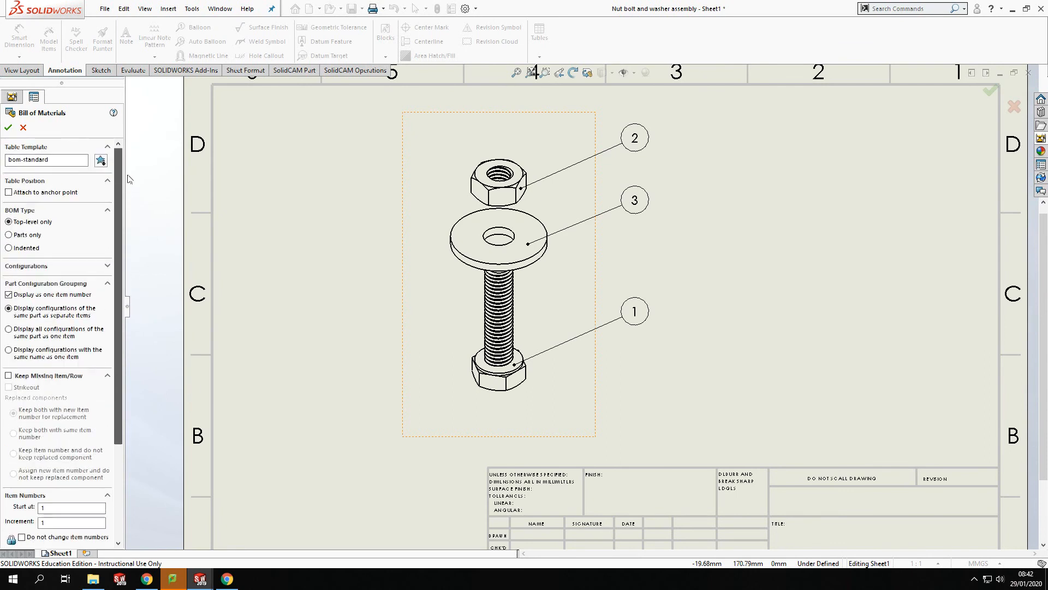
{"action": "mouse_move", "coordinate": [206, 211]}
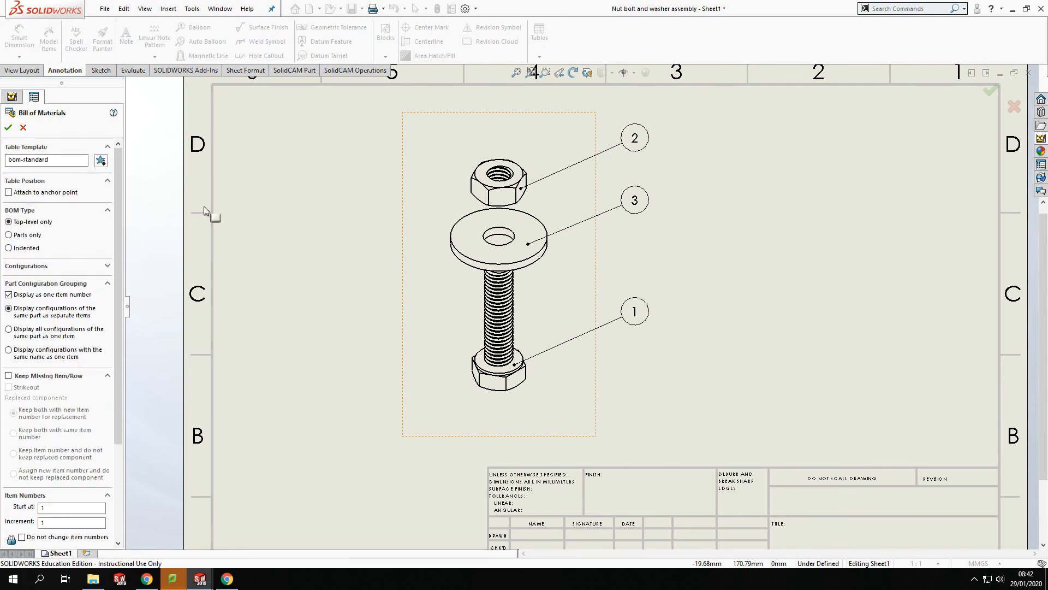
{"action": "mouse_move", "coordinate": [3, 134]}
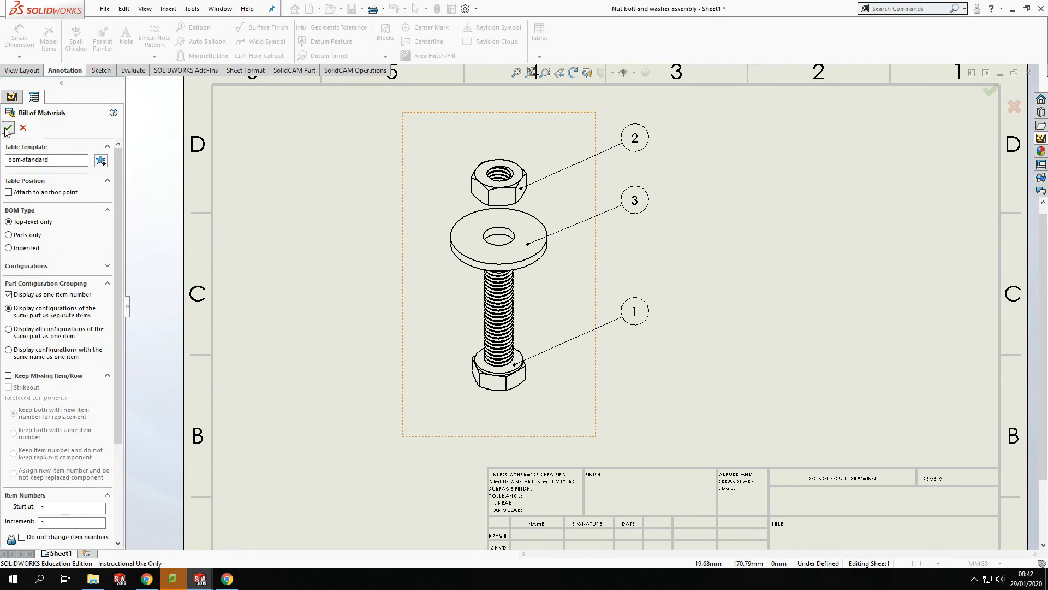
Step: Accept the BOM settings to place the Bolt, Nut and Washer table
{"action": "left_click", "coordinate": [9, 128]}
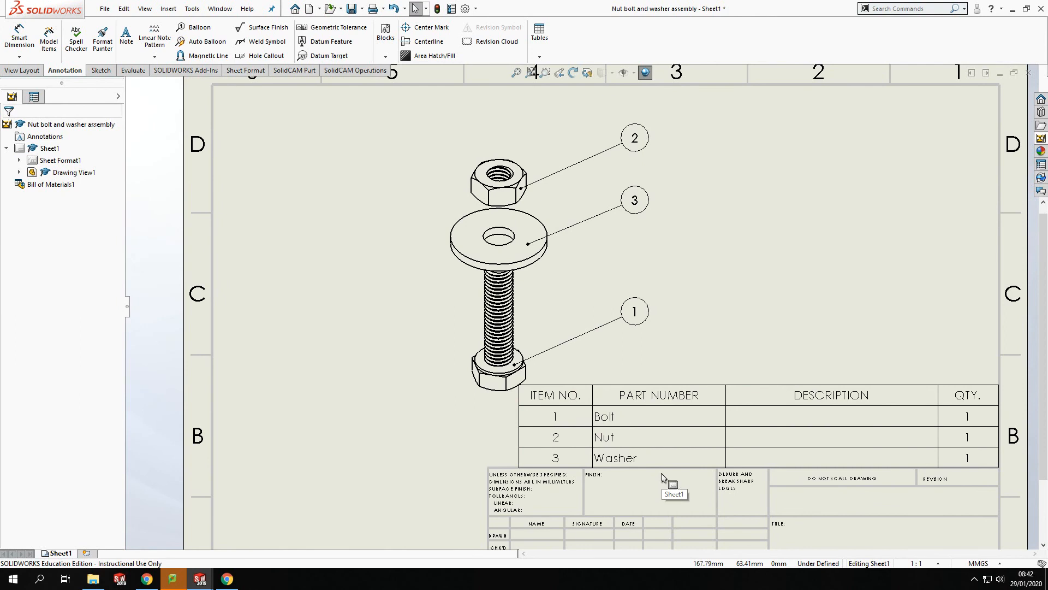
{"action": "mouse_move", "coordinate": [1002, 421]}
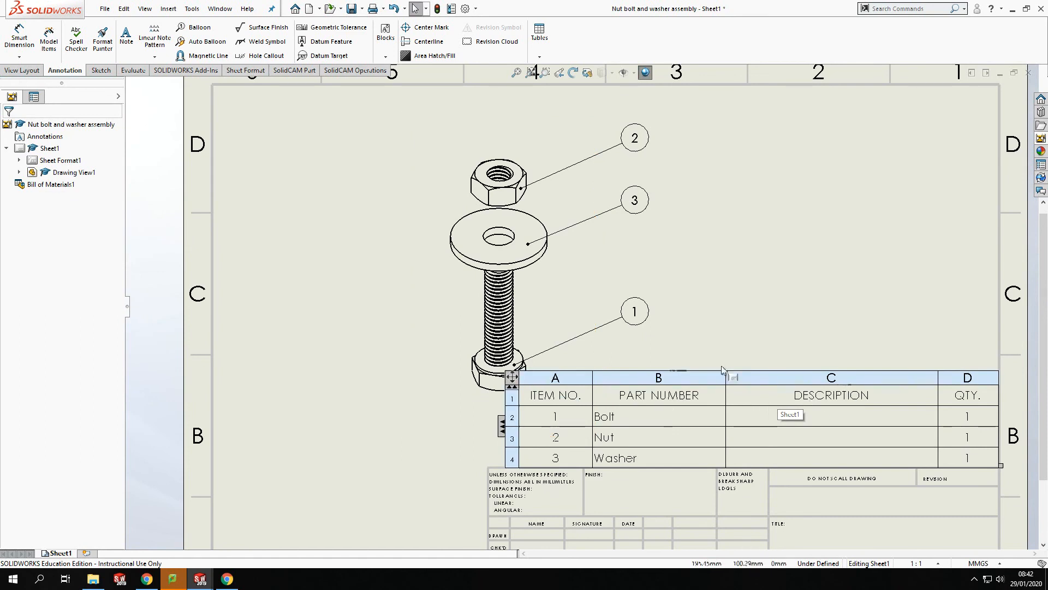
{"action": "mouse_move", "coordinate": [852, 402]}
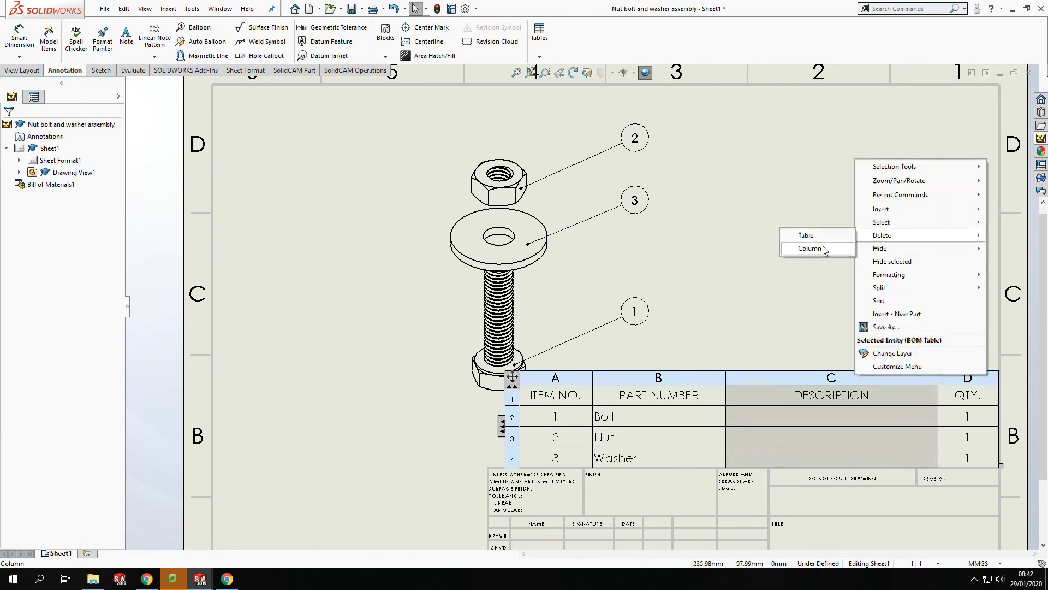
Step: Delete the Description column, add an empty column right, then open its options to remove it
{"action": "left_click", "coordinate": [808, 248]}
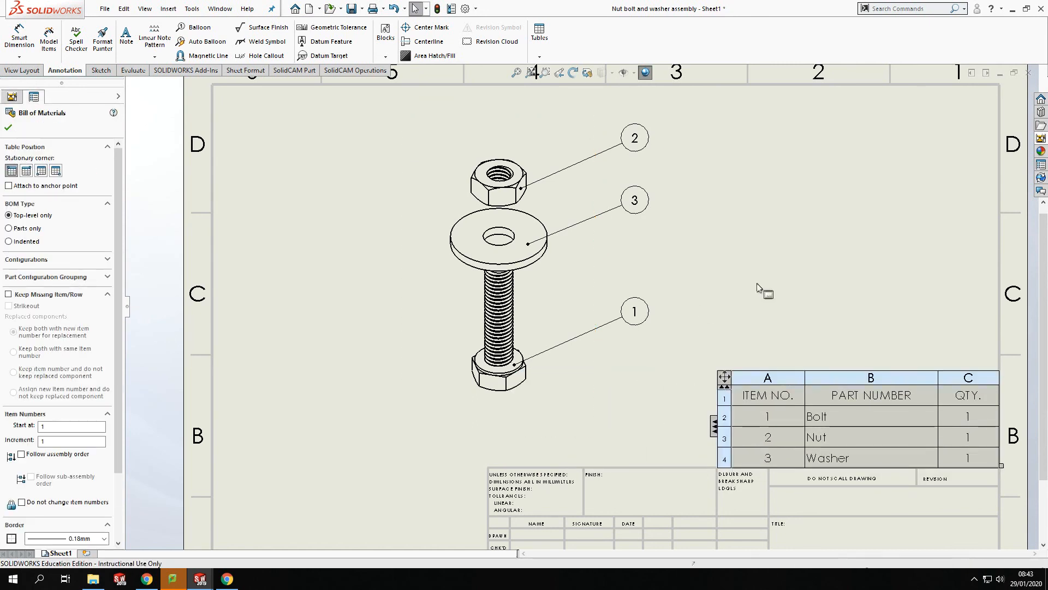
{"action": "left_click", "coordinate": [7, 128]}
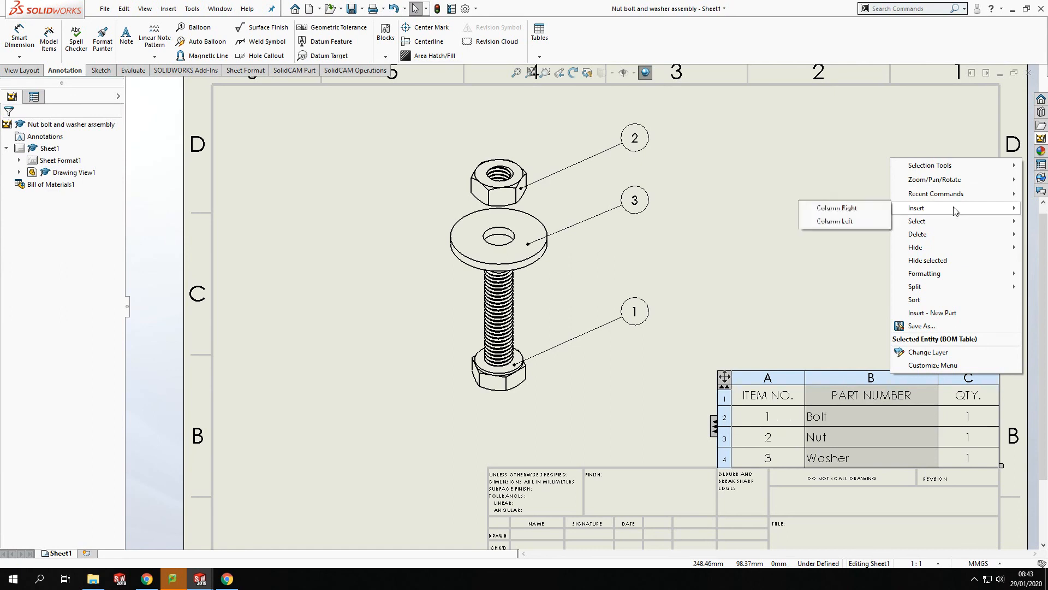
{"action": "mouse_move", "coordinate": [845, 208]}
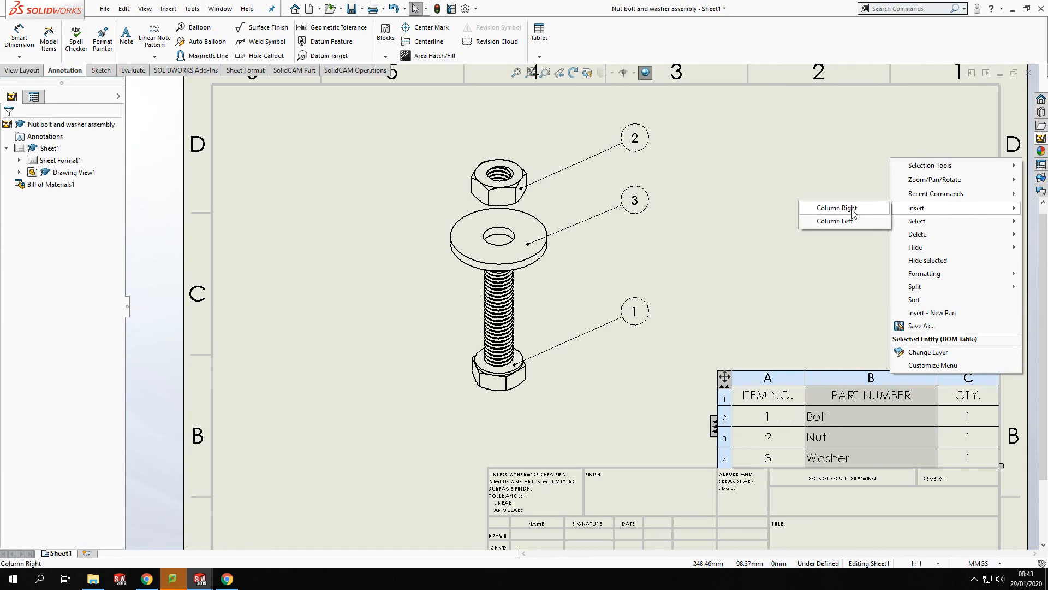
{"action": "left_click", "coordinate": [834, 208]}
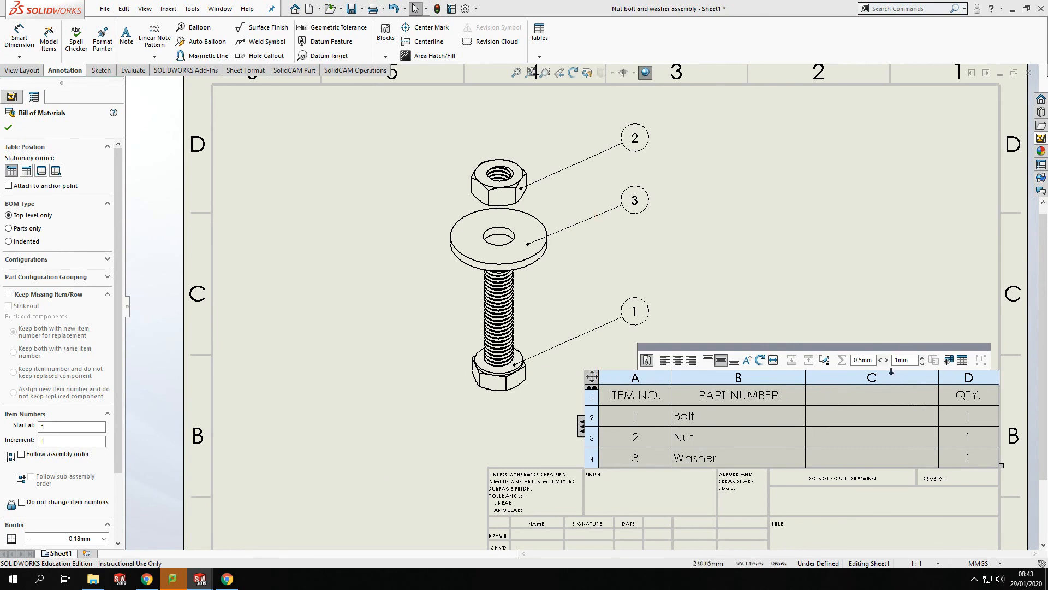
{"action": "right_click", "coordinate": [869, 402]}
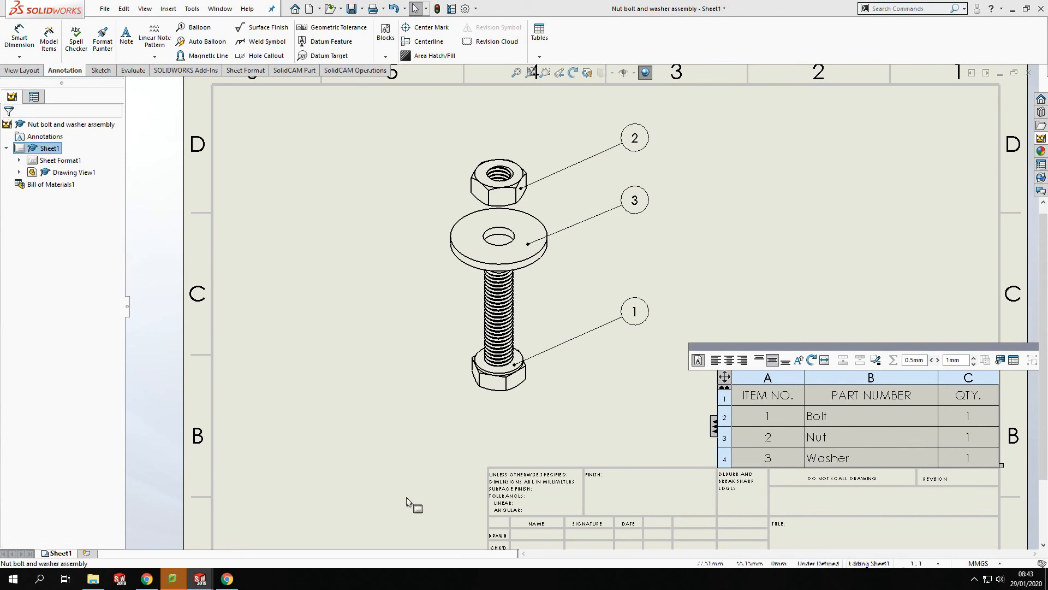
Step: Click an empty area of the sheet to exit BOM table editing
{"action": "left_click", "coordinate": [610, 42]}
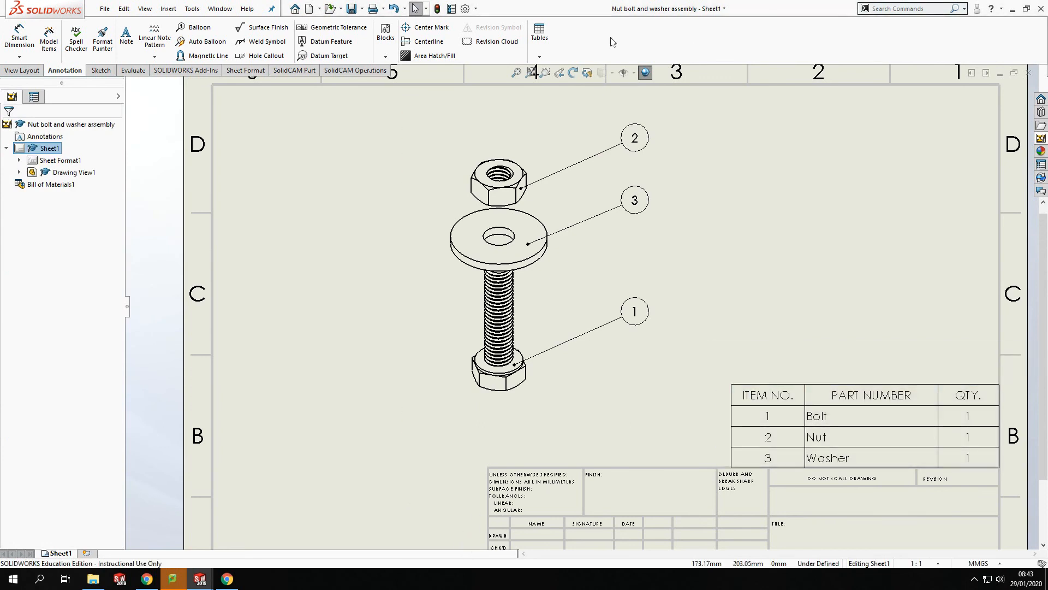
{"action": "mouse_move", "coordinate": [618, 409]}
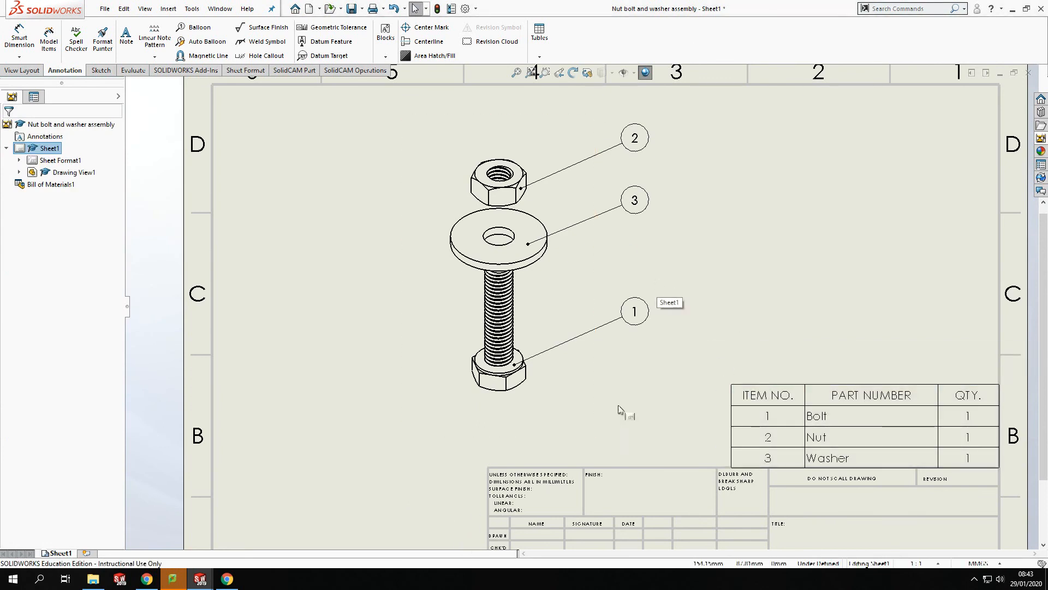
{"action": "mouse_move", "coordinate": [632, 173]}
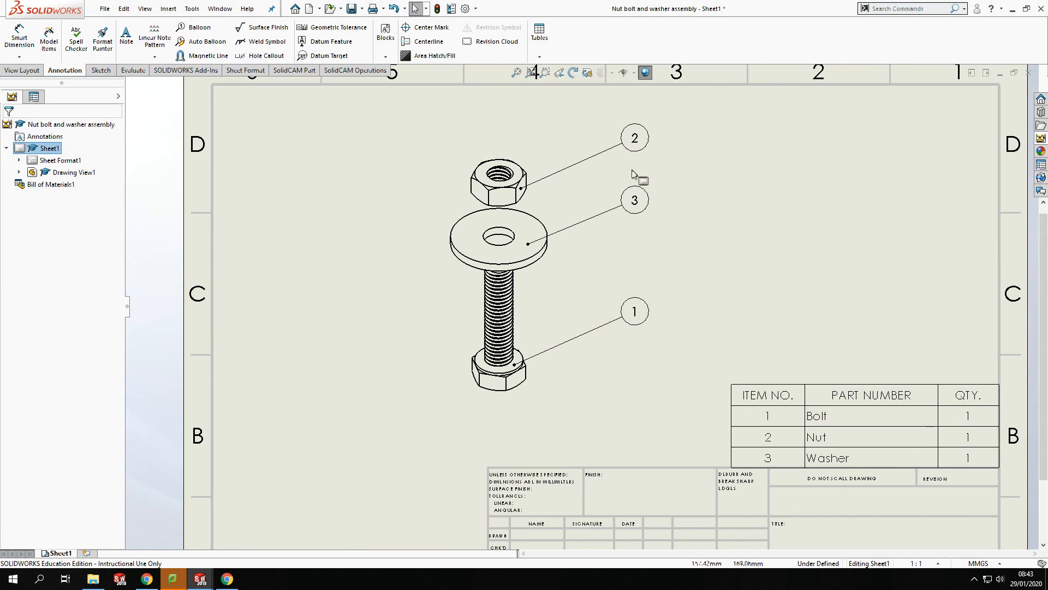
{"action": "mouse_move", "coordinate": [312, 438]}
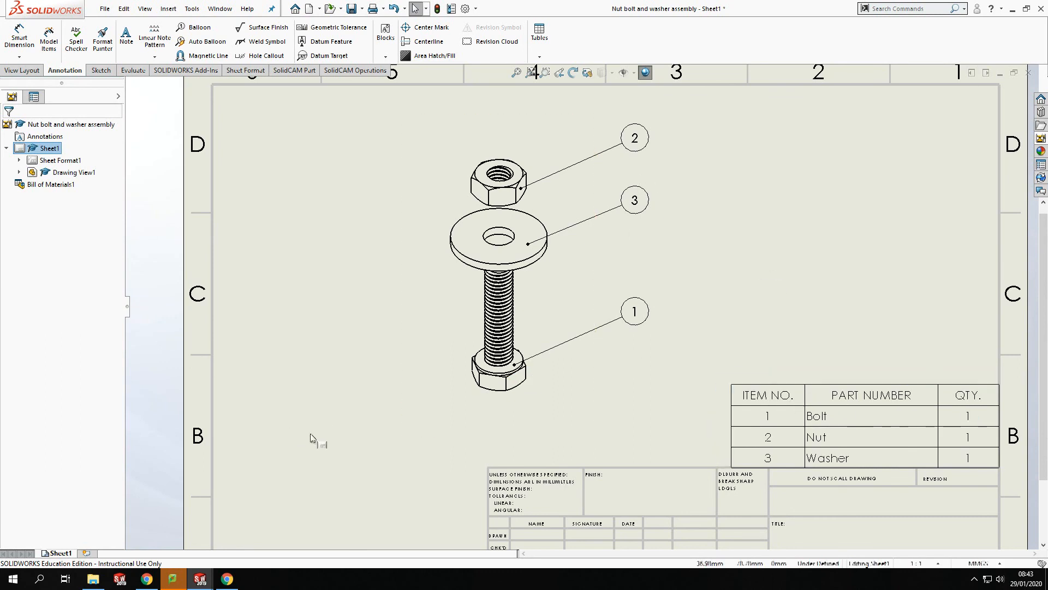
{"action": "mouse_move", "coordinate": [360, 482]}
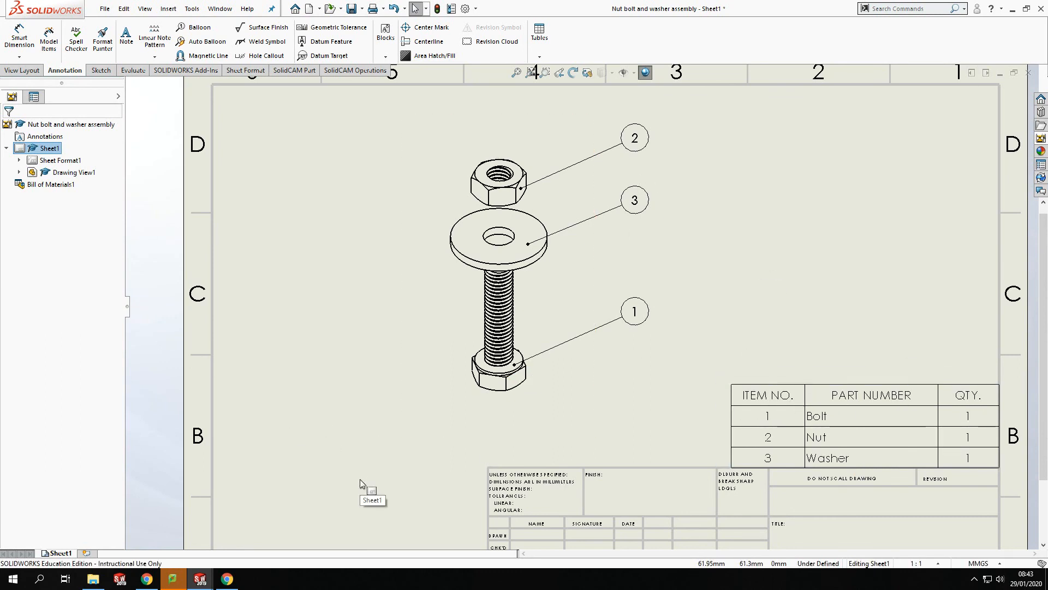
{"action": "mouse_move", "coordinate": [365, 453]}
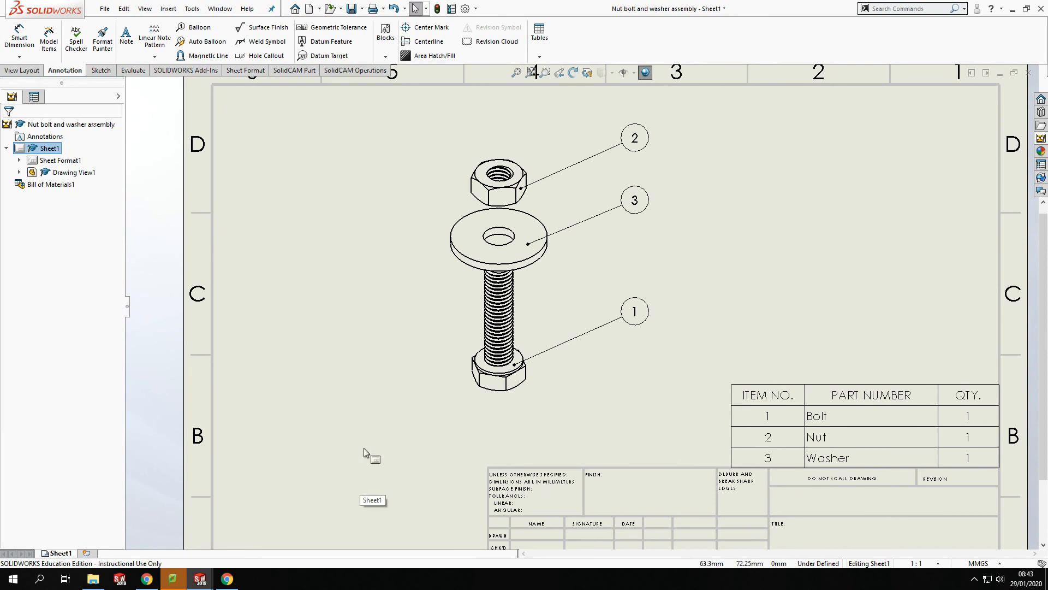
{"action": "mouse_move", "coordinate": [395, 483]}
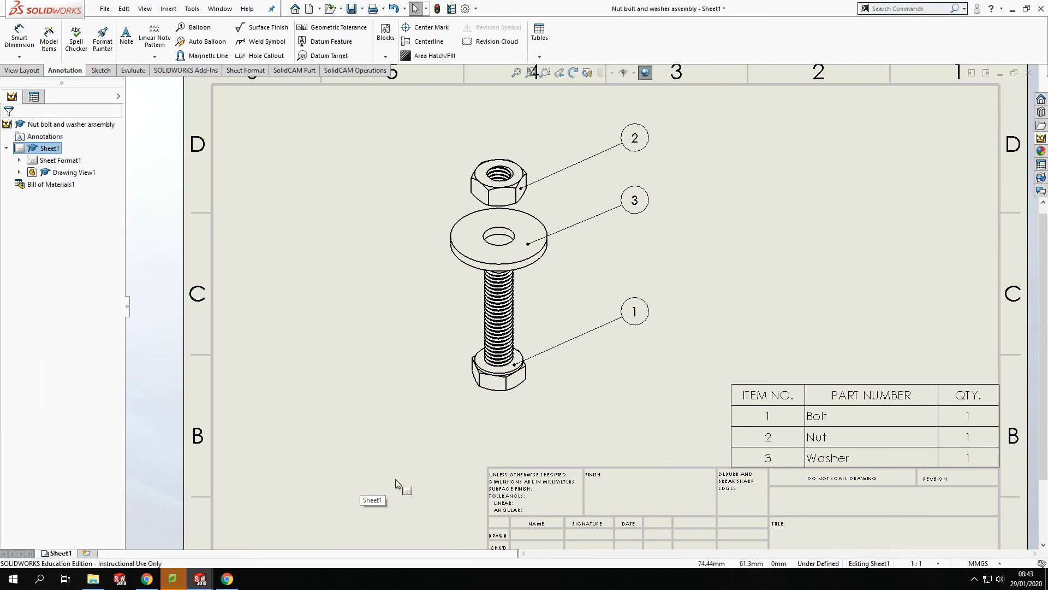